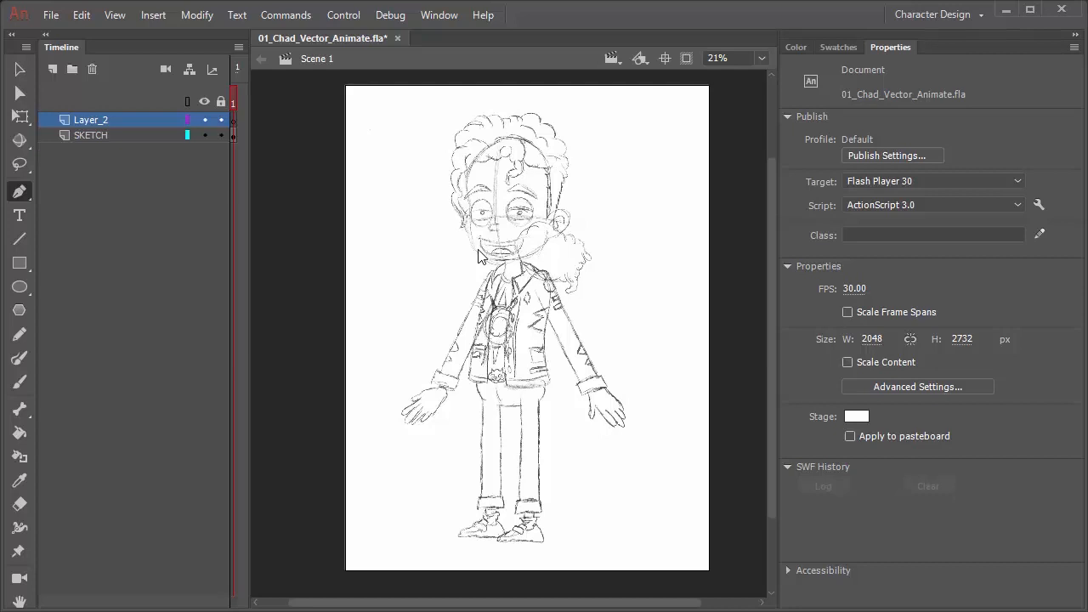
{"action": "mouse_move", "coordinate": [329, 55]}
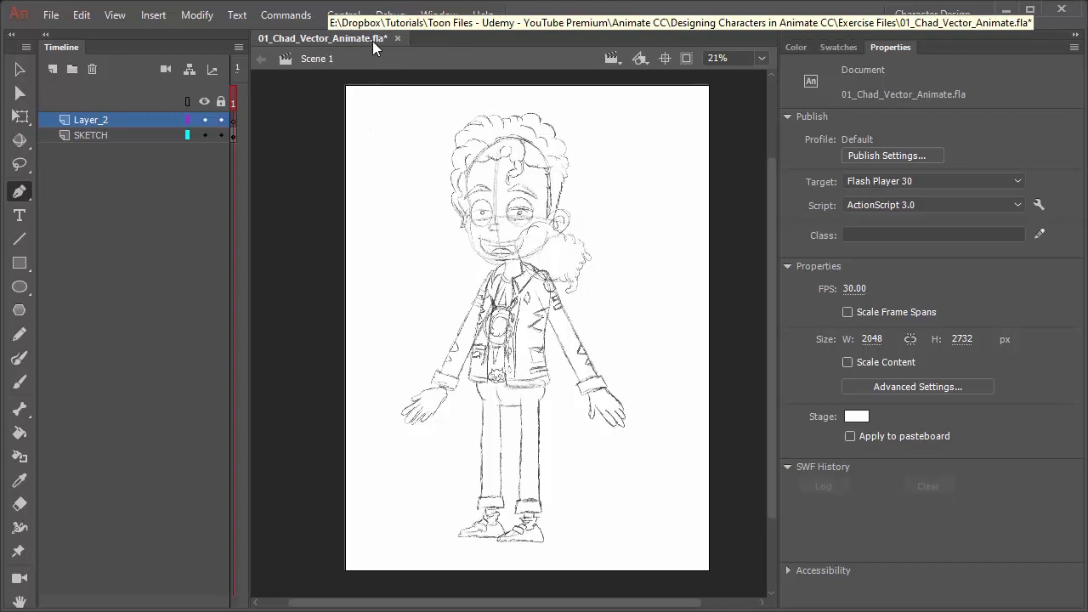
{"action": "mouse_move", "coordinate": [367, 42]}
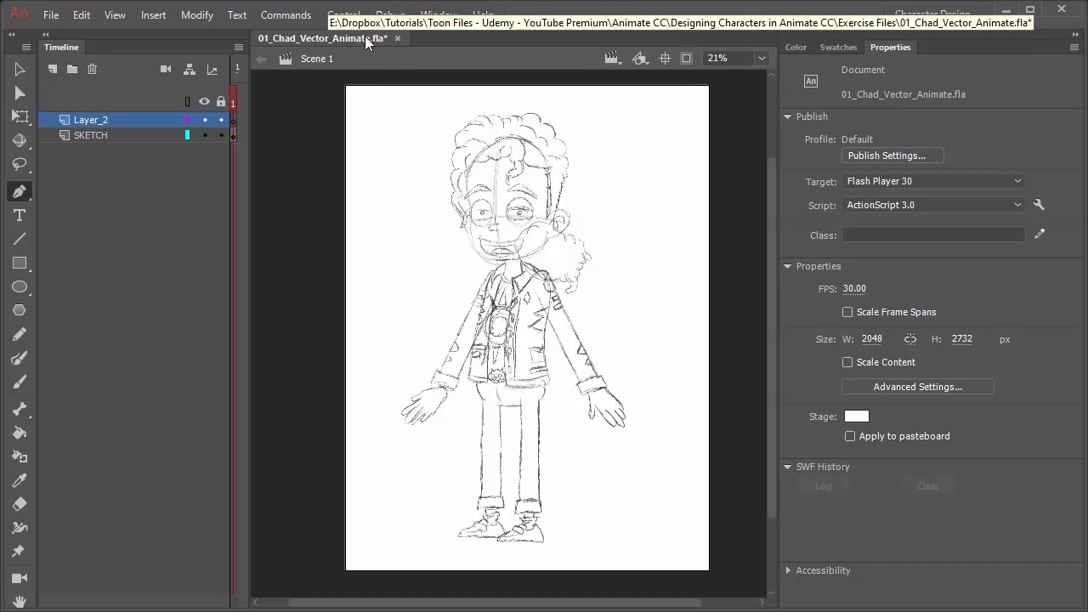
{"action": "mouse_move", "coordinate": [208, 143]}
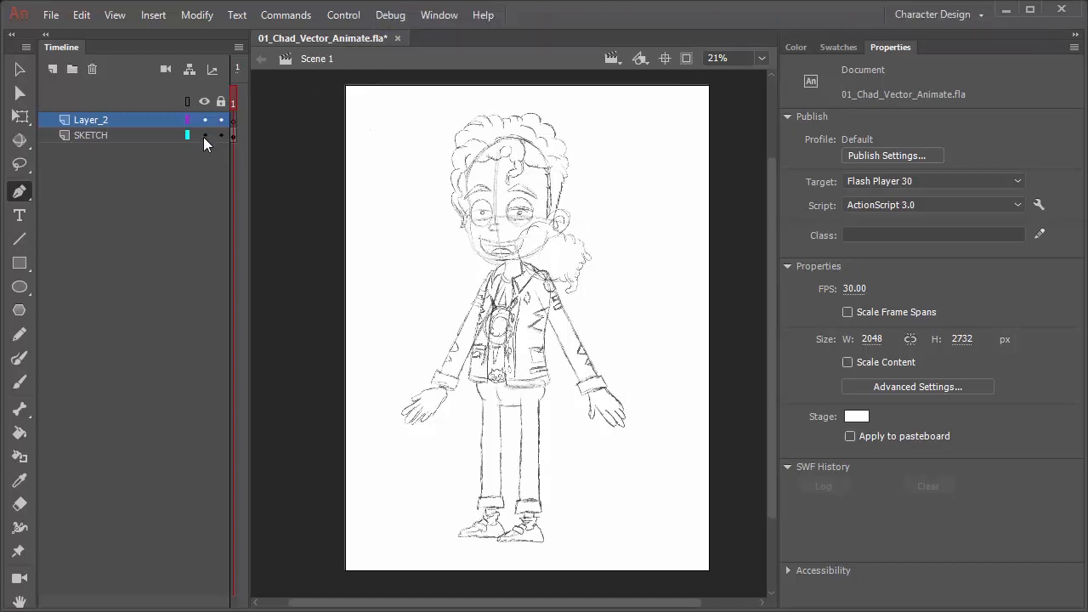
Hide the SKETCH layer so the character sketch no longer shows on the page.
{"action": "left_click", "coordinate": [203, 135]}
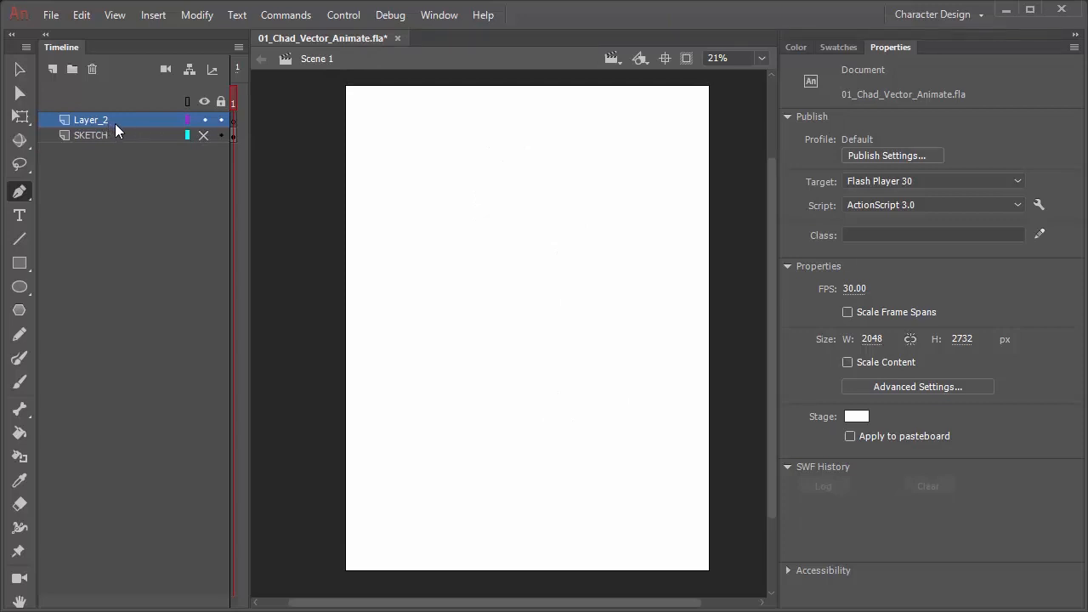
{"action": "mouse_move", "coordinate": [117, 156]}
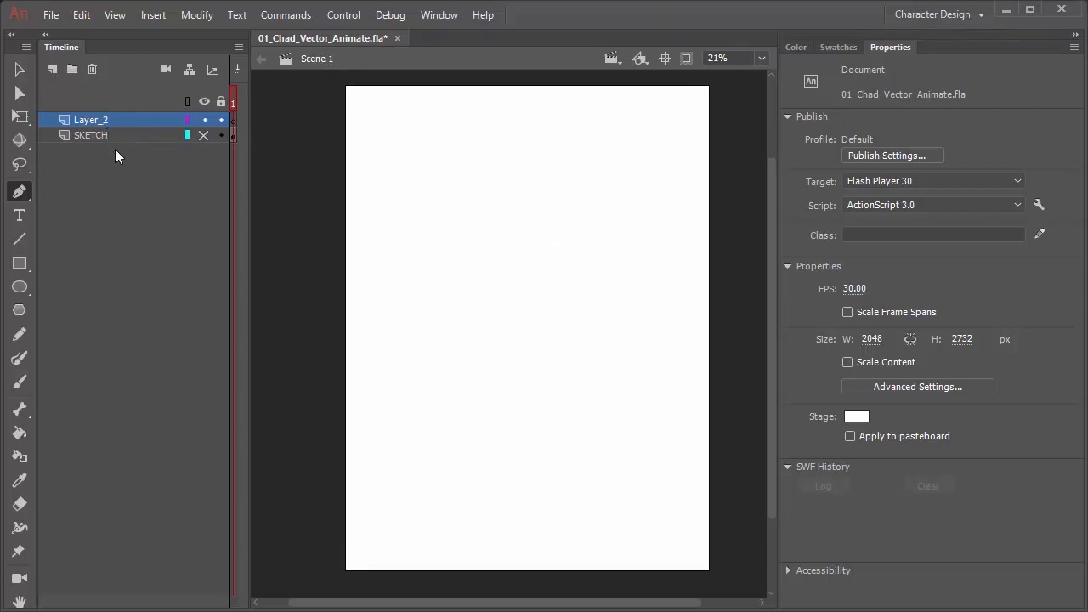
{"action": "mouse_move", "coordinate": [121, 144]}
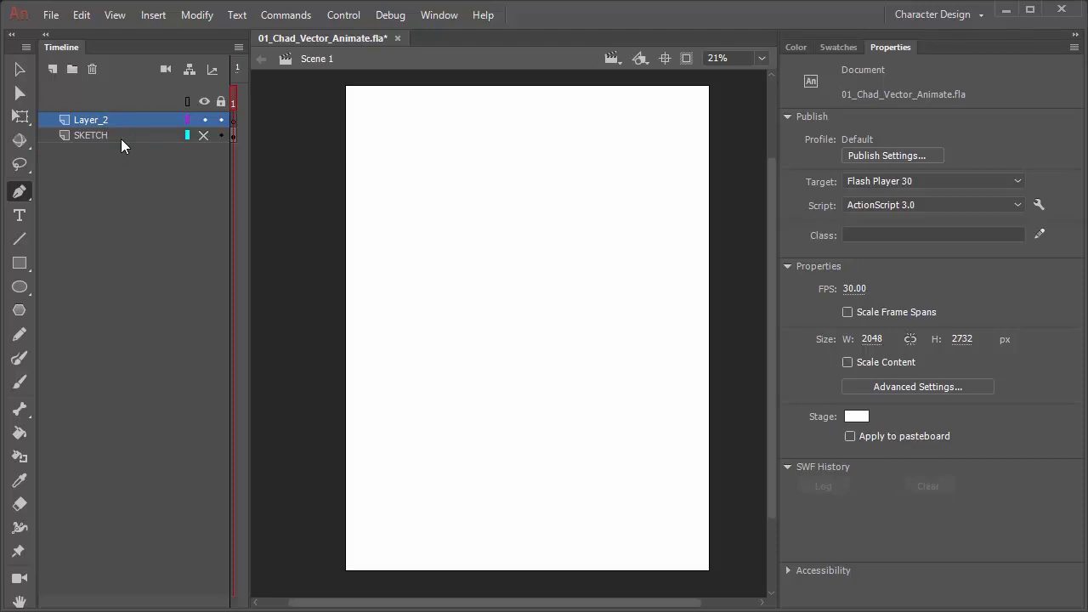
{"action": "mouse_move", "coordinate": [45, 181]}
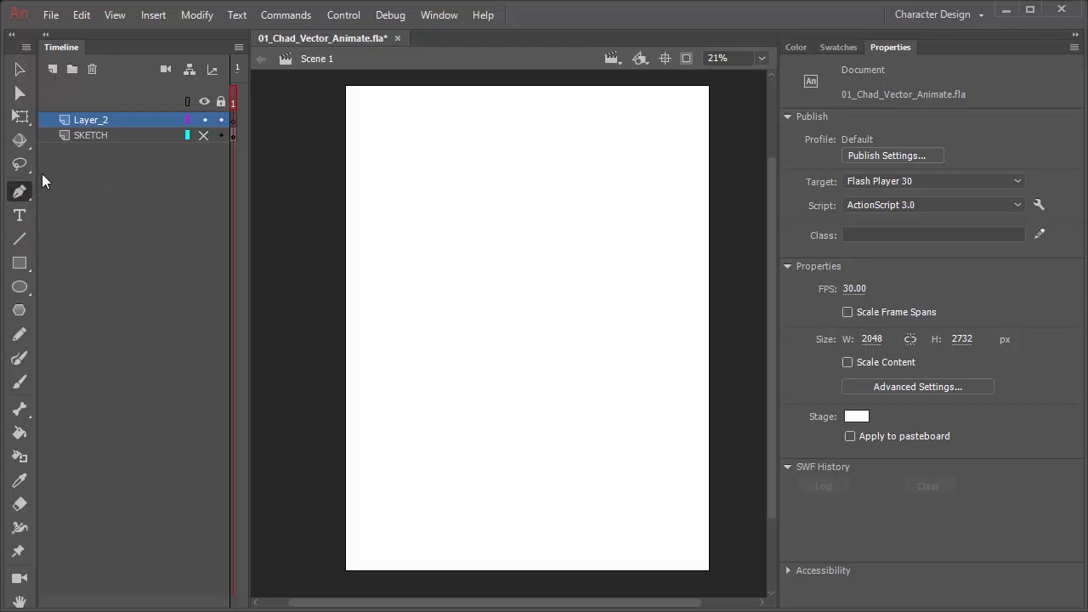
{"action": "mouse_move", "coordinate": [29, 188]}
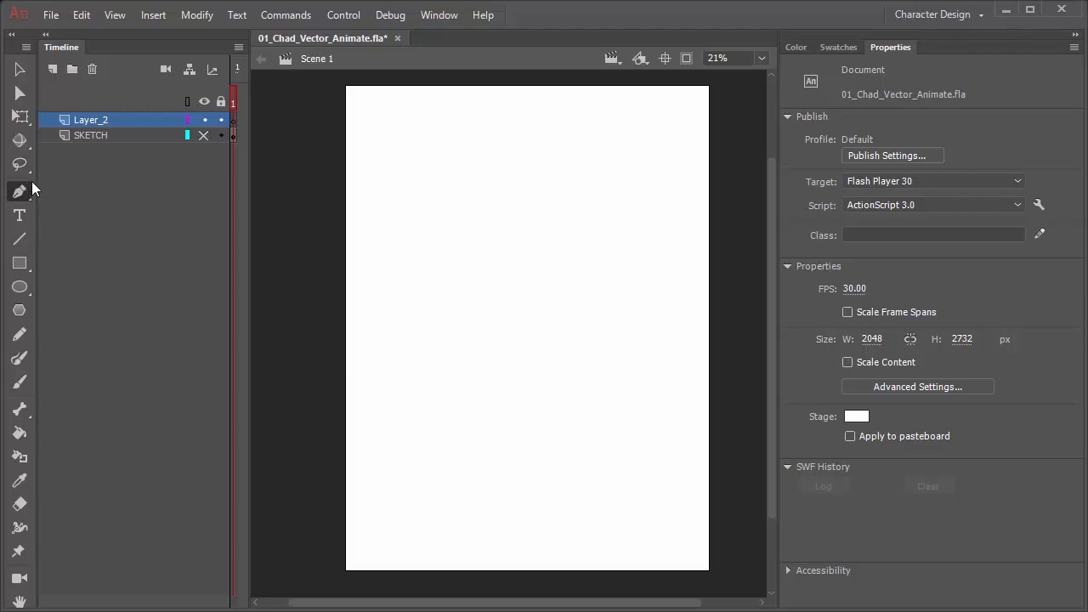
{"action": "mouse_move", "coordinate": [55, 176]}
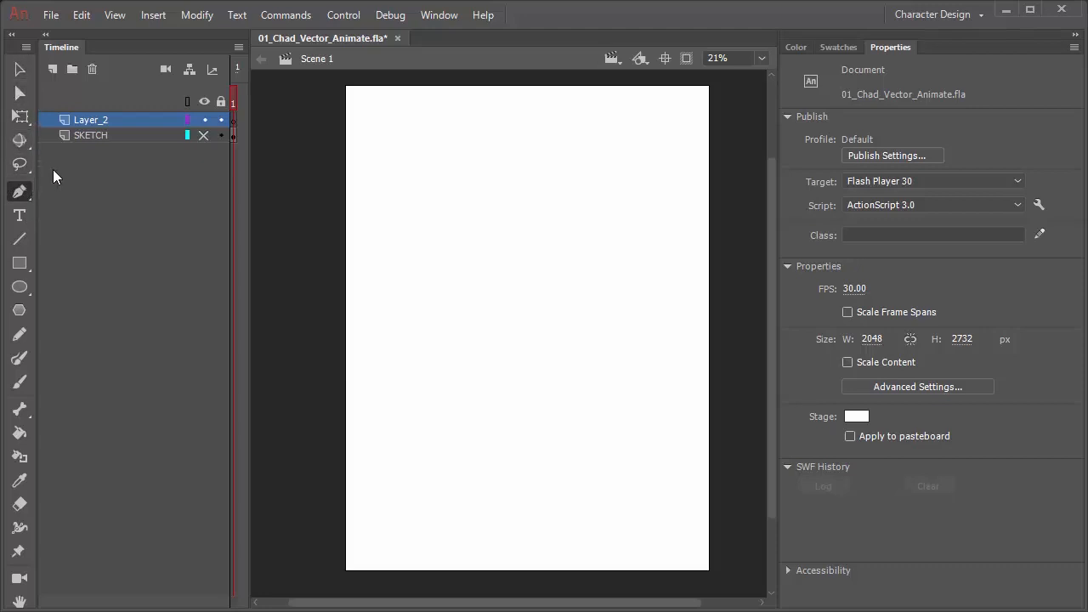
{"action": "mouse_move", "coordinate": [66, 274]}
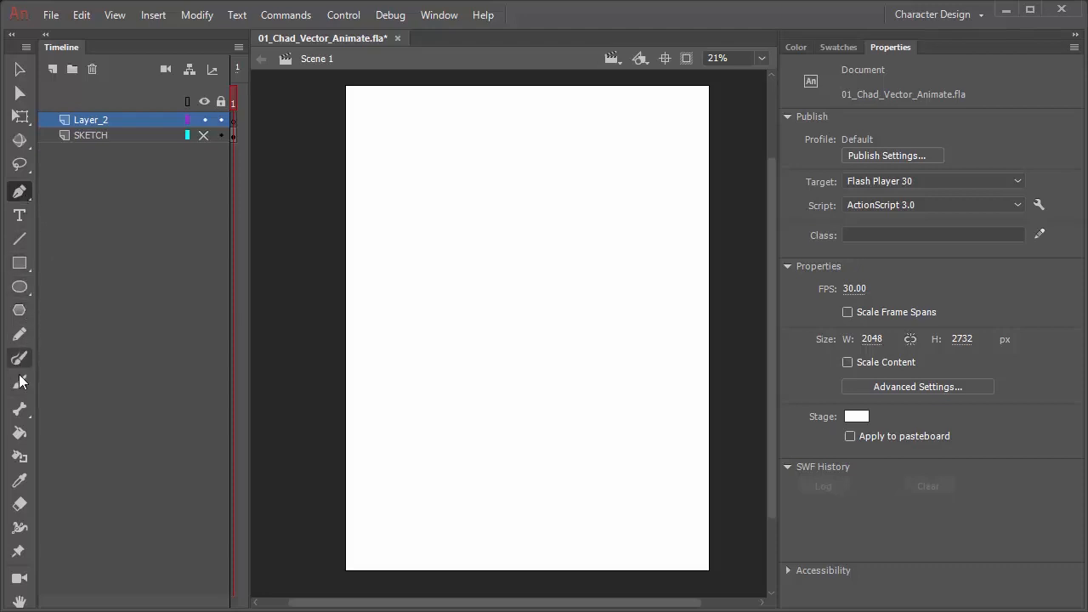
{"action": "mouse_move", "coordinate": [19, 383]}
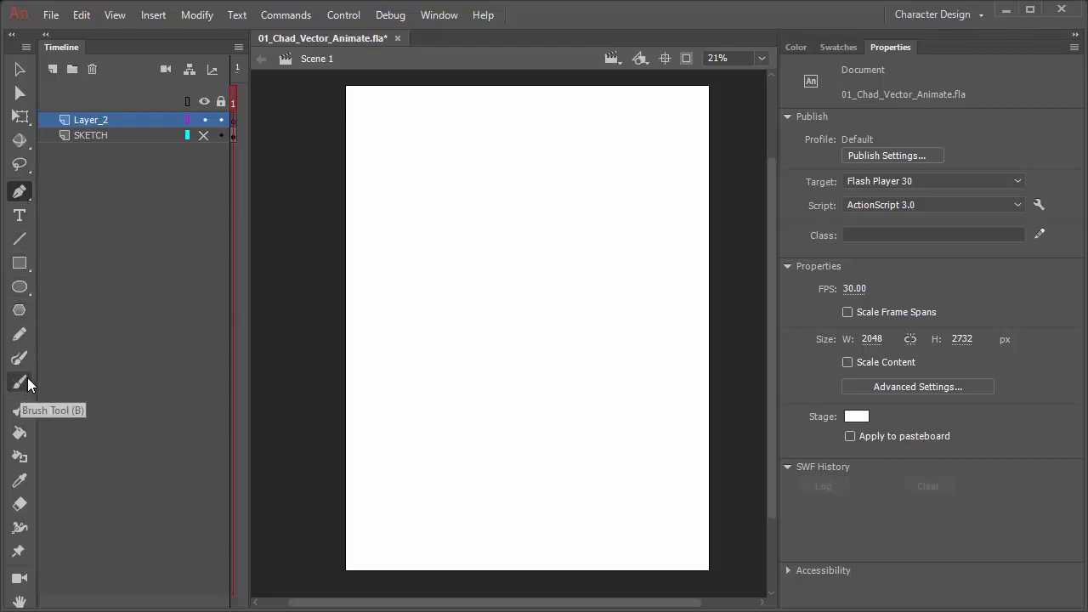
{"action": "mouse_move", "coordinate": [28, 404]}
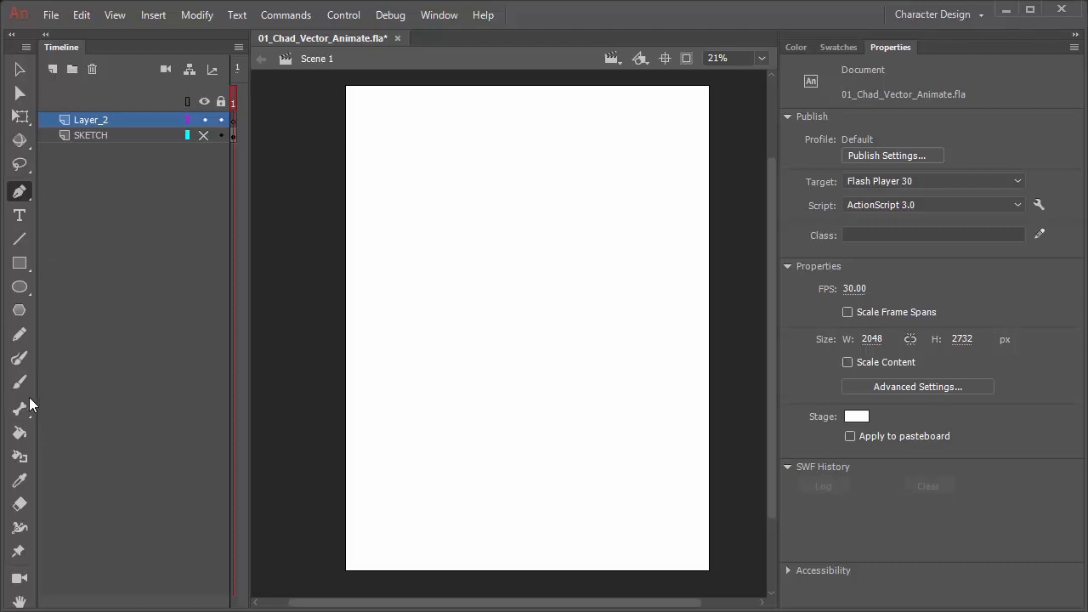
{"action": "mouse_move", "coordinate": [34, 310]}
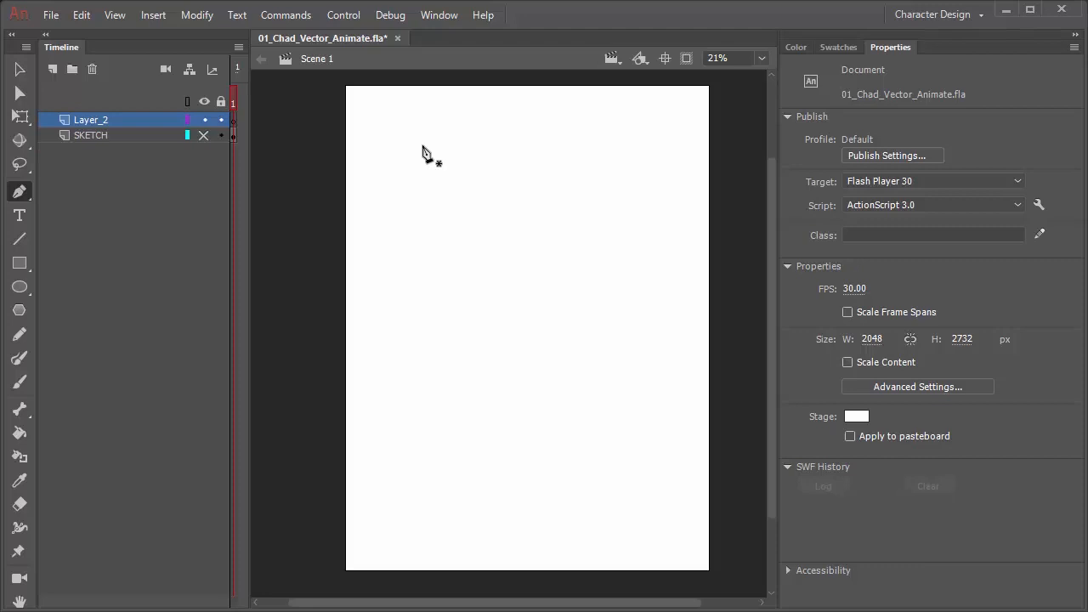
{"action": "mouse_move", "coordinate": [436, 238]}
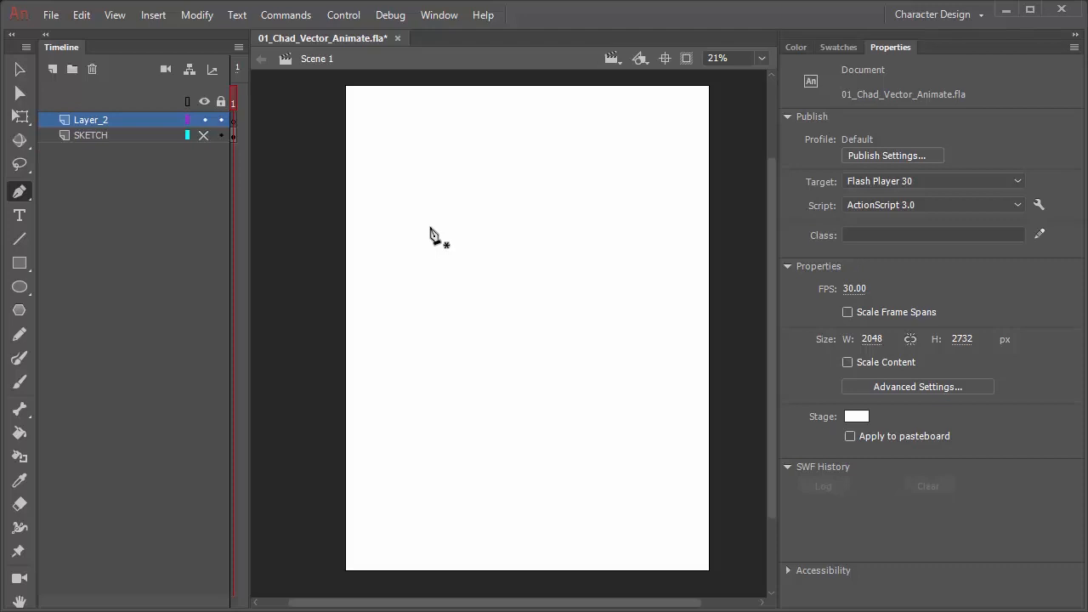
{"action": "mouse_move", "coordinate": [412, 204]}
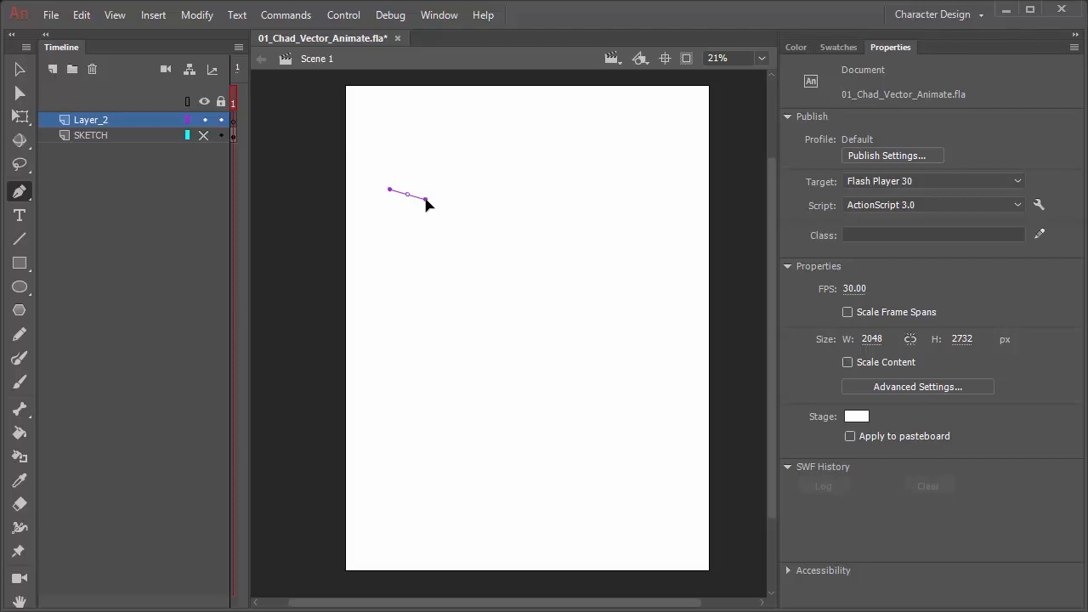
Draw a thick black curve from the first anchor to a point near the upper right.
{"action": "left_click_drag", "start_coordinate": [425, 204], "coordinate": [423, 228]}
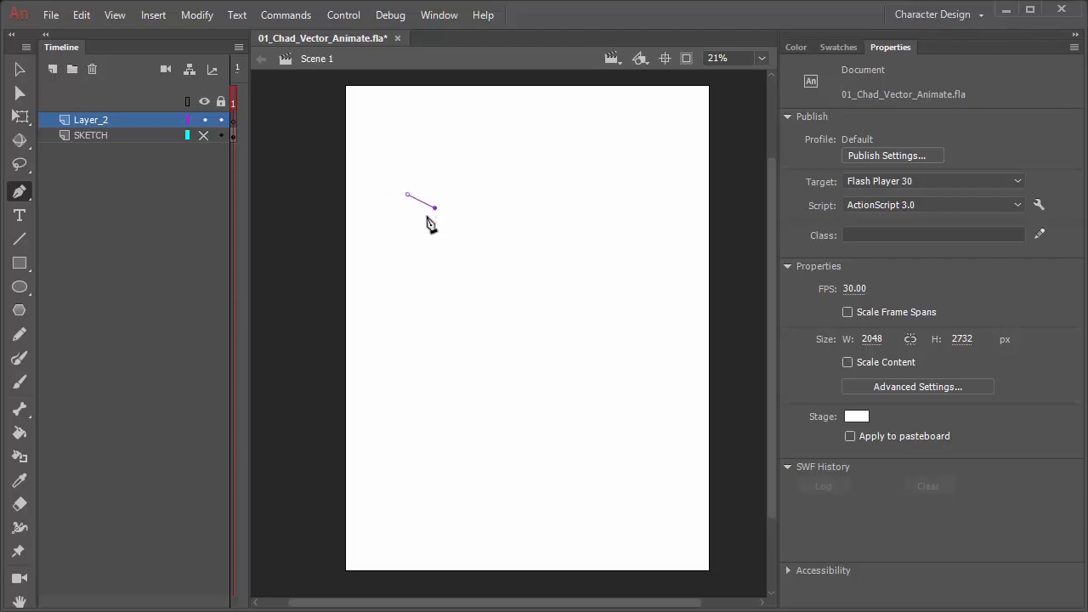
{"action": "mouse_move", "coordinate": [648, 159]}
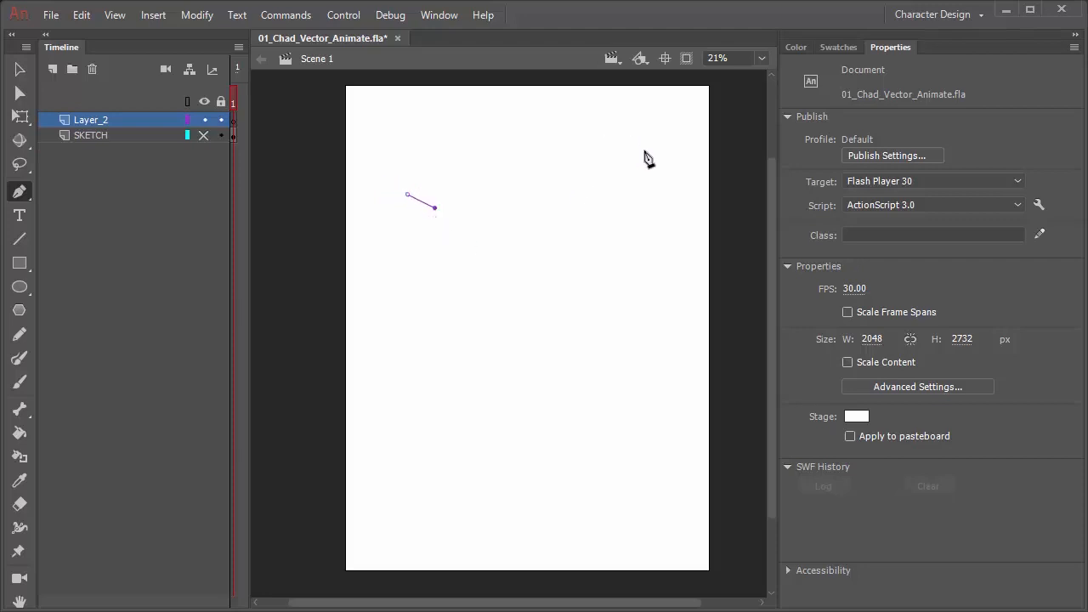
{"action": "left_click", "coordinate": [647, 130]}
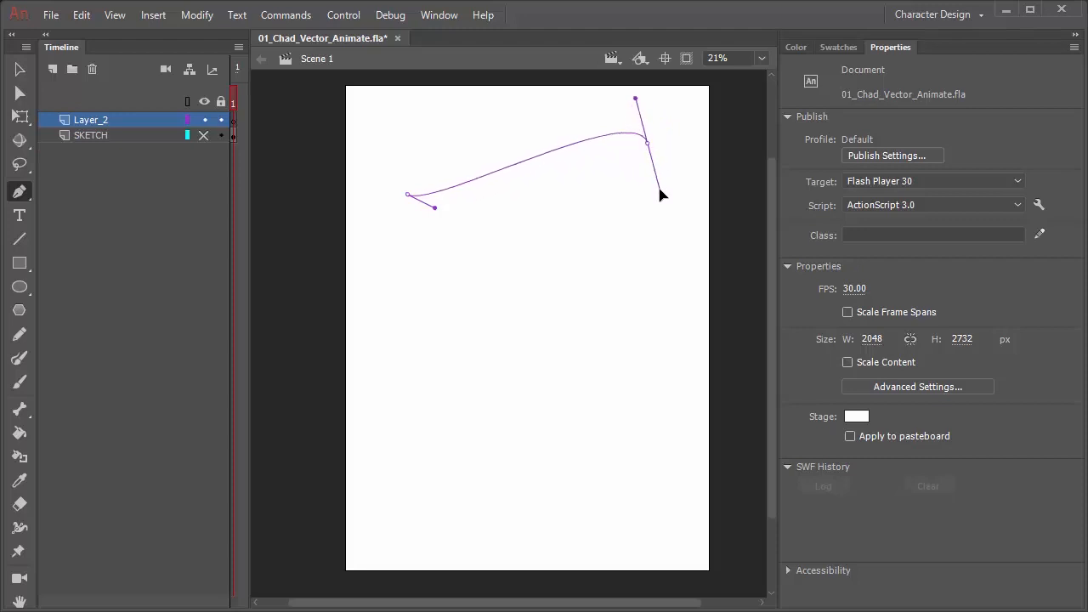
{"action": "left_click", "coordinate": [19, 190]}
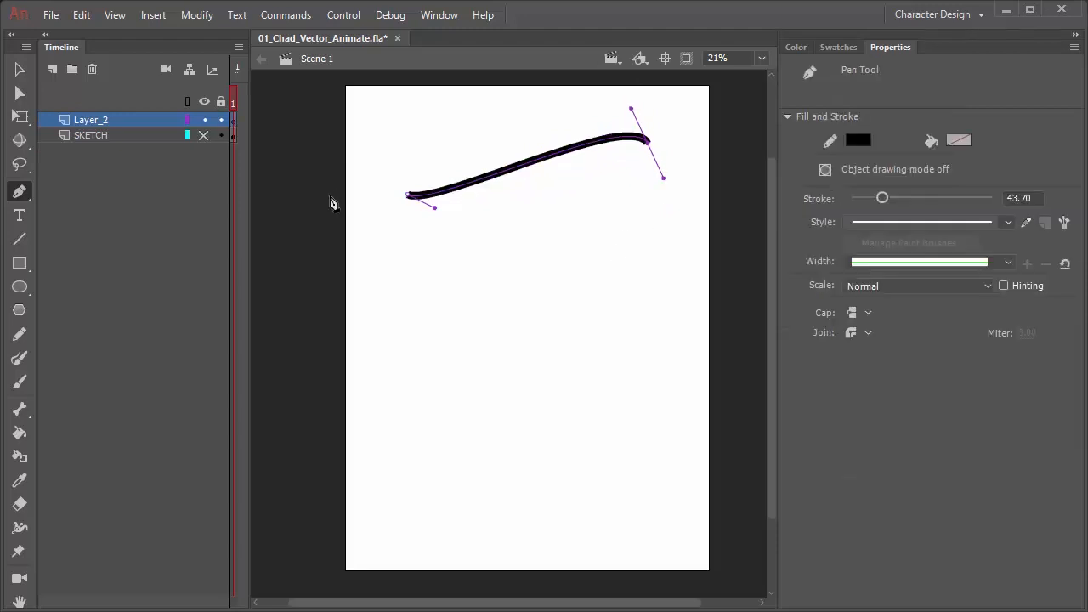
{"action": "mouse_move", "coordinate": [848, 174]}
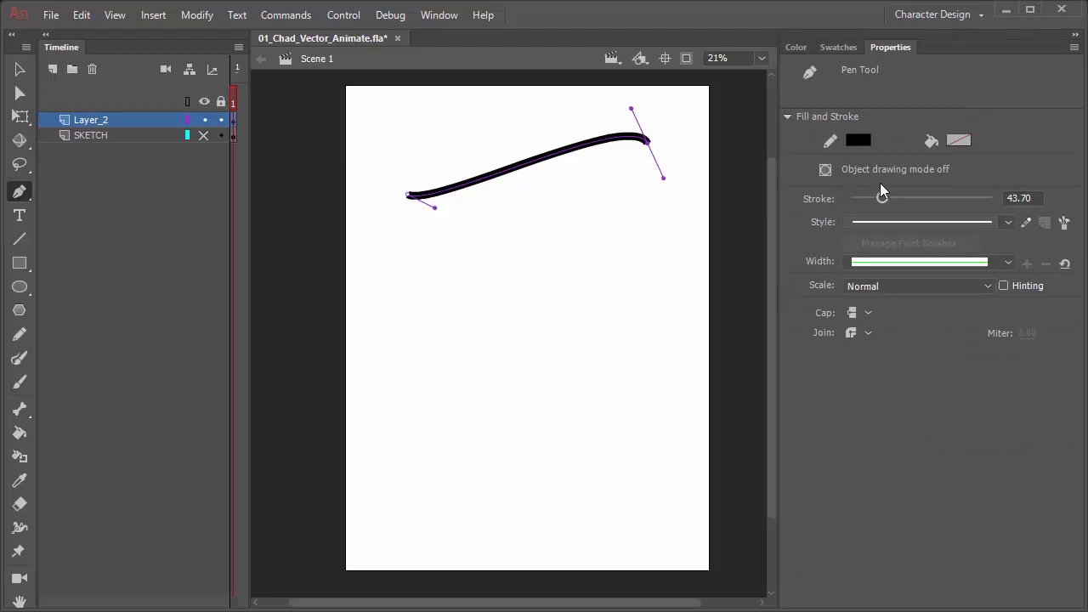
Drag the Stroke size slider down, then back up to settle at 27.90.
{"action": "left_click_drag", "start_coordinate": [881, 198], "coordinate": [861, 198]}
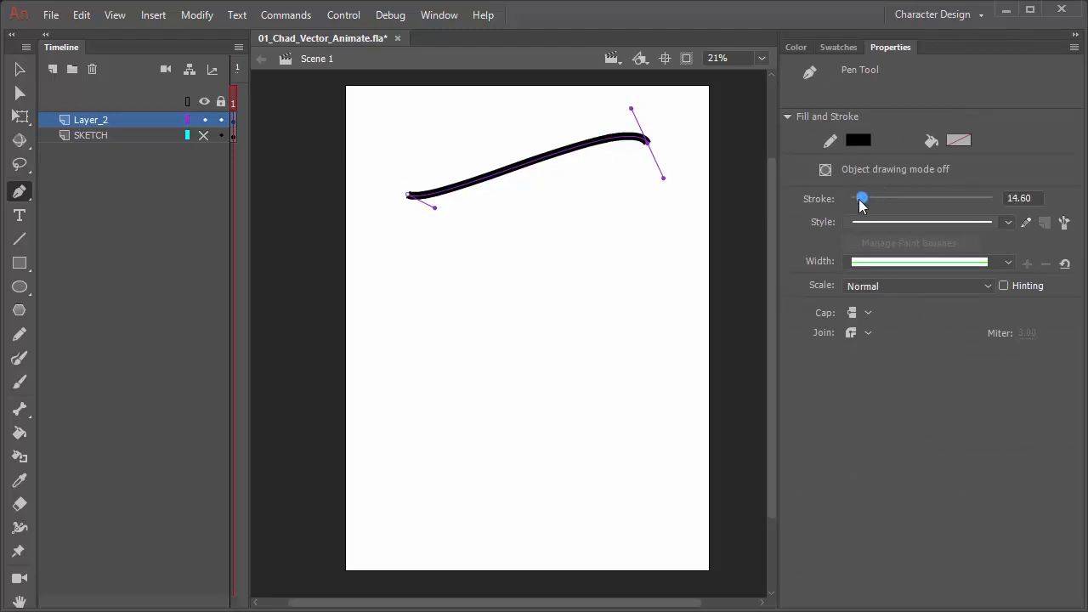
{"action": "left_click_drag", "start_coordinate": [861, 198], "coordinate": [870, 197]}
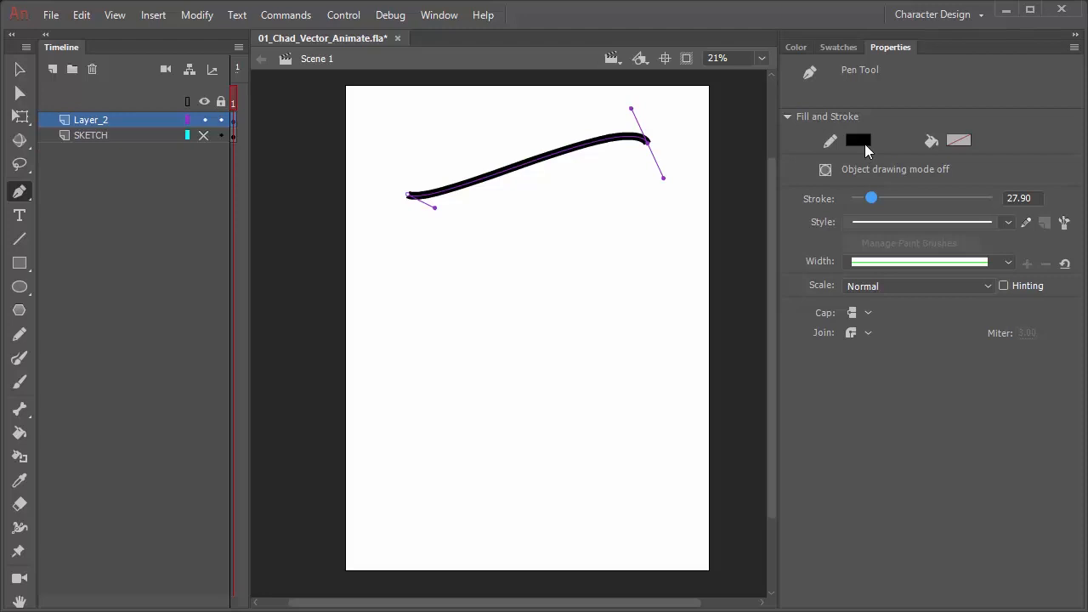
{"action": "mouse_move", "coordinate": [904, 120]}
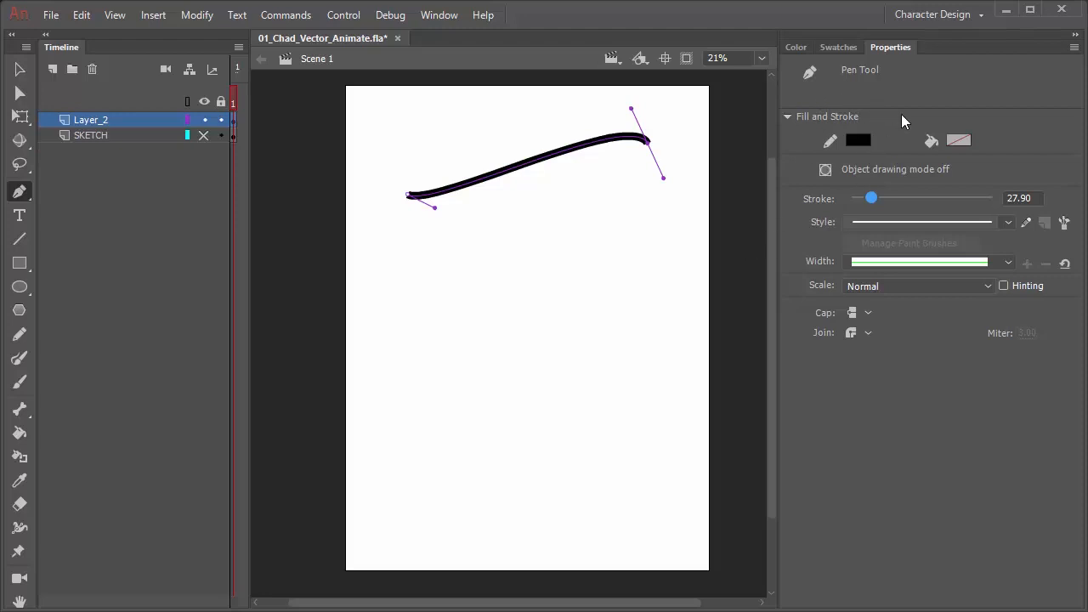
{"action": "mouse_move", "coordinate": [915, 91]}
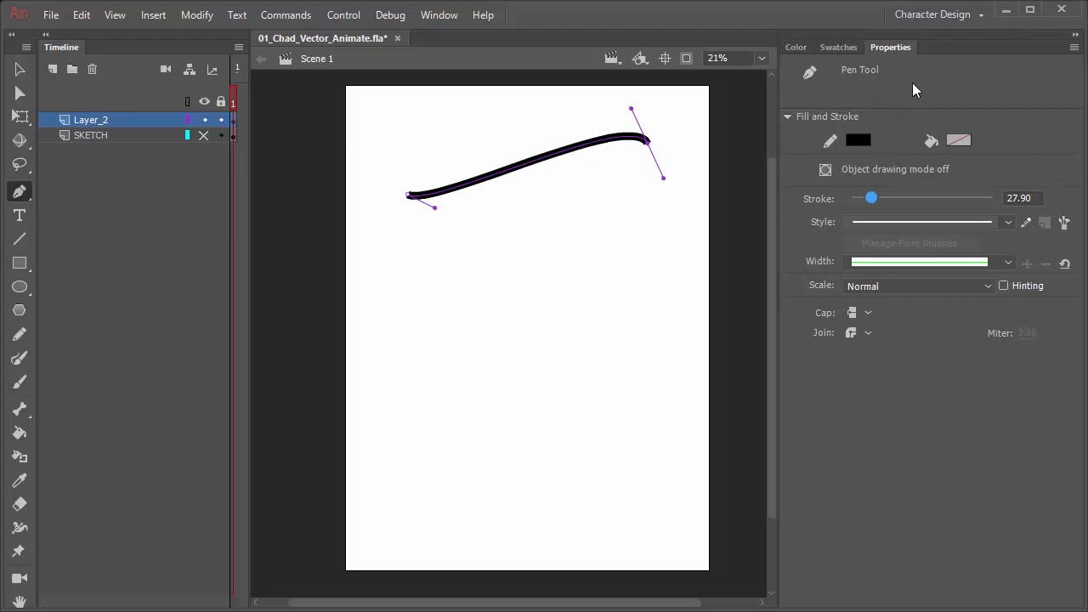
{"action": "mouse_move", "coordinate": [659, 160]}
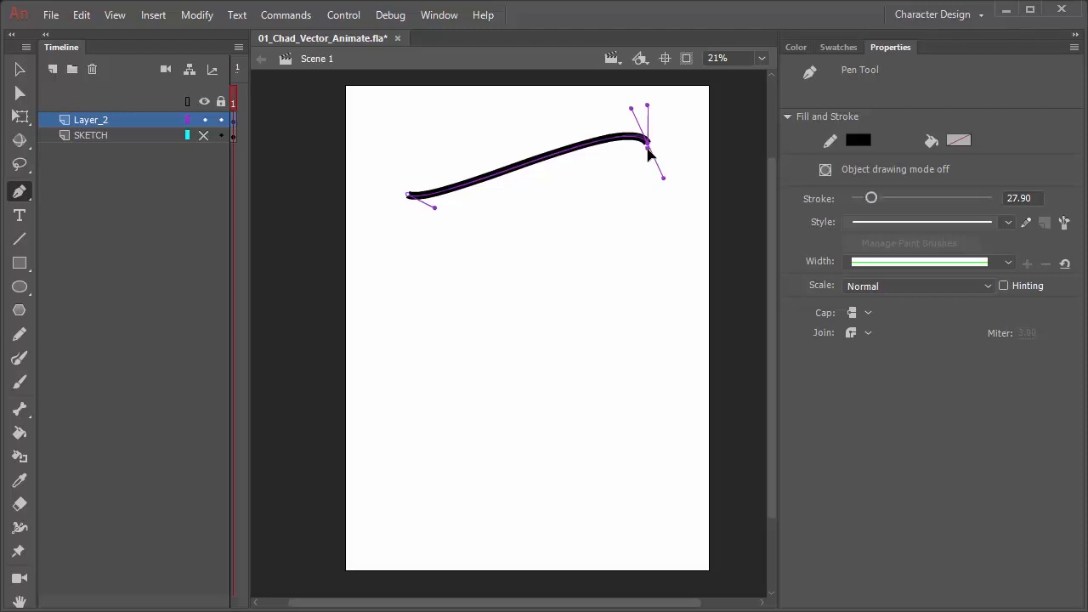
Drag a pen anchor at the upper right to bend the path downward.
{"action": "left_click_drag", "start_coordinate": [664, 179], "coordinate": [680, 242]}
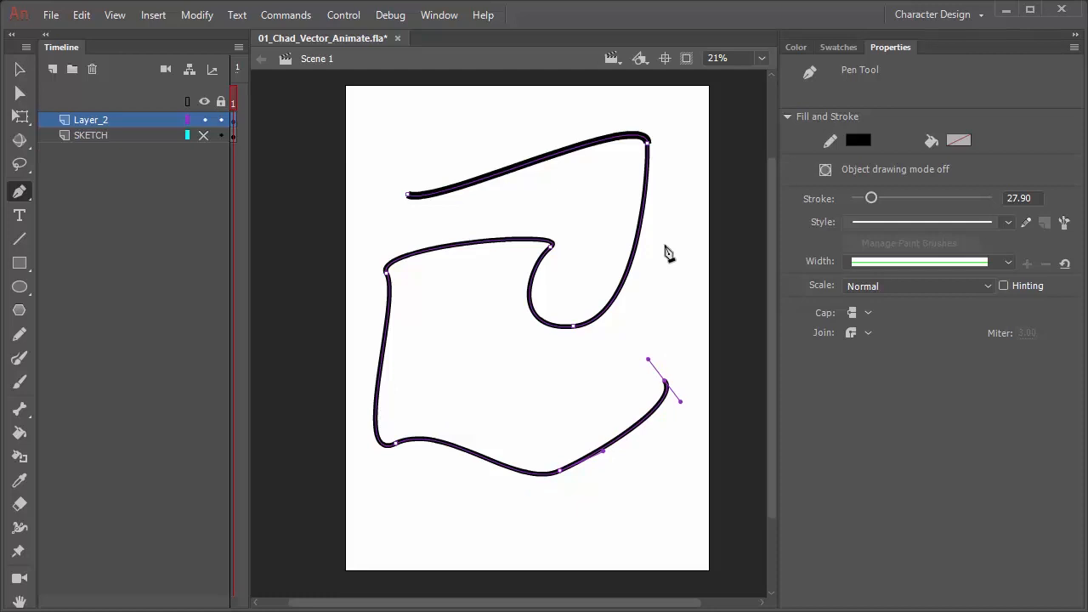
{"action": "mouse_move", "coordinate": [649, 151]}
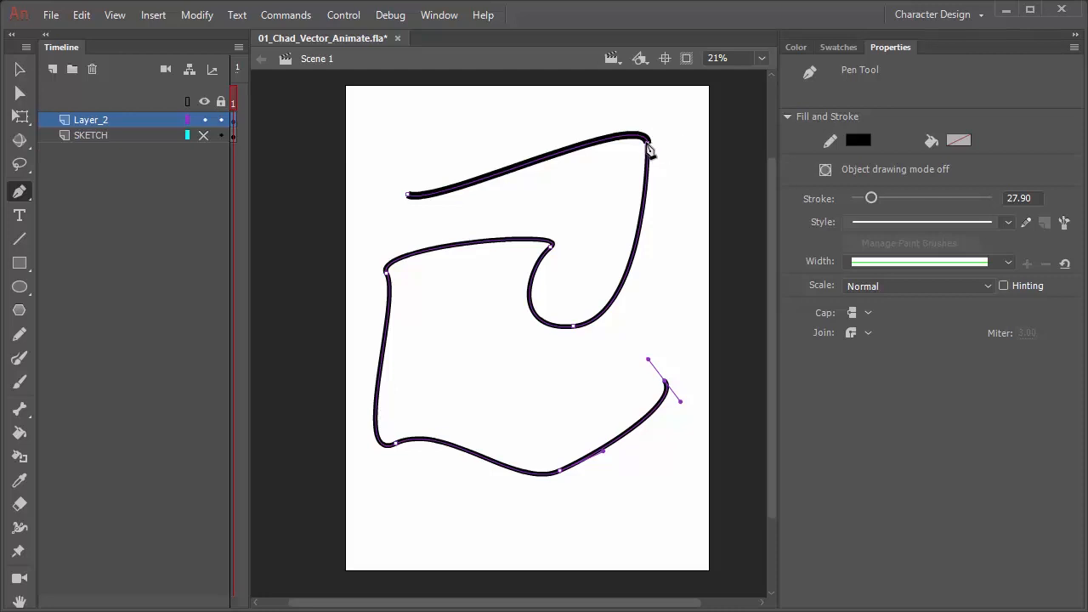
{"action": "mouse_move", "coordinate": [422, 334]}
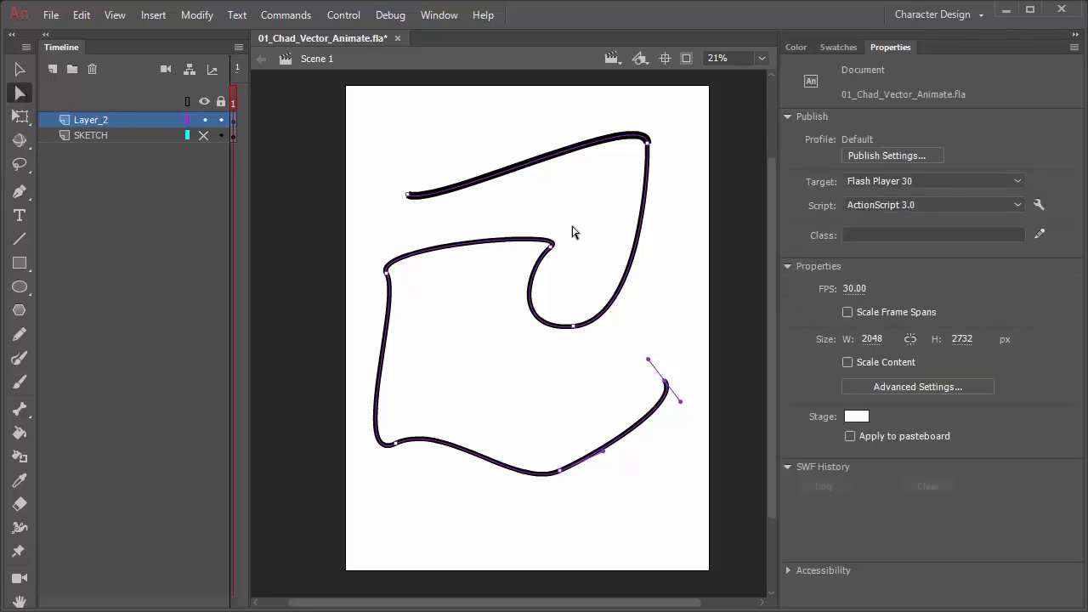
{"action": "mouse_move", "coordinate": [570, 235]}
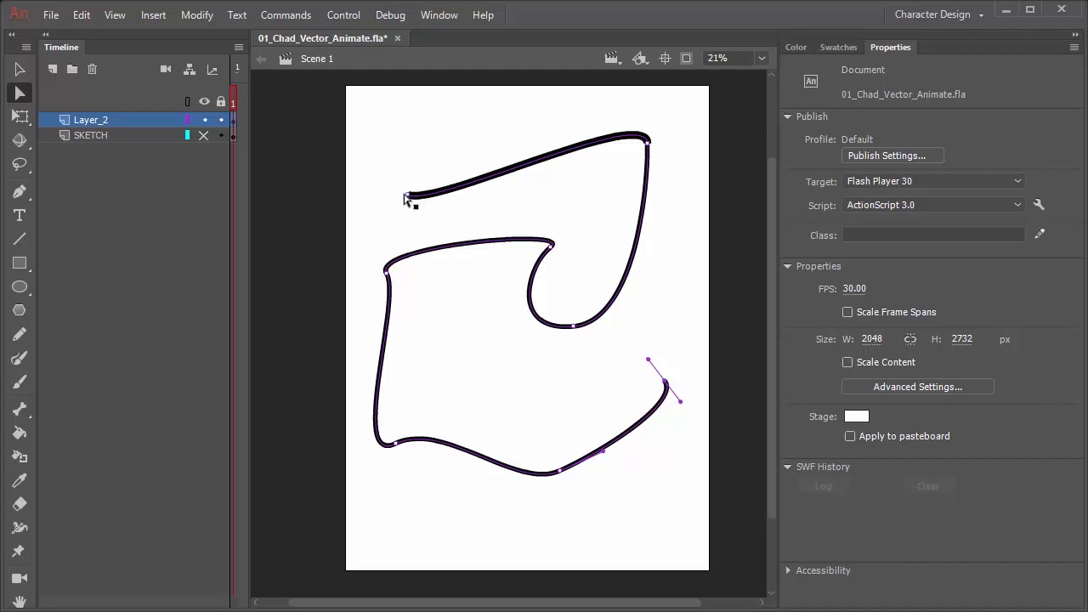
{"action": "mouse_move", "coordinate": [411, 200]}
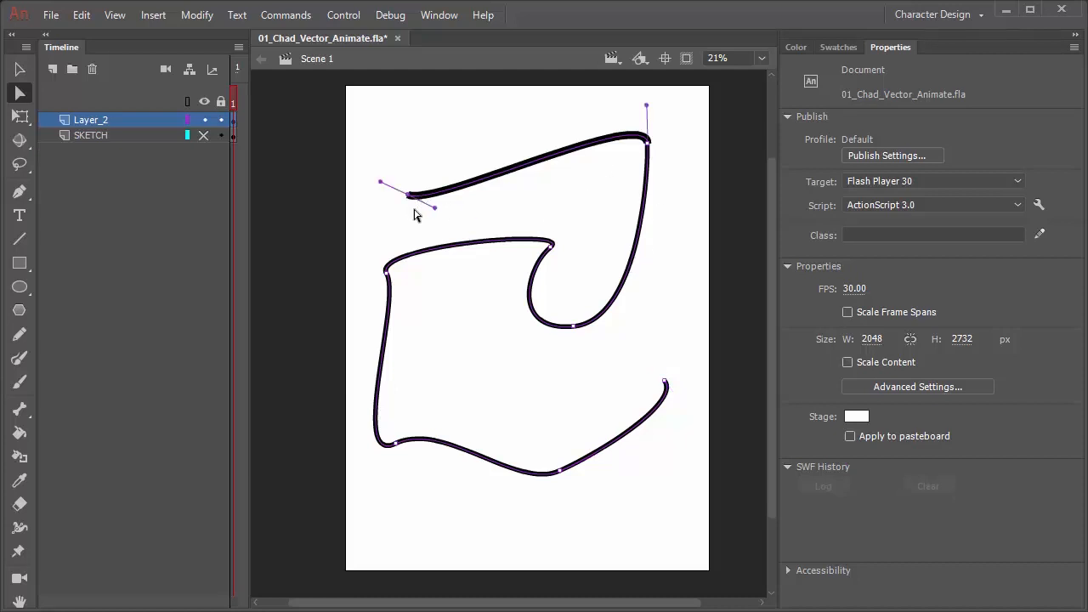
Curl the top stroke's left end into a hook, then select a middle-stroke point.
{"action": "left_click_drag", "start_coordinate": [380, 183], "coordinate": [405, 165]}
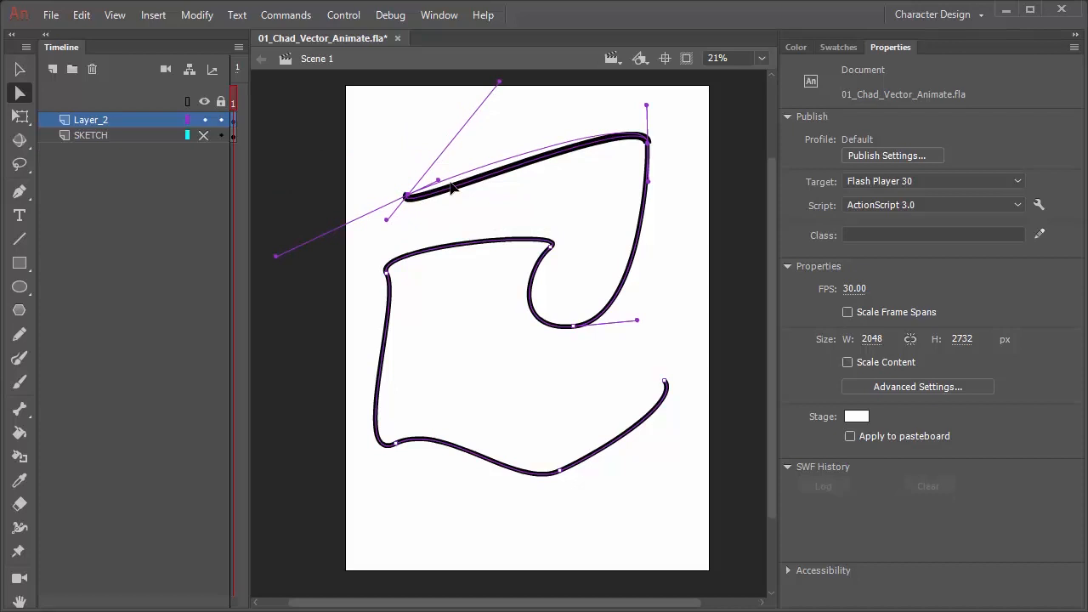
{"action": "left_click_drag", "start_coordinate": [436, 182], "coordinate": [416, 138]}
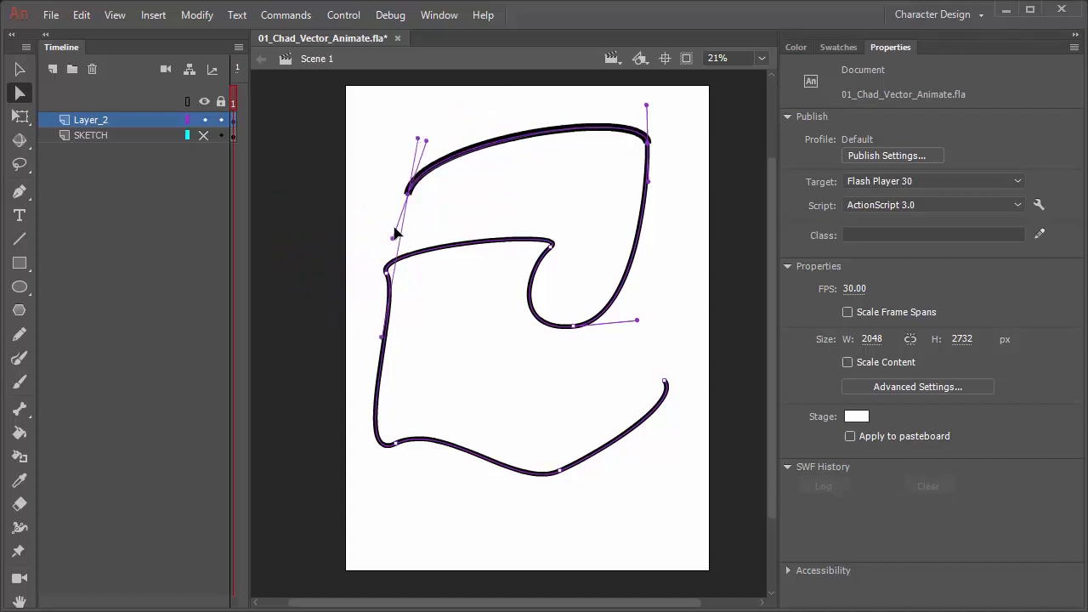
{"action": "left_click_drag", "start_coordinate": [416, 140], "coordinate": [436, 147]}
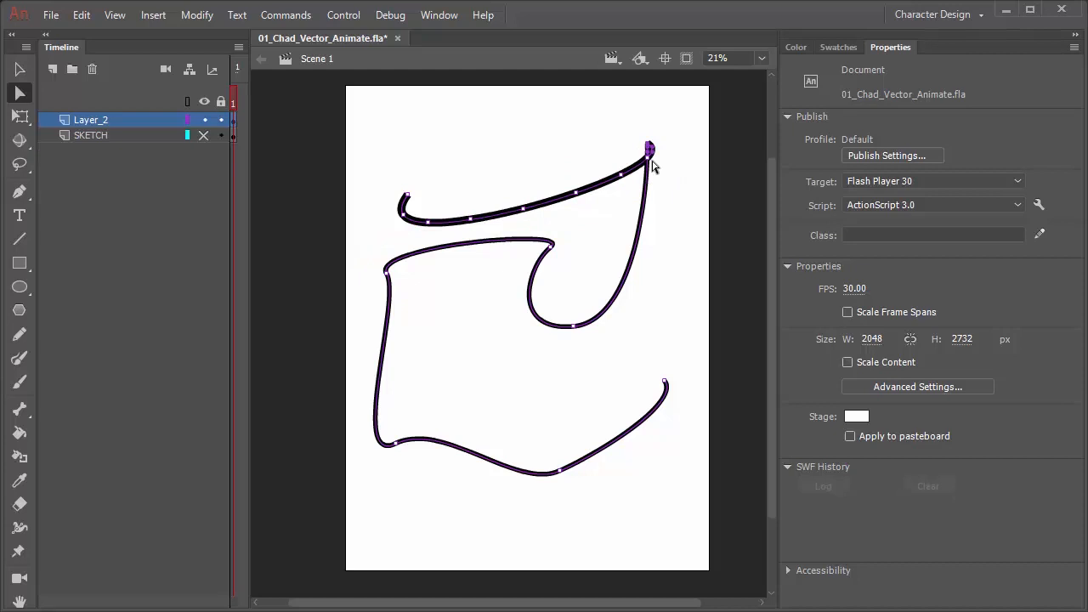
{"action": "mouse_move", "coordinate": [577, 303]}
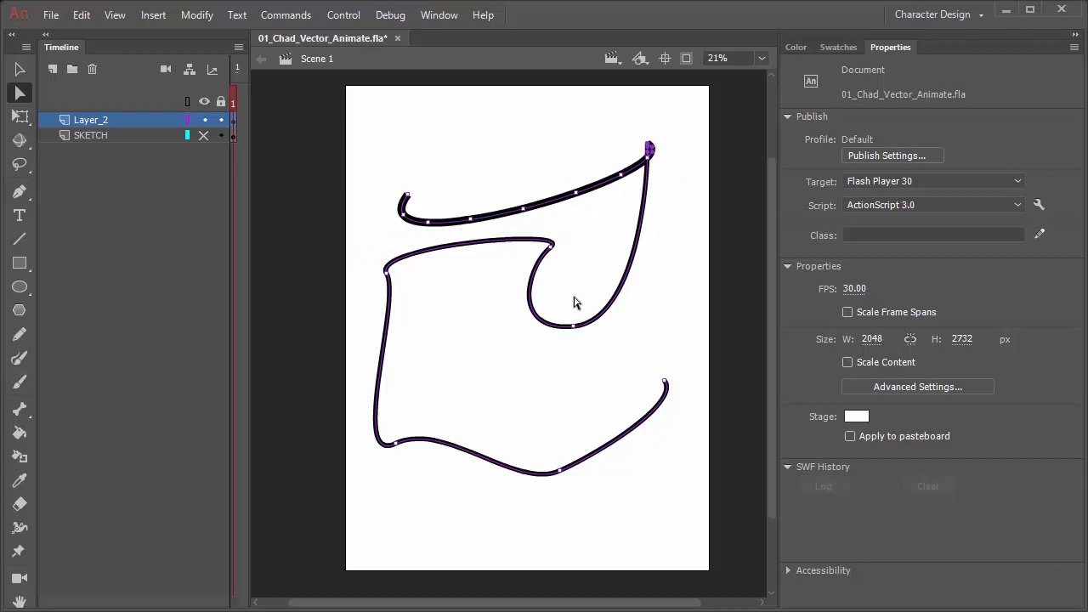
{"action": "mouse_move", "coordinate": [398, 281]}
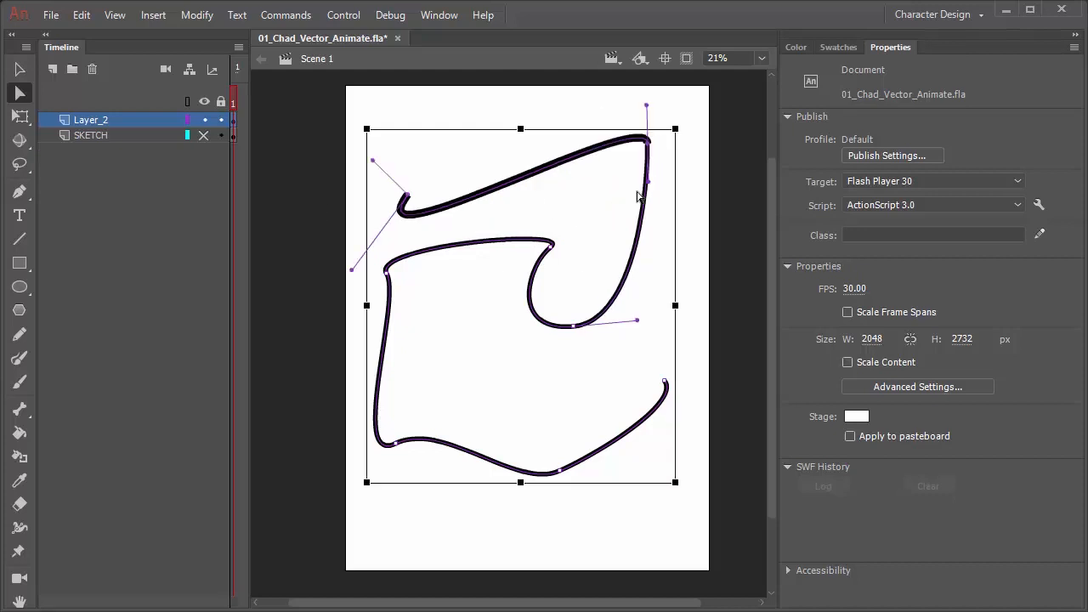
{"action": "left_click", "coordinate": [475, 215]}
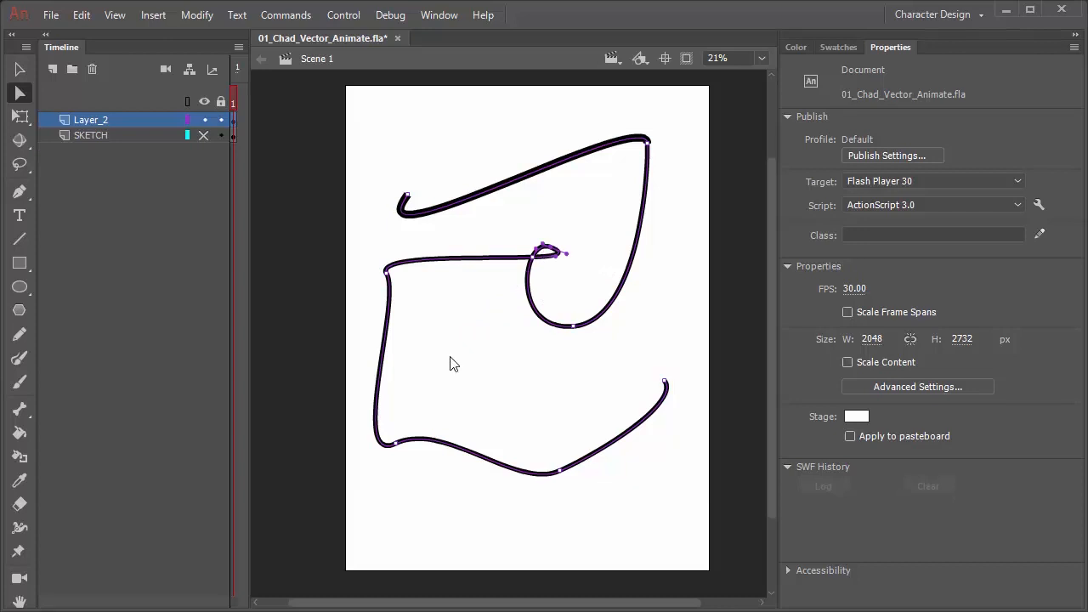
{"action": "mouse_move", "coordinate": [462, 357]}
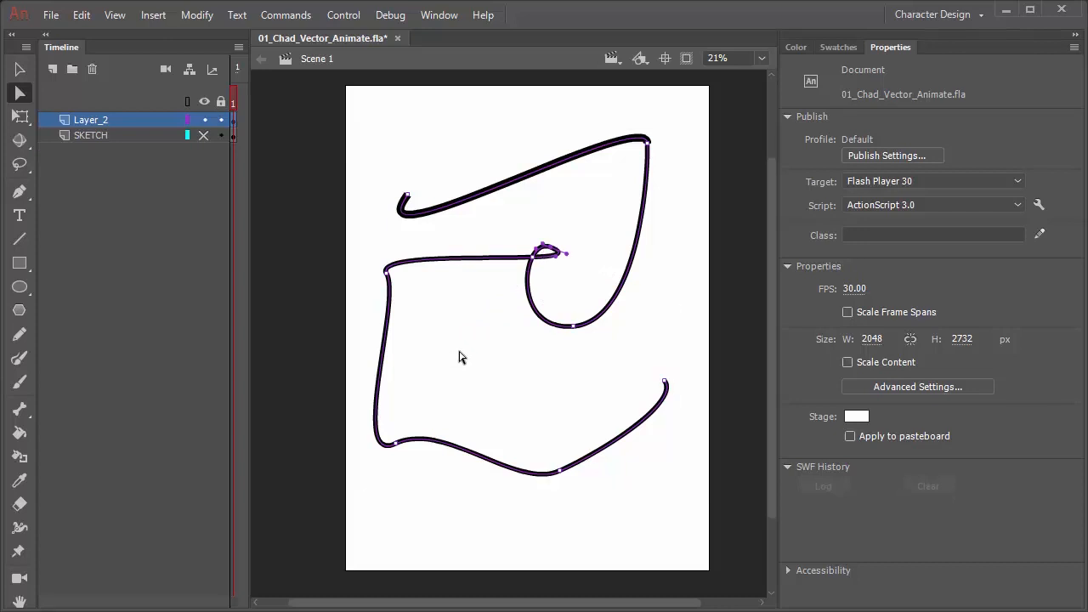
{"action": "mouse_move", "coordinate": [421, 213]}
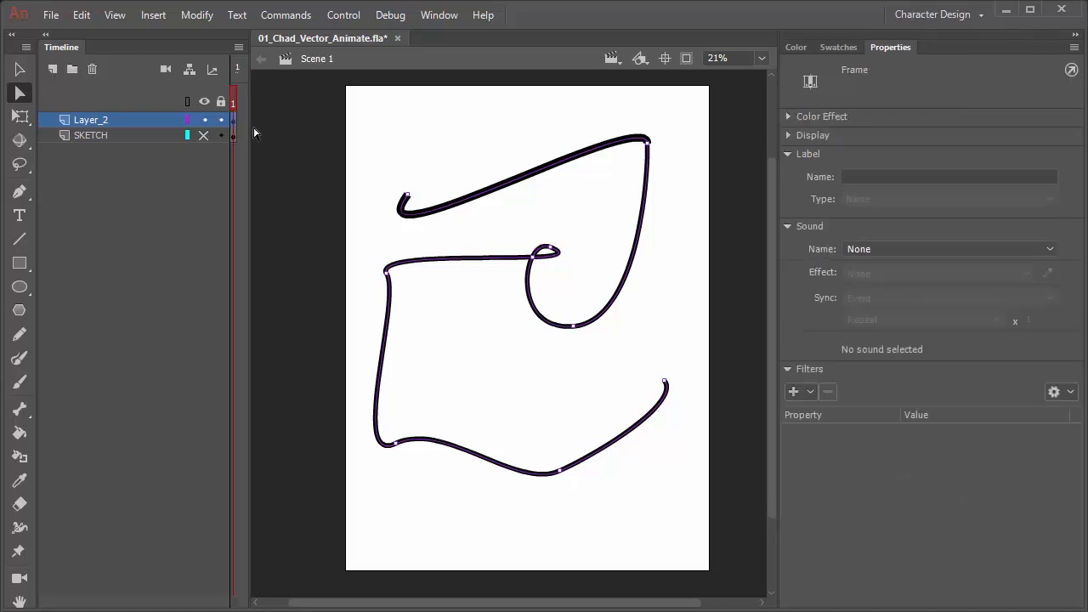
Select all the black strokes on Layer_2's frame so they can be deleted.
{"action": "left_click", "coordinate": [204, 136]}
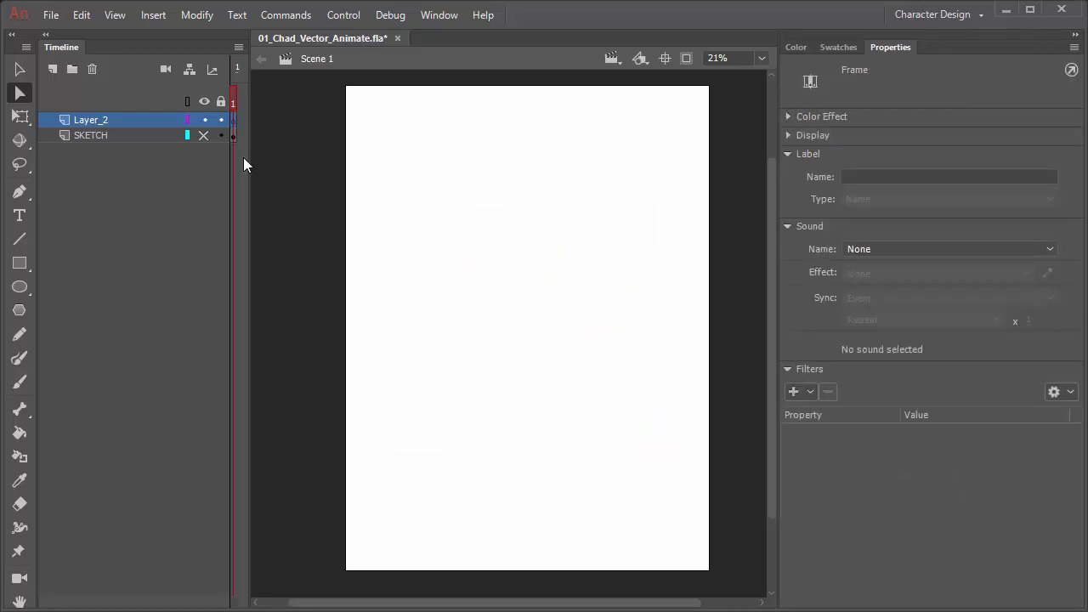
{"action": "mouse_move", "coordinate": [70, 234]}
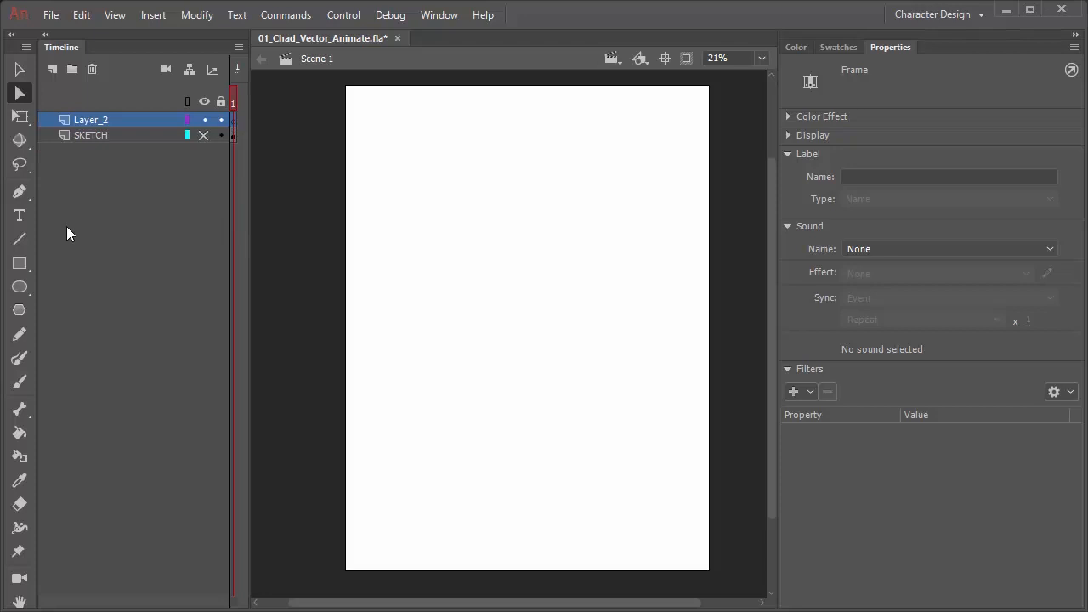
{"action": "mouse_move", "coordinate": [63, 236]}
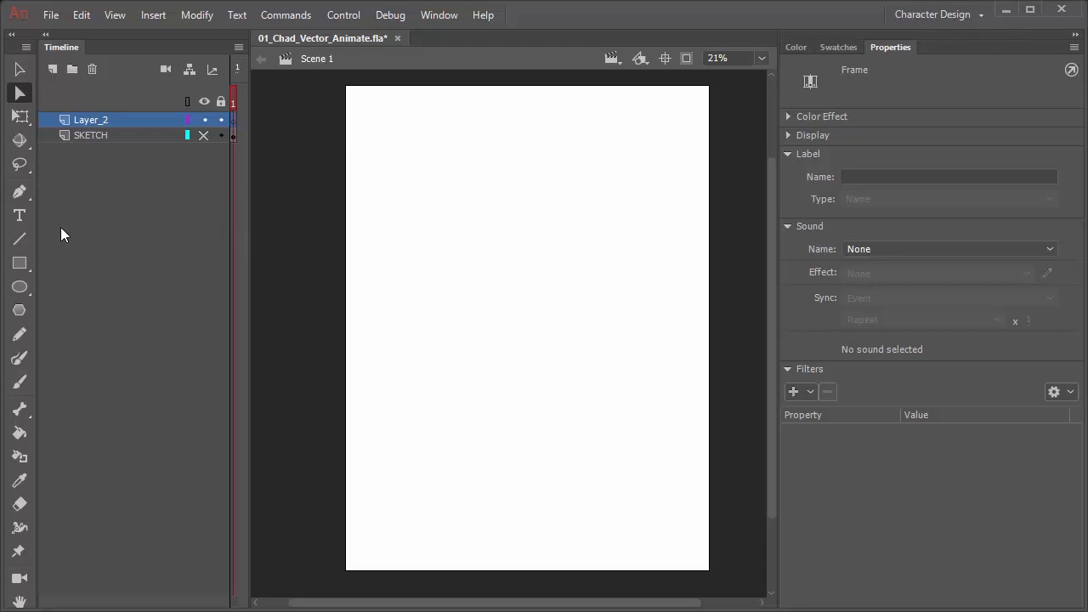
{"action": "mouse_move", "coordinate": [19, 214]}
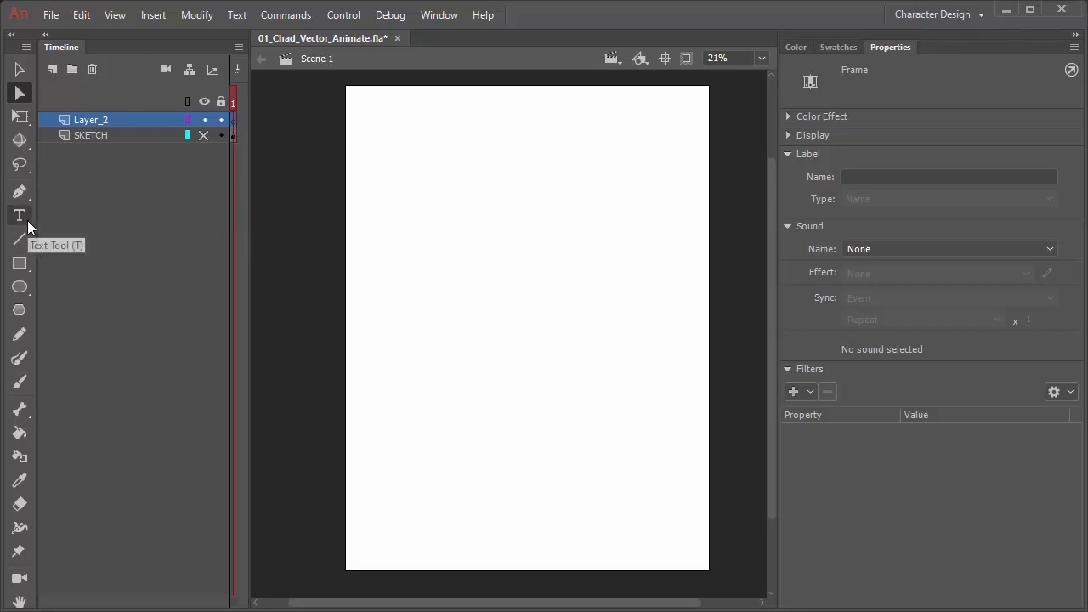
{"action": "mouse_move", "coordinate": [26, 219]}
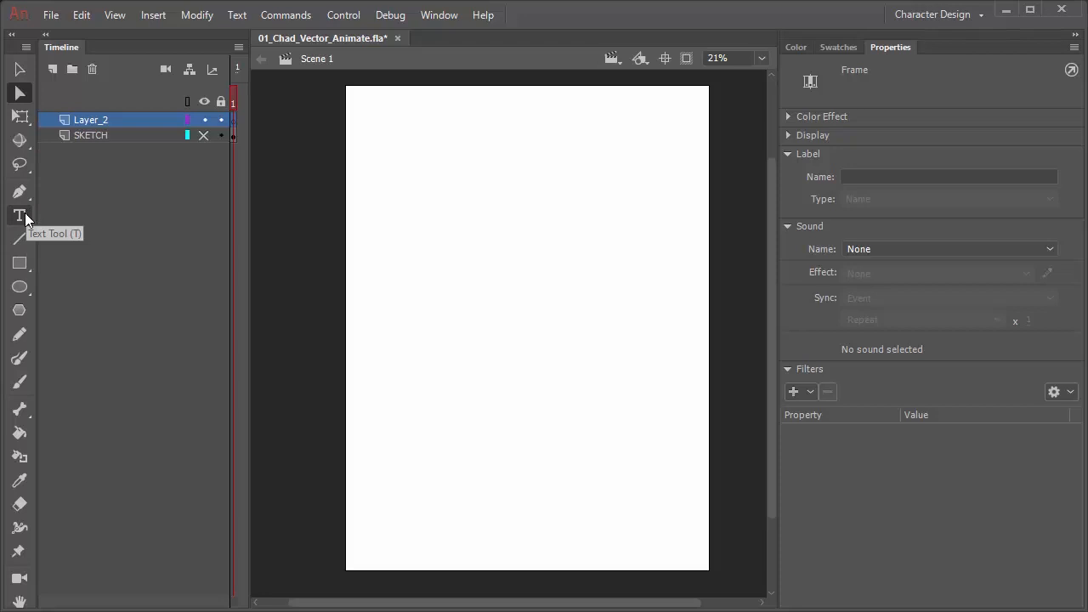
{"action": "mouse_move", "coordinate": [19, 239]}
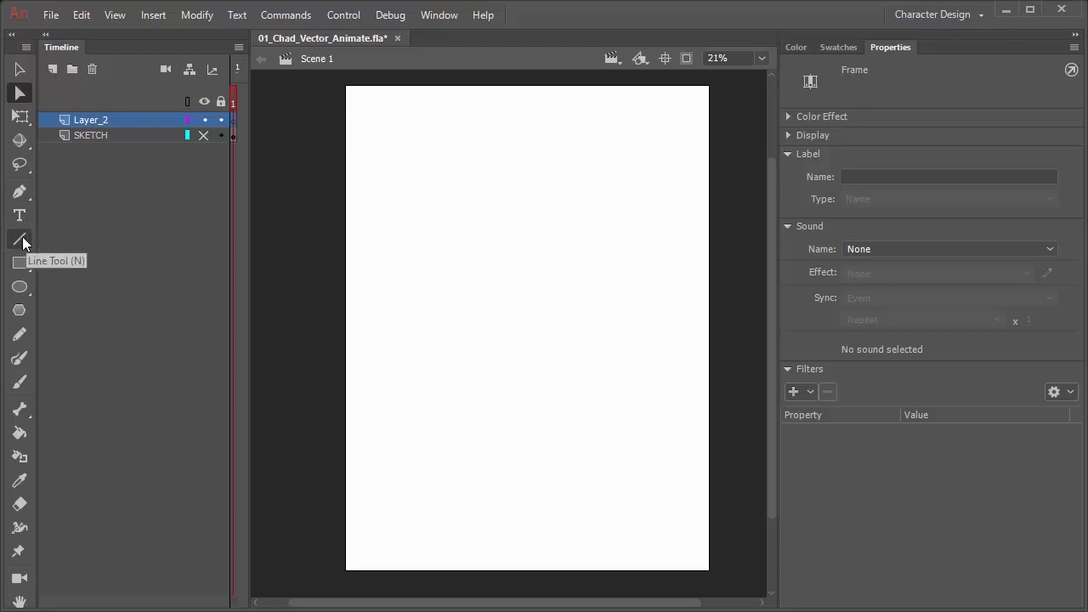
With the Line tool at stroke 14.55, draw a tall vertical line and zigzag.
{"action": "left_click", "coordinate": [19, 239]}
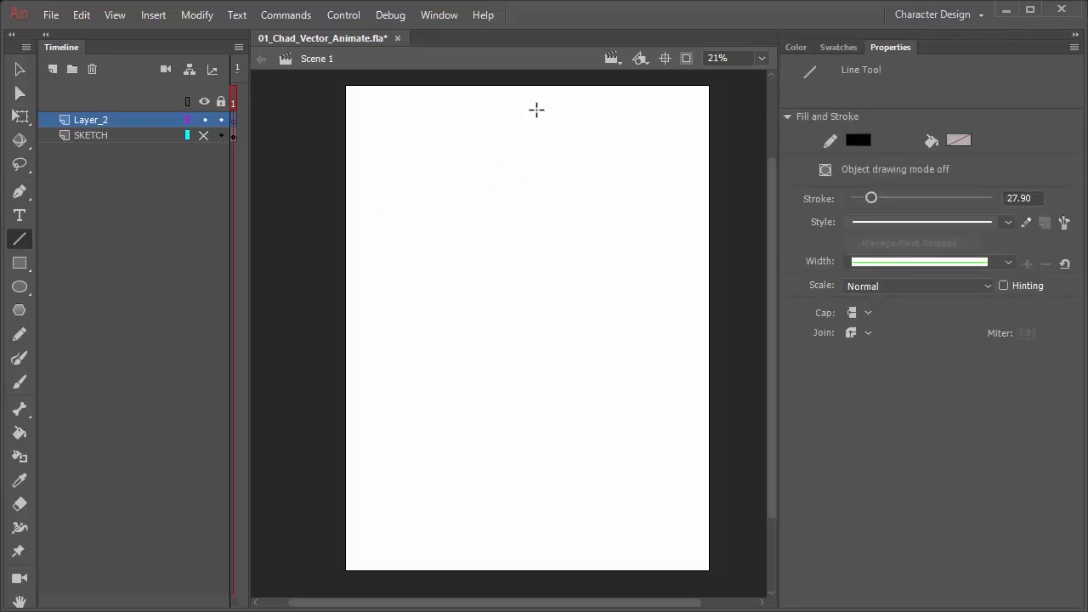
{"action": "mouse_move", "coordinate": [542, 194]}
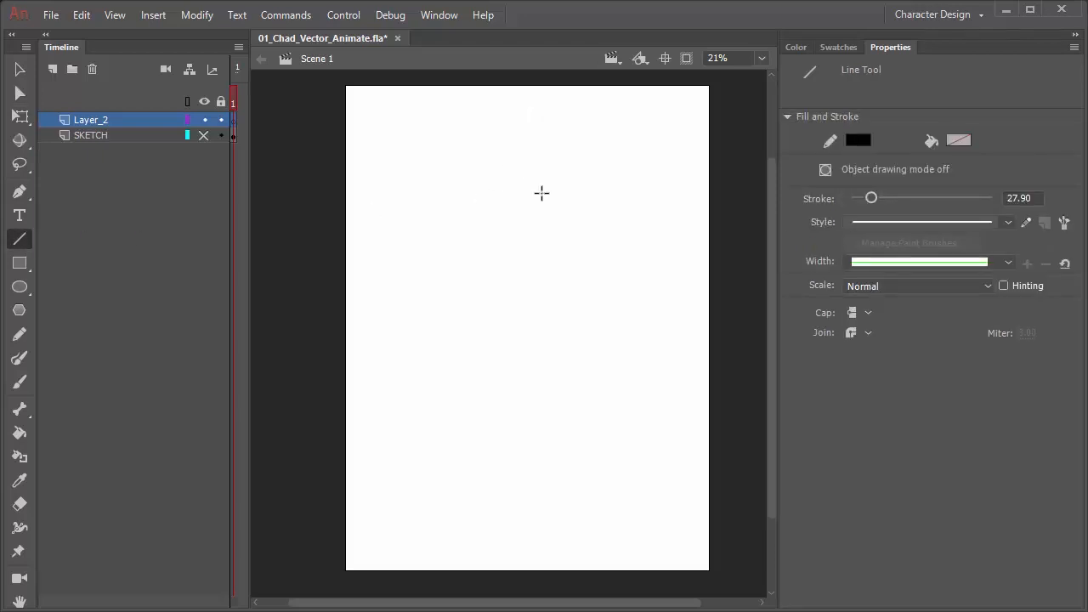
{"action": "mouse_move", "coordinate": [552, 200]}
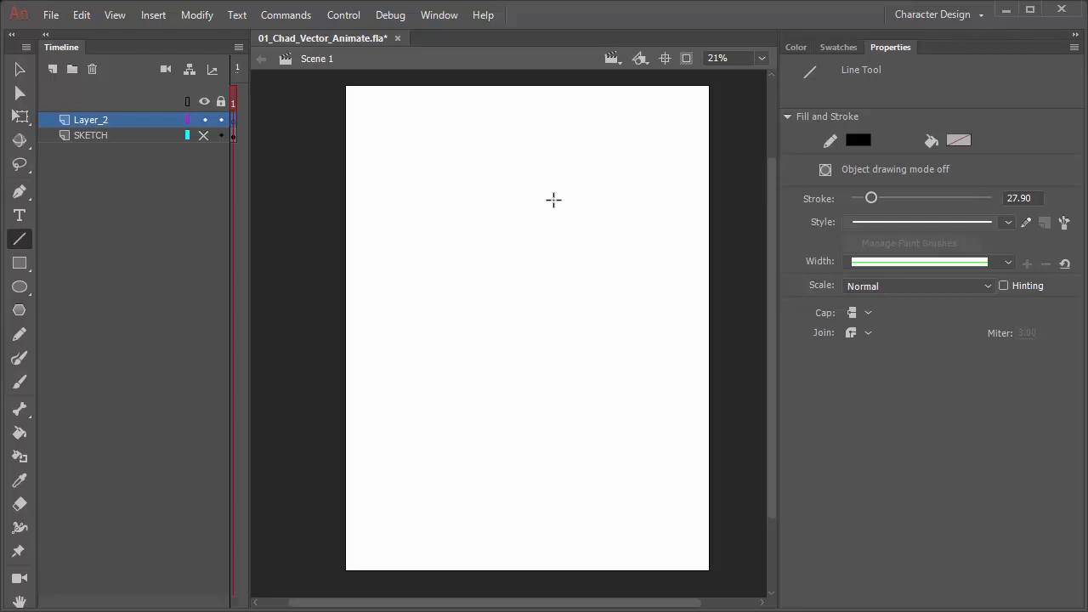
{"action": "mouse_move", "coordinate": [416, 211]}
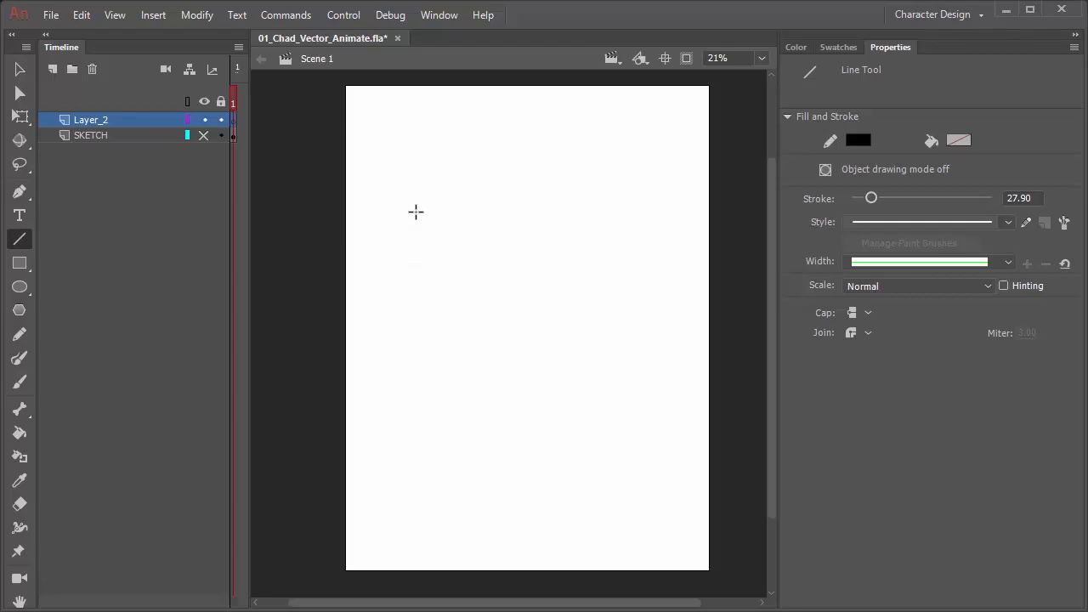
{"action": "mouse_move", "coordinate": [428, 186]}
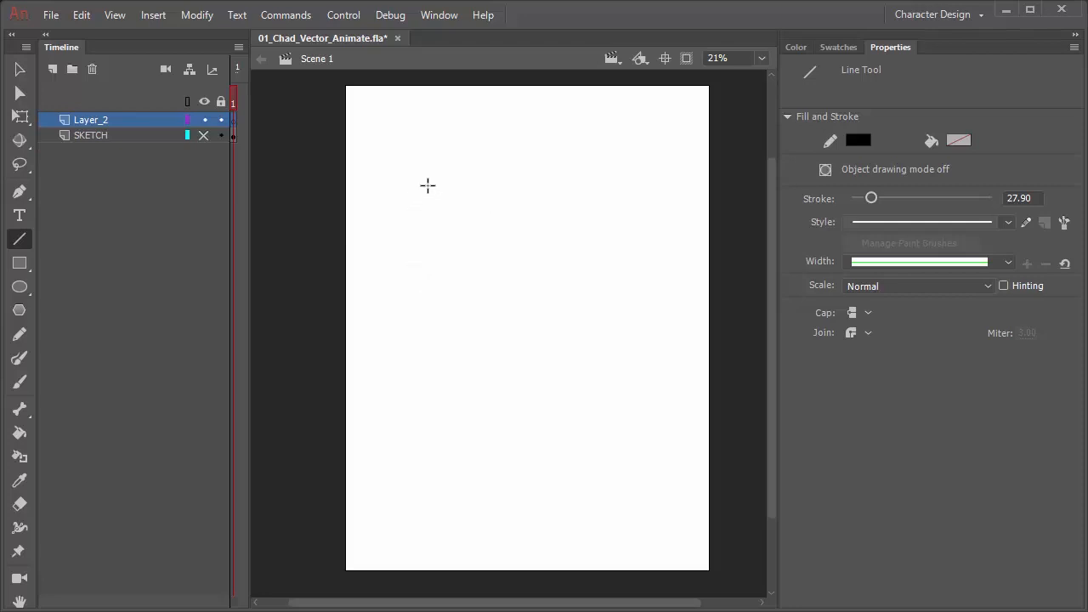
{"action": "left_click_drag", "start_coordinate": [870, 197], "coordinate": [862, 197]}
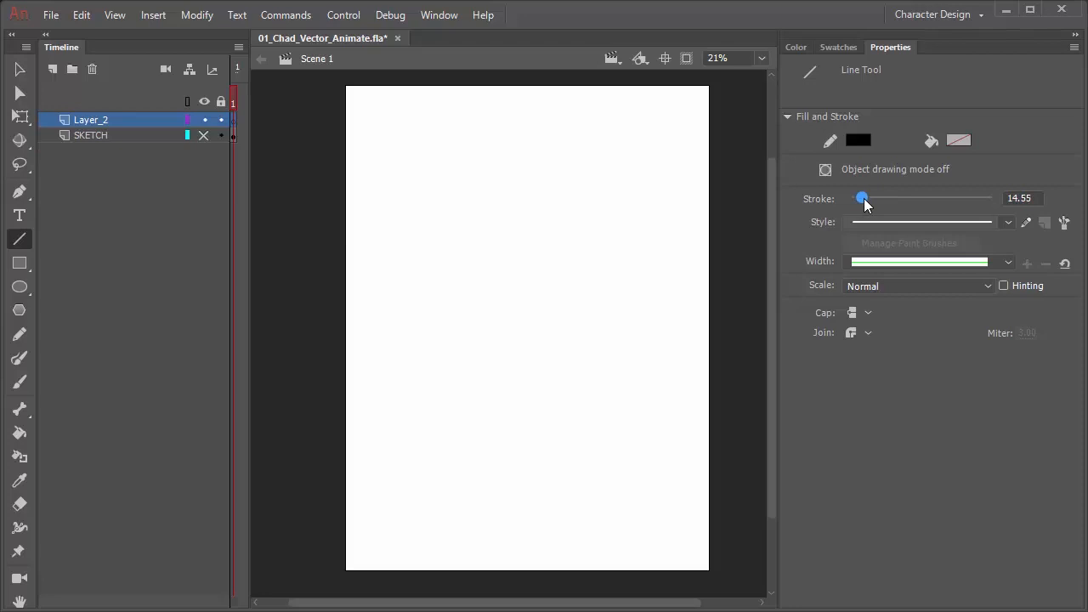
{"action": "left_click_drag", "start_coordinate": [414, 134], "coordinate": [439, 208]}
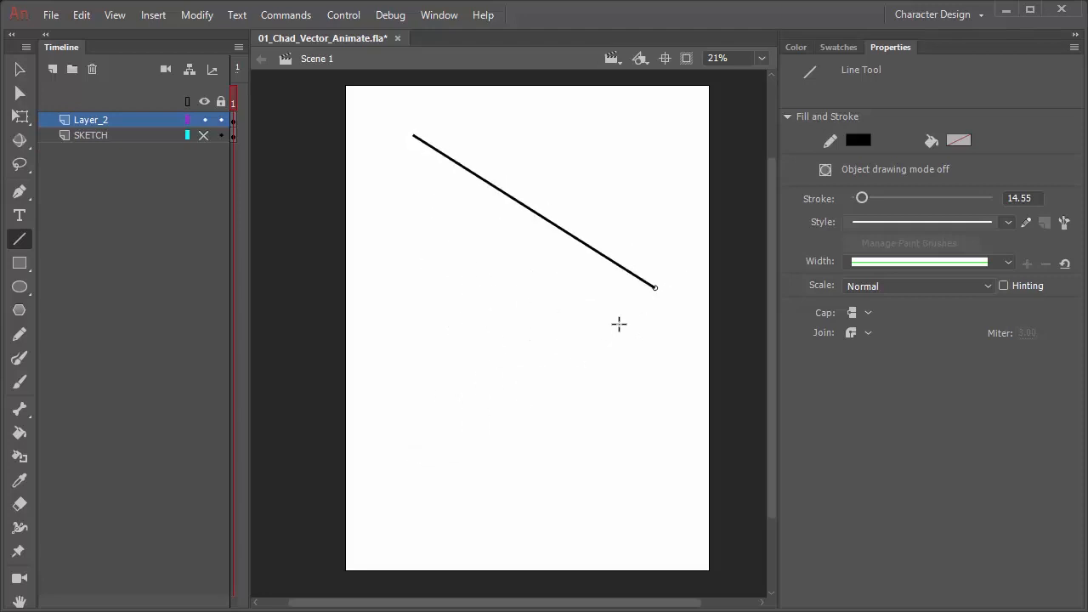
{"action": "left_click_drag", "start_coordinate": [414, 136], "coordinate": [413, 457]}
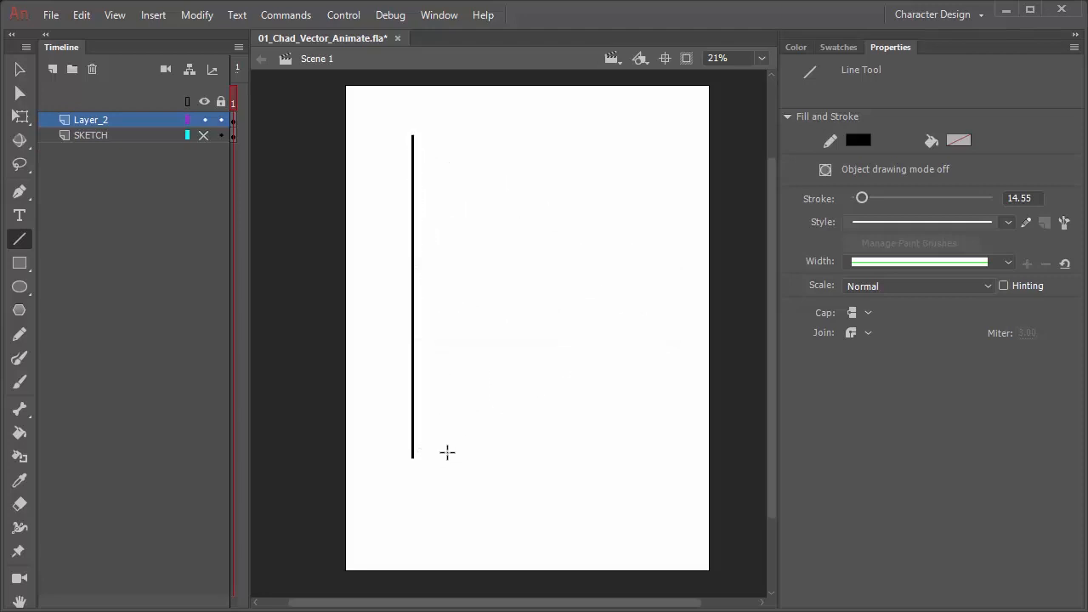
{"action": "left_click_drag", "start_coordinate": [448, 454], "coordinate": [622, 165]}
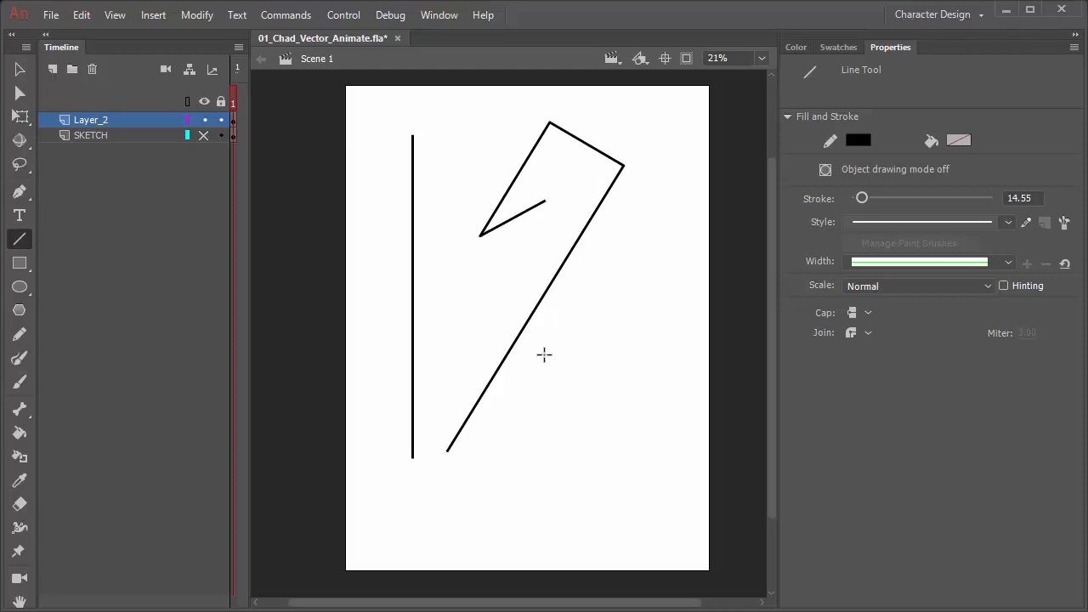
{"action": "mouse_move", "coordinate": [449, 394]}
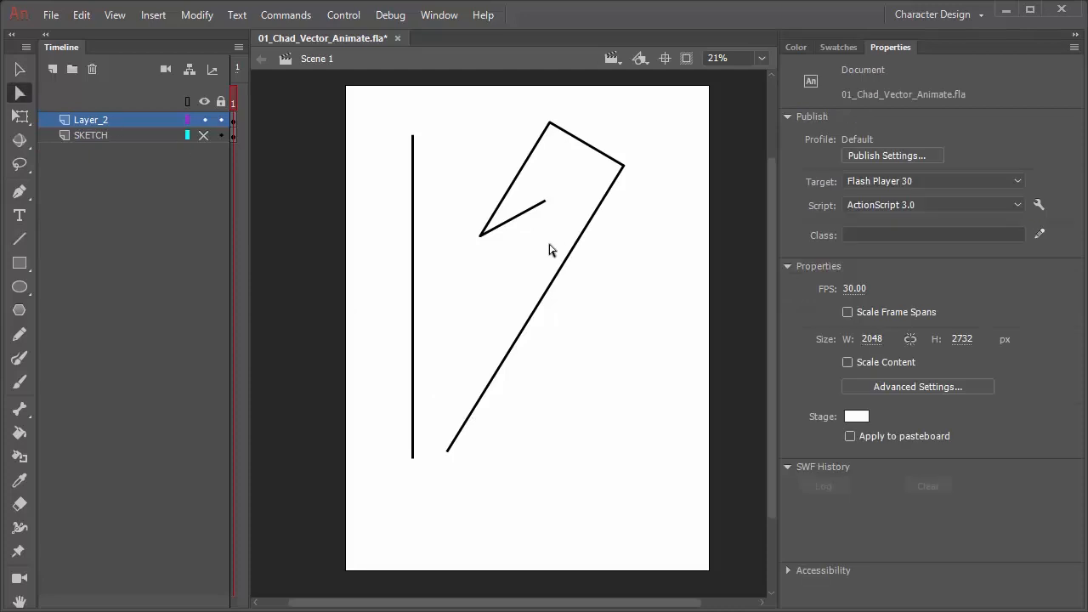
{"action": "left_click", "coordinate": [510, 255]}
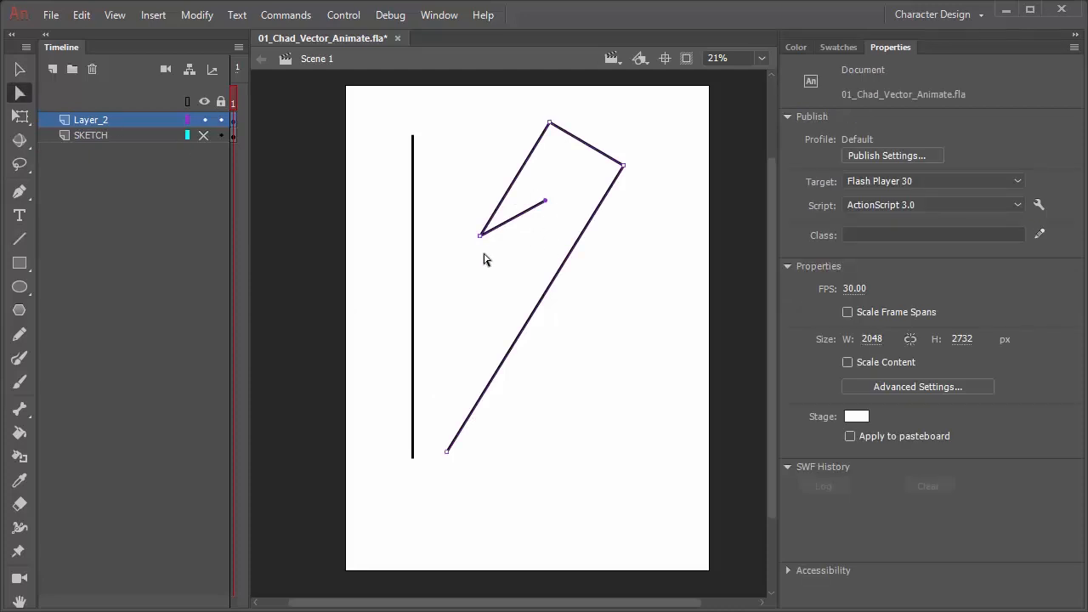
{"action": "mouse_move", "coordinate": [647, 187]}
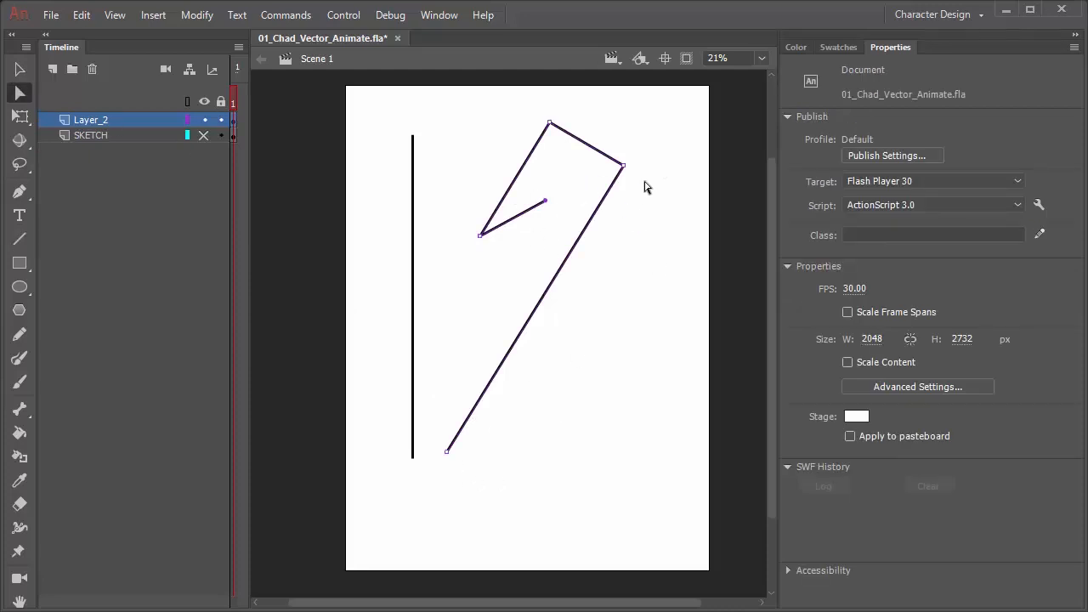
{"action": "mouse_move", "coordinate": [630, 168]}
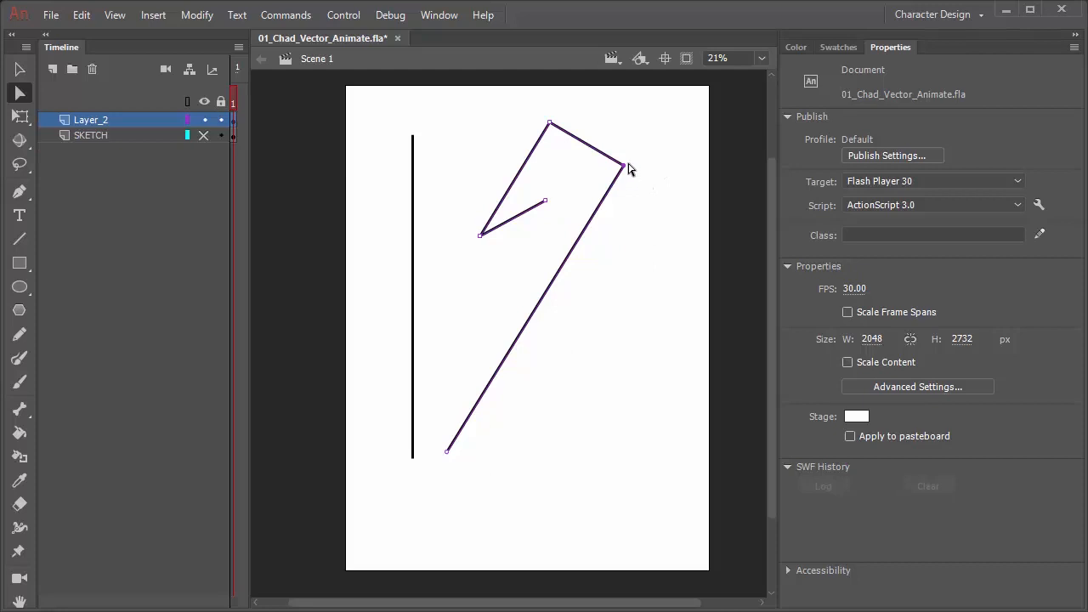
{"action": "left_click_drag", "start_coordinate": [621, 167], "coordinate": [655, 159]}
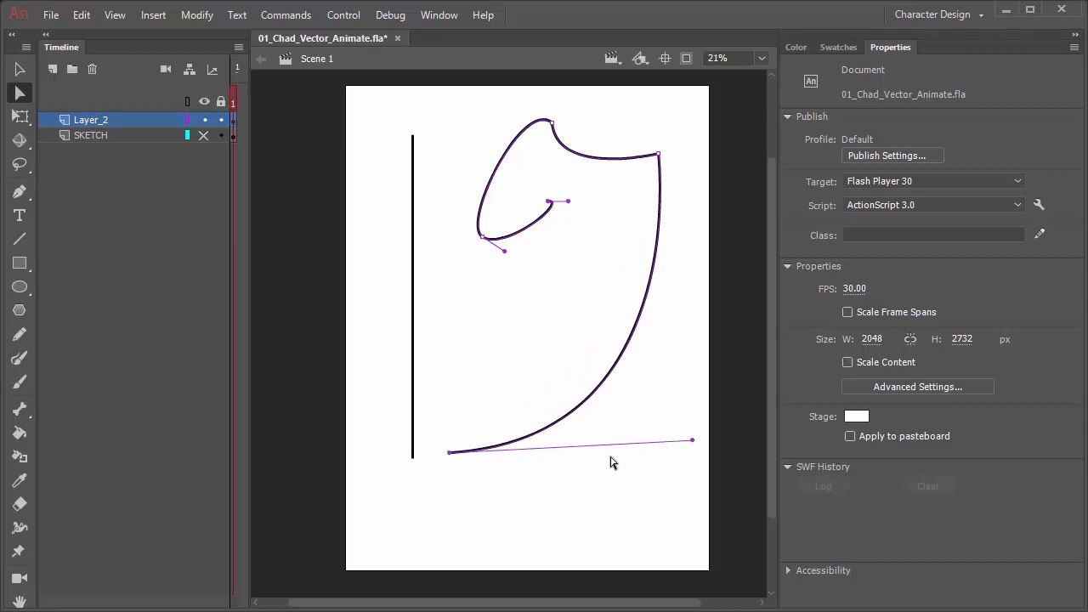
{"action": "mouse_move", "coordinate": [655, 349]}
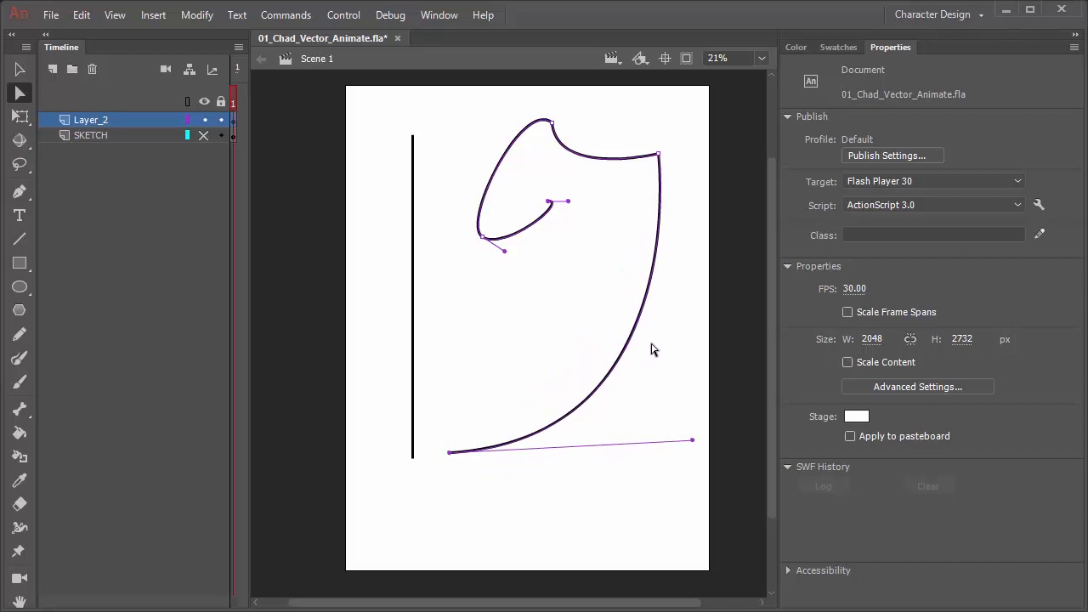
{"action": "mouse_move", "coordinate": [654, 305]}
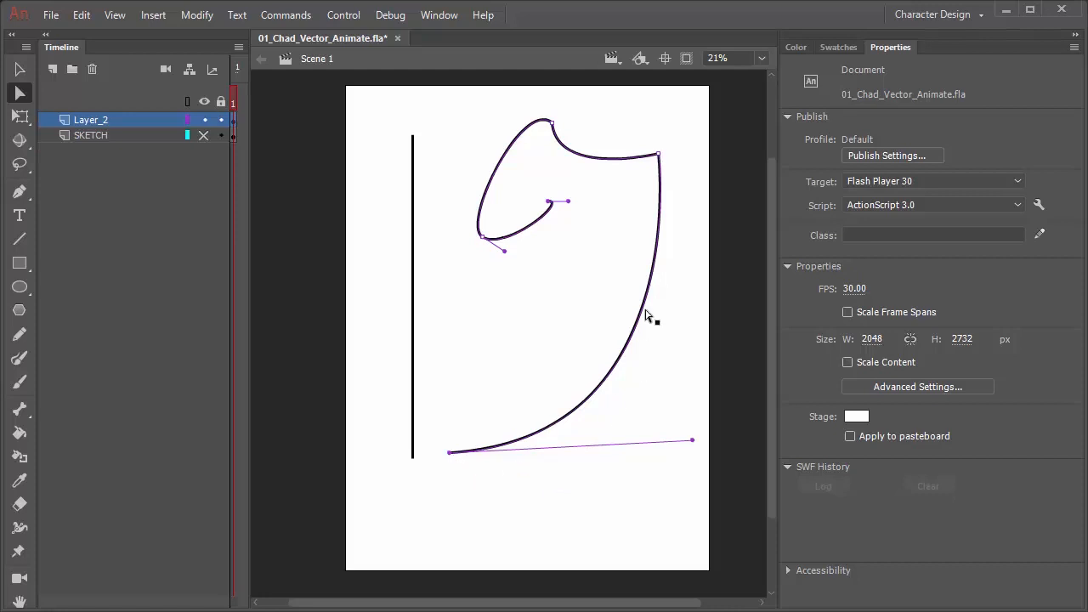
{"action": "mouse_move", "coordinate": [621, 310]}
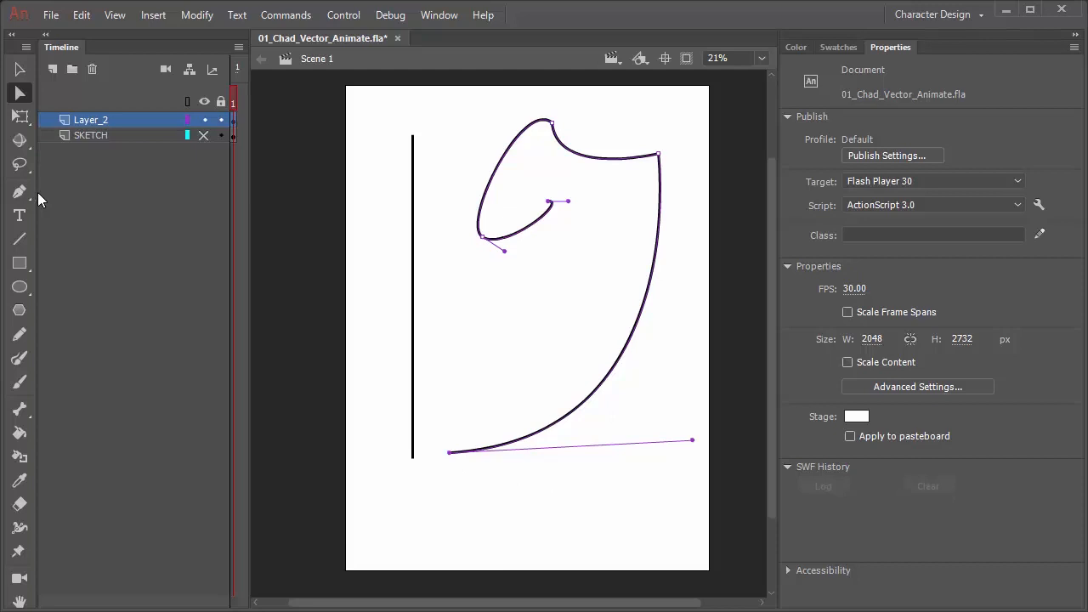
{"action": "mouse_move", "coordinate": [18, 191]}
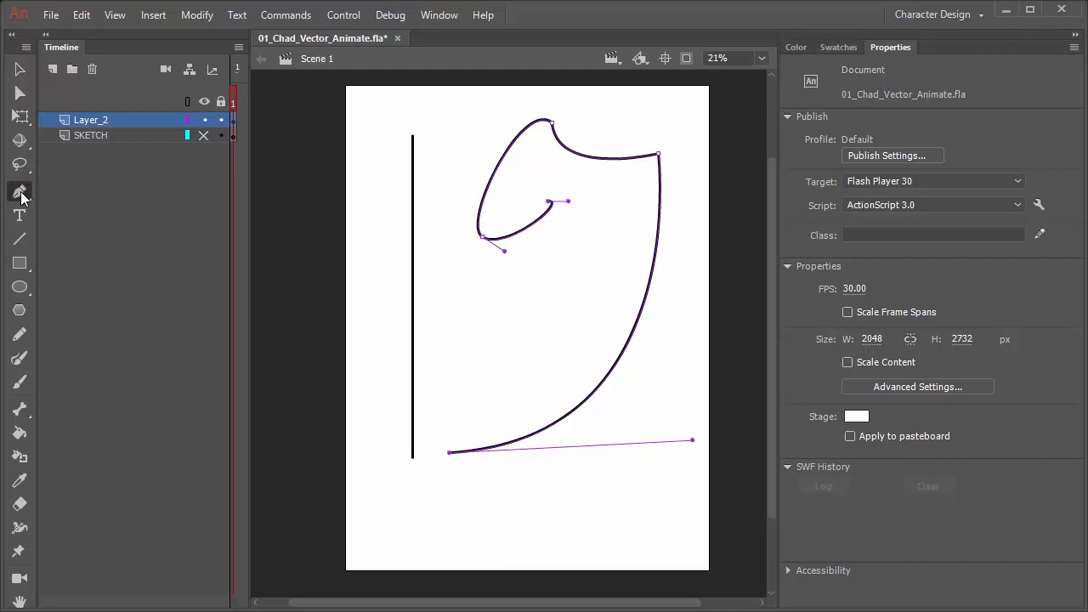
Add an anchor point on the long curve and drag it into an S-bend.
{"action": "left_click", "coordinate": [19, 192]}
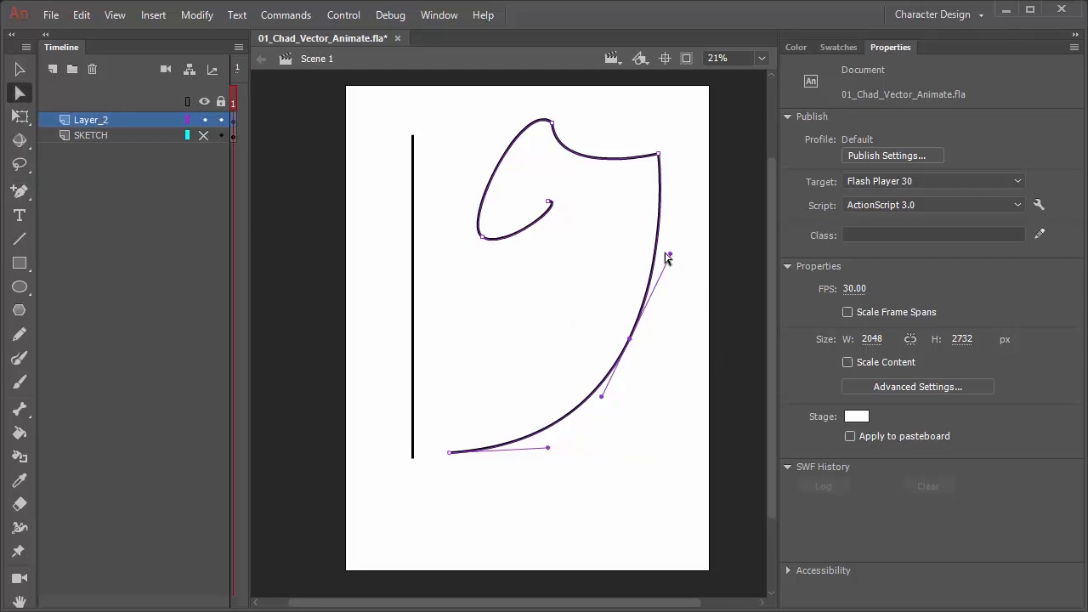
{"action": "left_click_drag", "start_coordinate": [667, 258], "coordinate": [668, 425]}
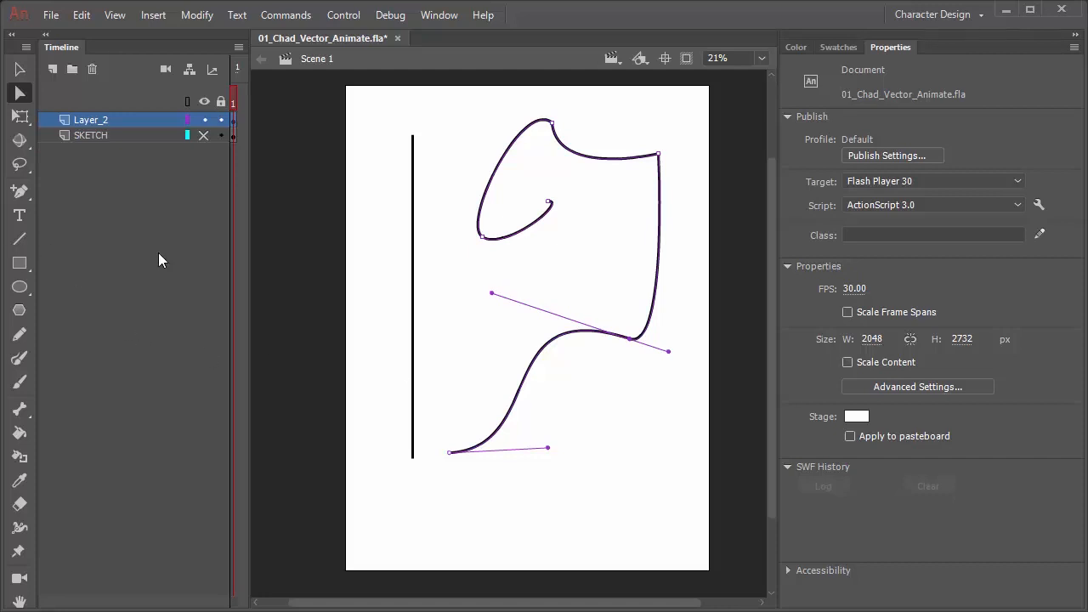
{"action": "mouse_move", "coordinate": [648, 253]}
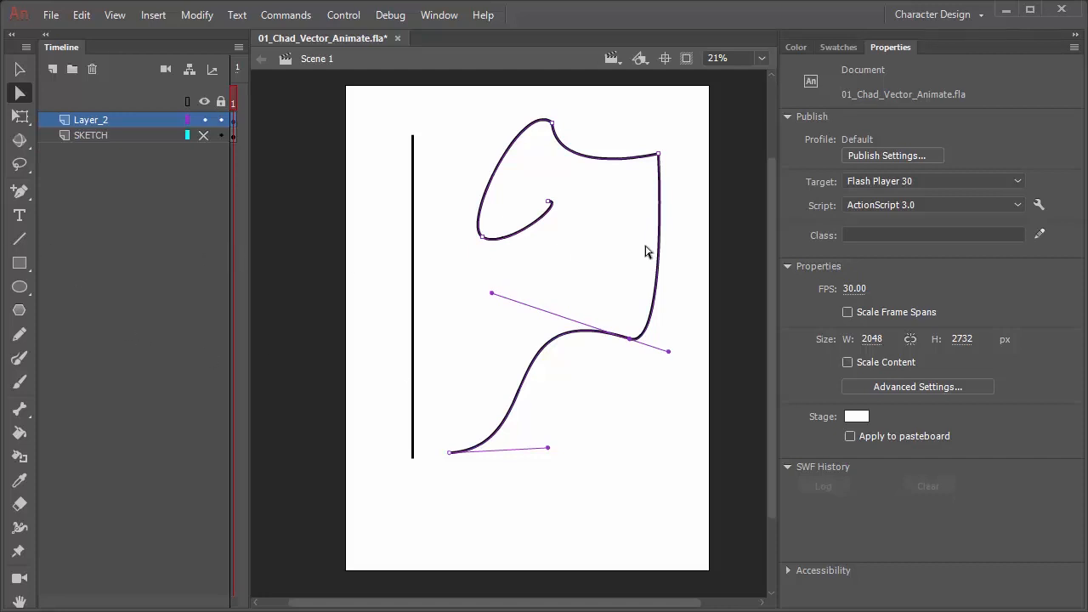
{"action": "mouse_move", "coordinate": [636, 272]}
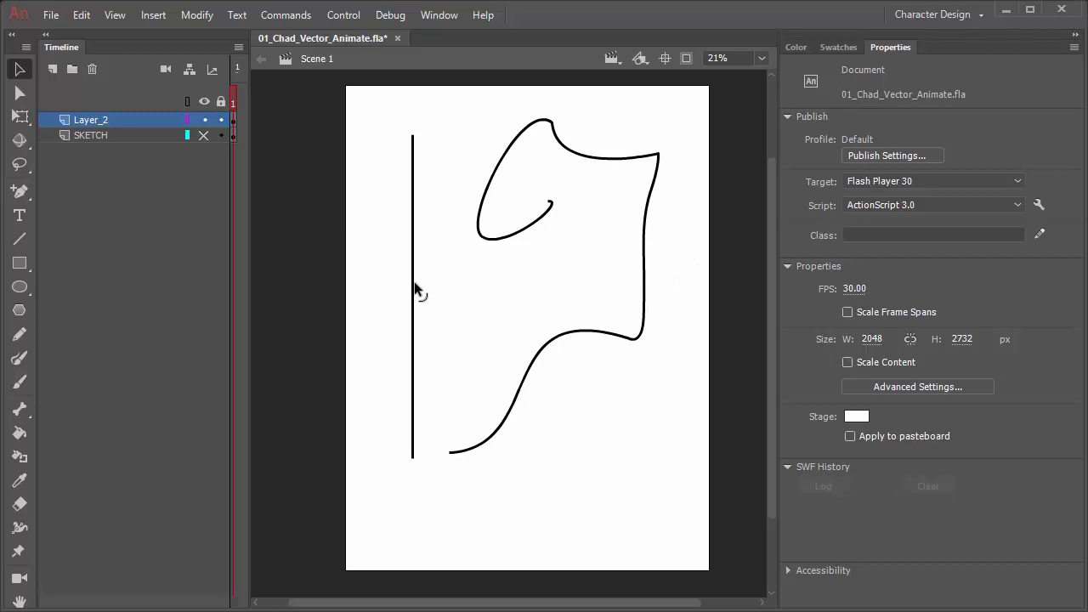
{"action": "mouse_move", "coordinate": [438, 452]}
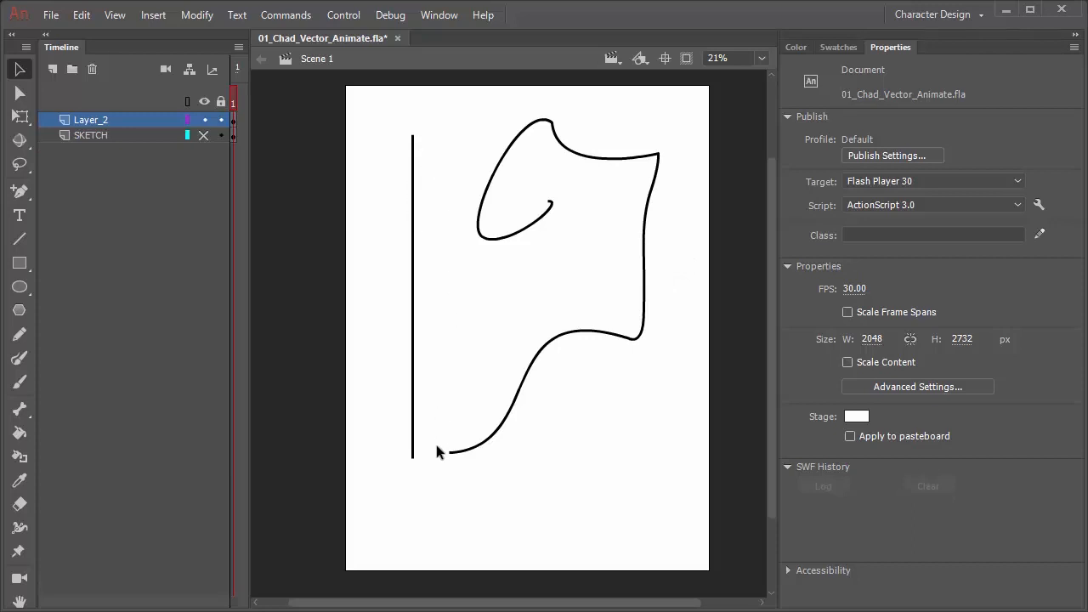
{"action": "mouse_move", "coordinate": [416, 302]}
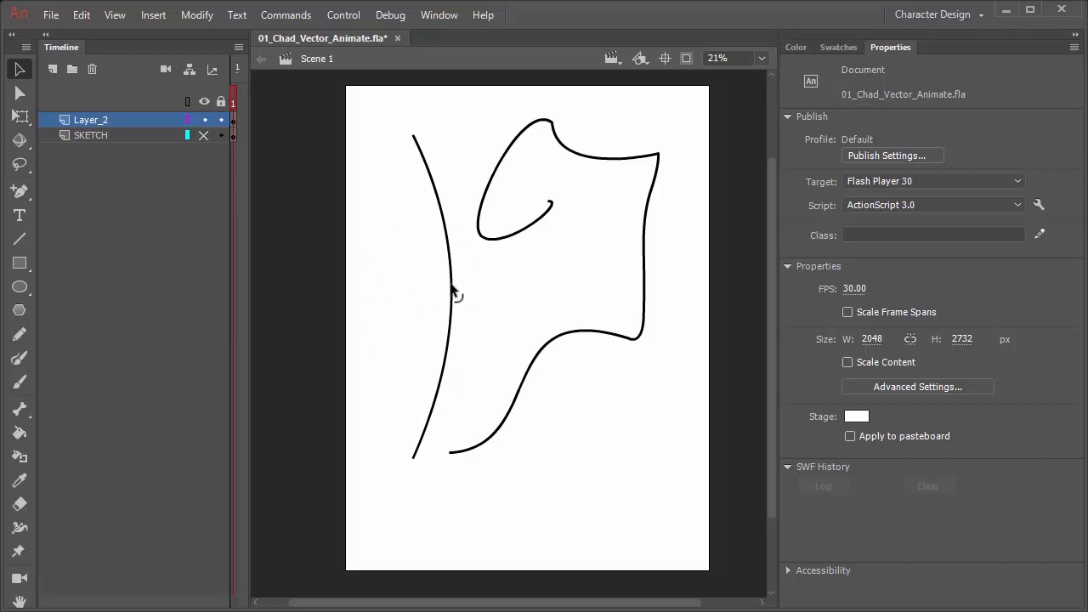
{"action": "mouse_move", "coordinate": [456, 291]}
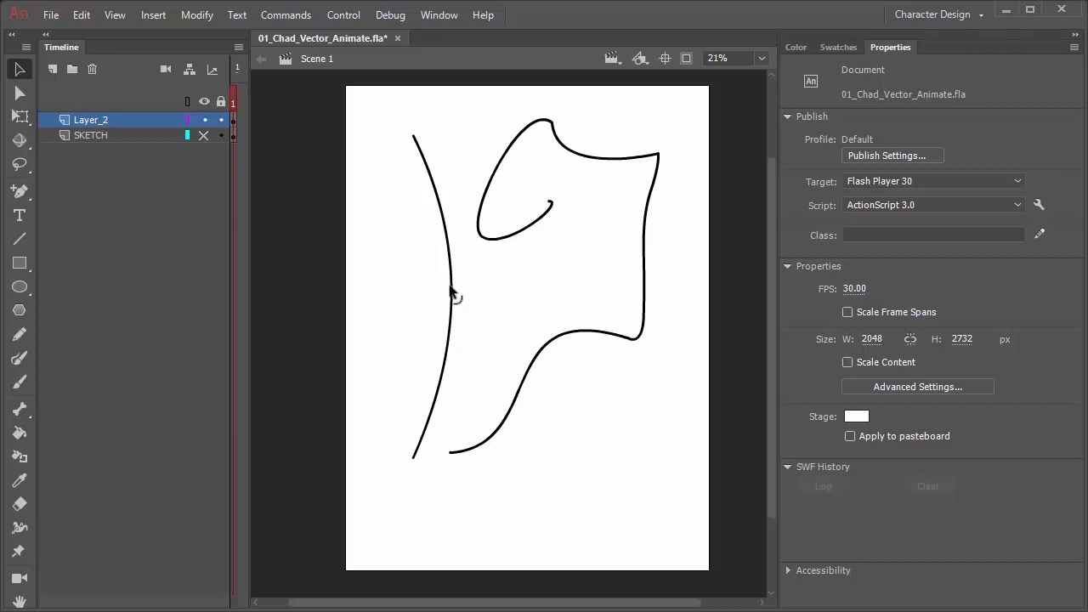
{"action": "mouse_move", "coordinate": [416, 141]}
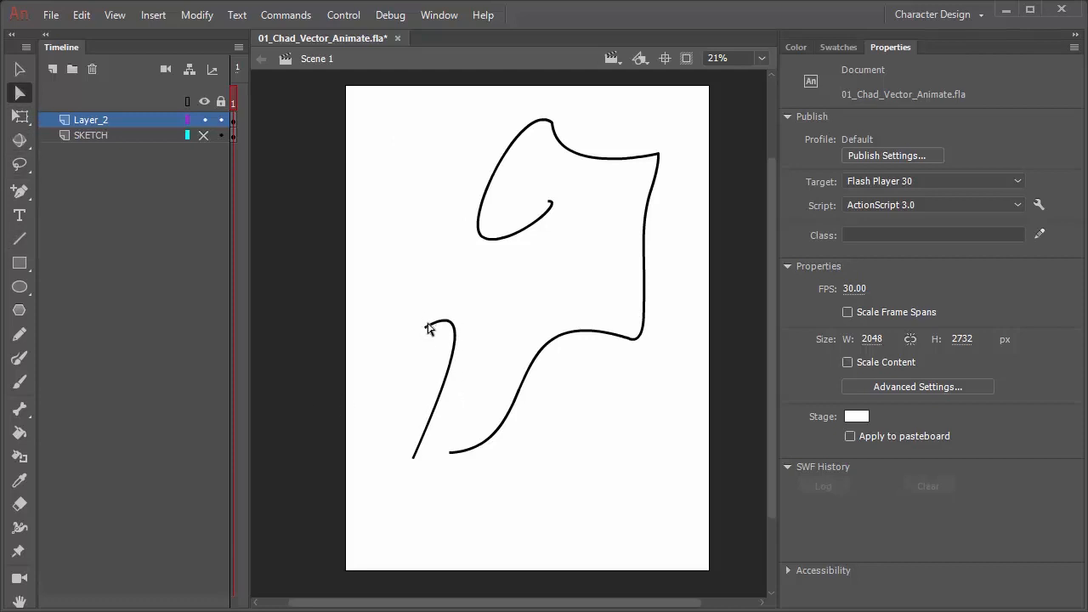
Finish bending the short left stroke, then select Layer_2's drawings to clear them.
{"action": "left_click", "coordinate": [430, 331]}
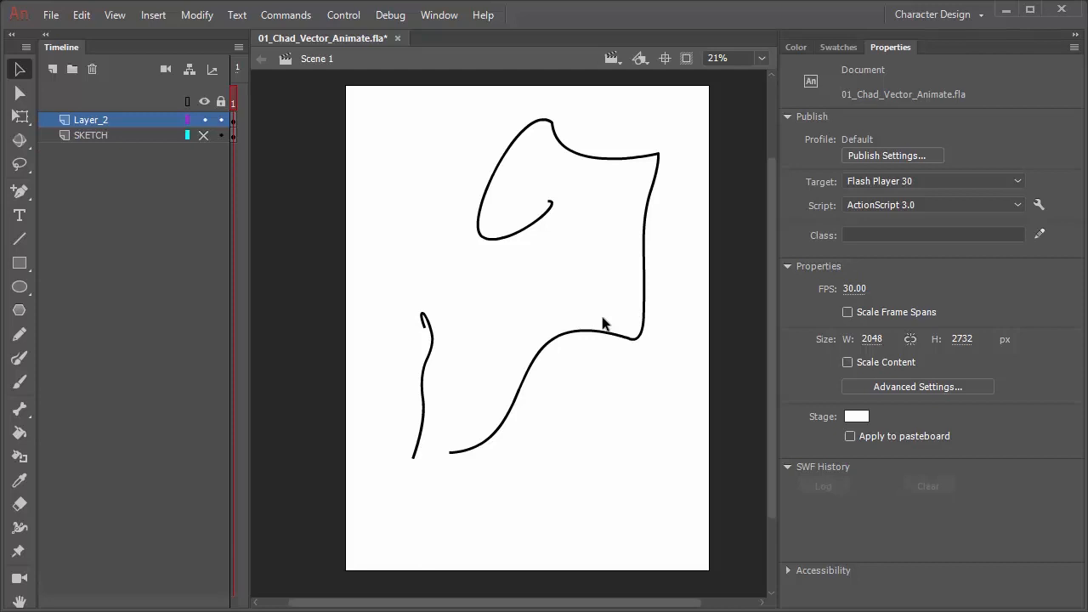
{"action": "mouse_move", "coordinate": [627, 378]}
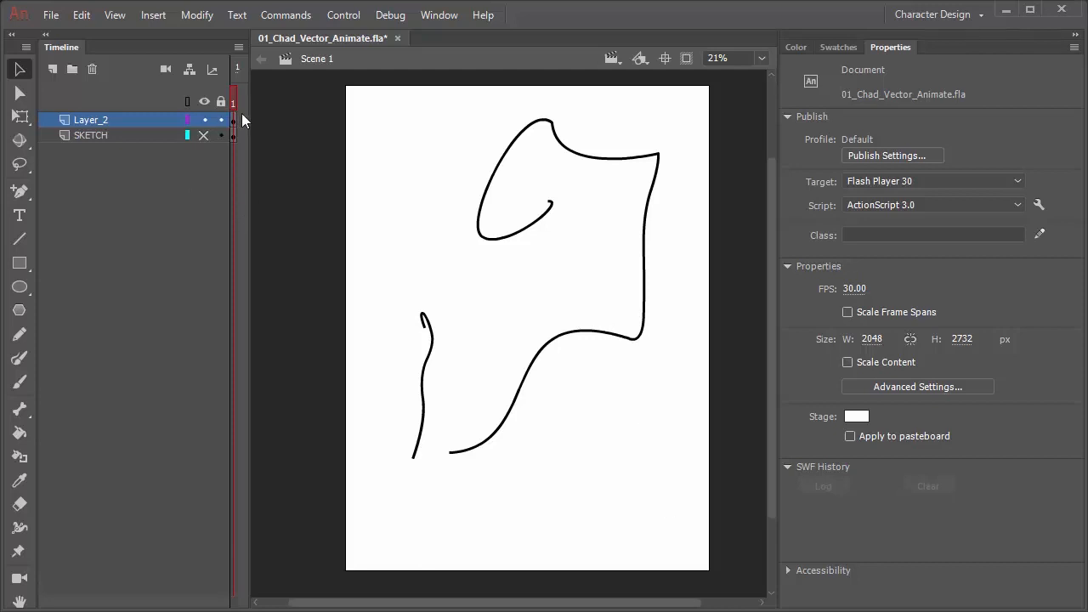
{"action": "left_click", "coordinate": [233, 119]}
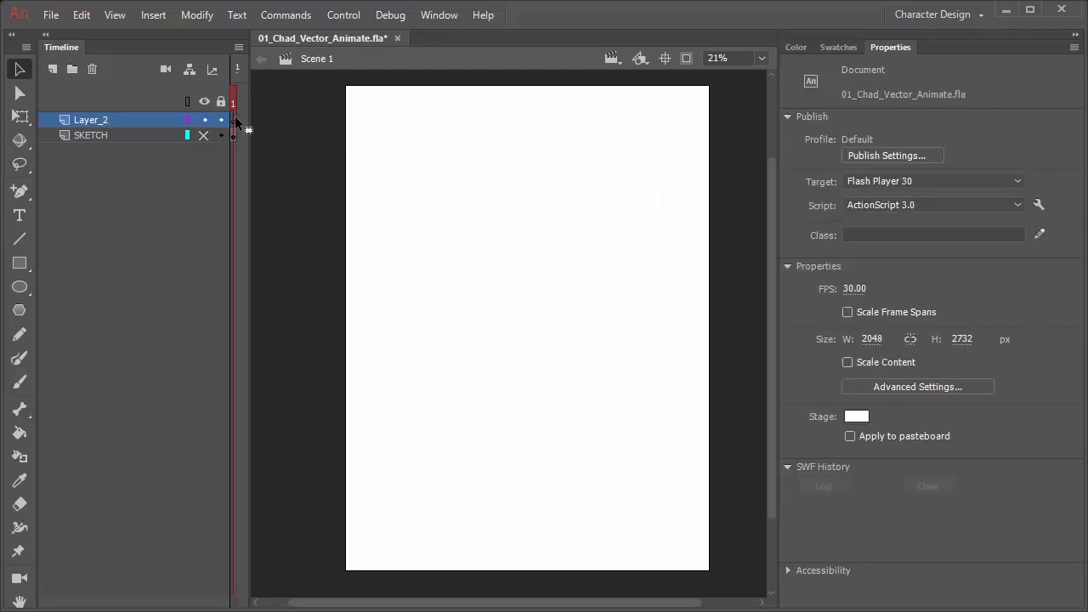
{"action": "mouse_move", "coordinate": [145, 336]}
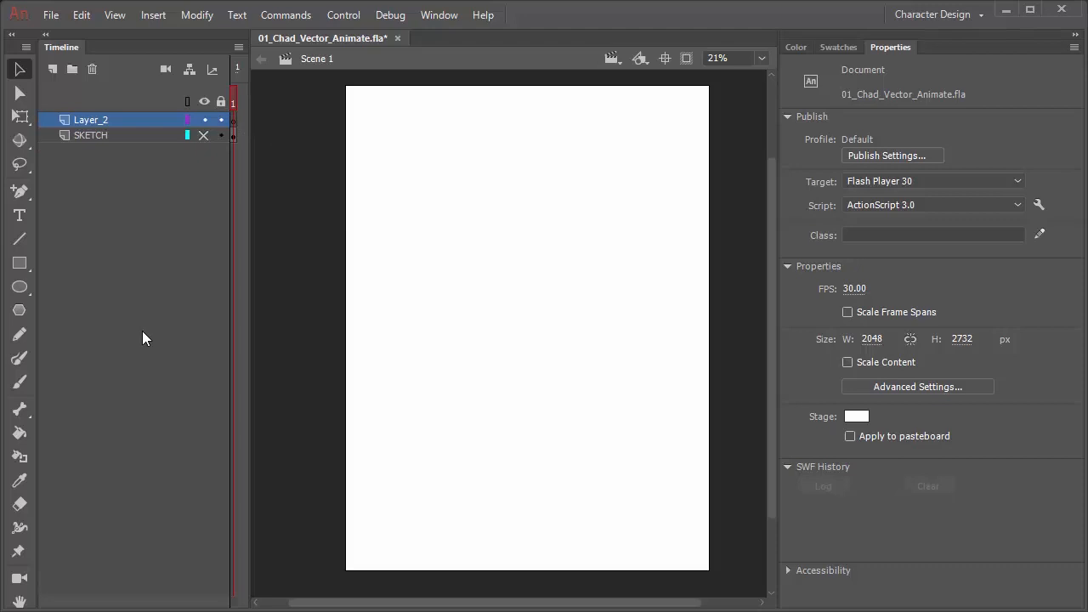
{"action": "mouse_move", "coordinate": [84, 302]}
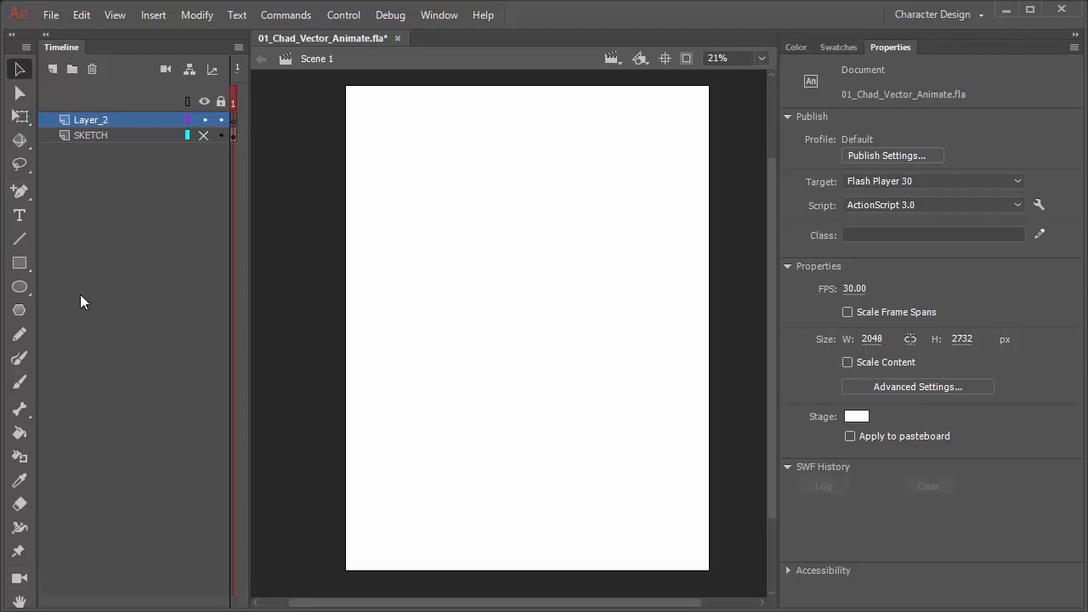
{"action": "mouse_move", "coordinate": [18, 310]}
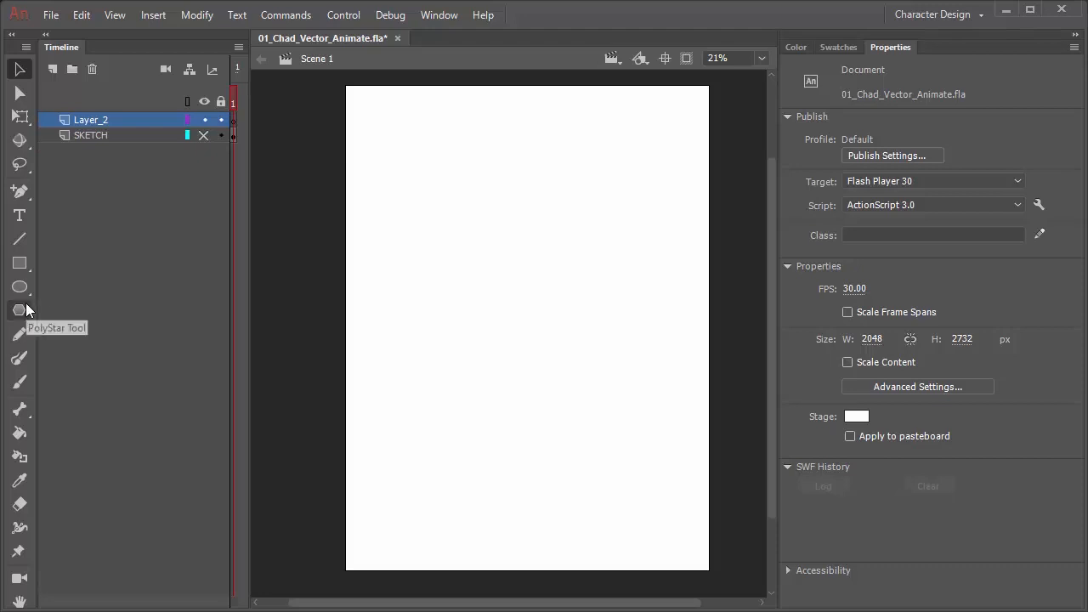
{"action": "mouse_move", "coordinate": [73, 310]}
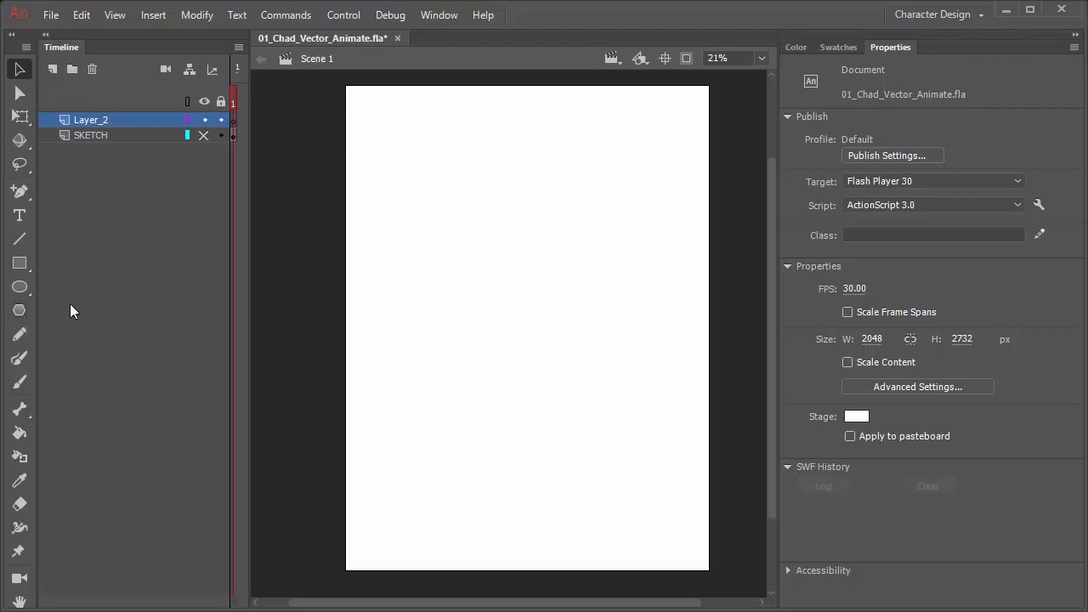
{"action": "mouse_move", "coordinate": [18, 310]}
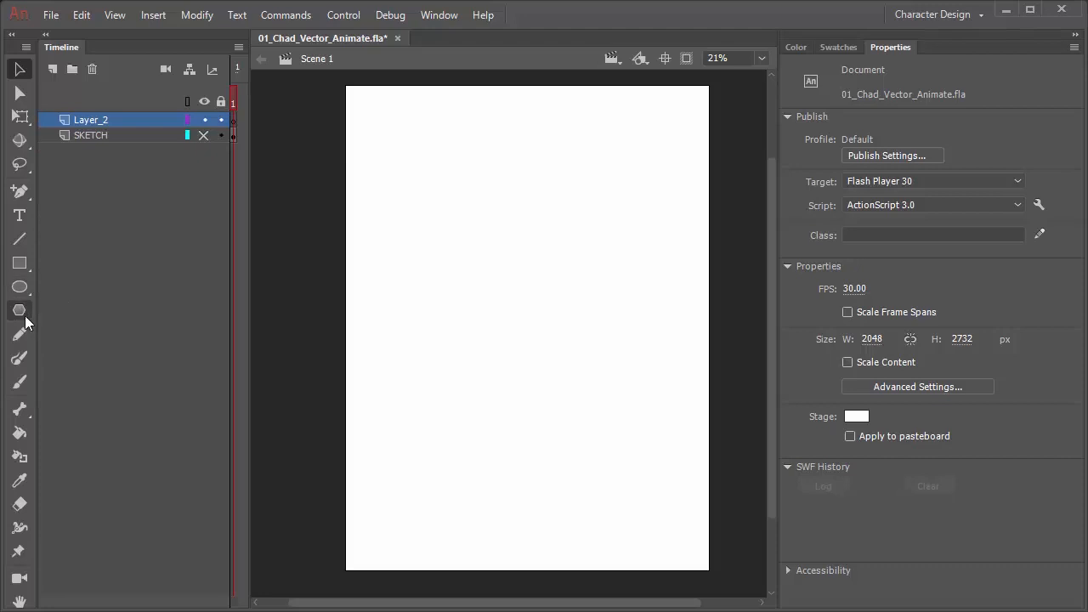
Select the Rectangle tool with the double-bulge variable width stroke profile.
{"action": "left_click", "coordinate": [18, 263]}
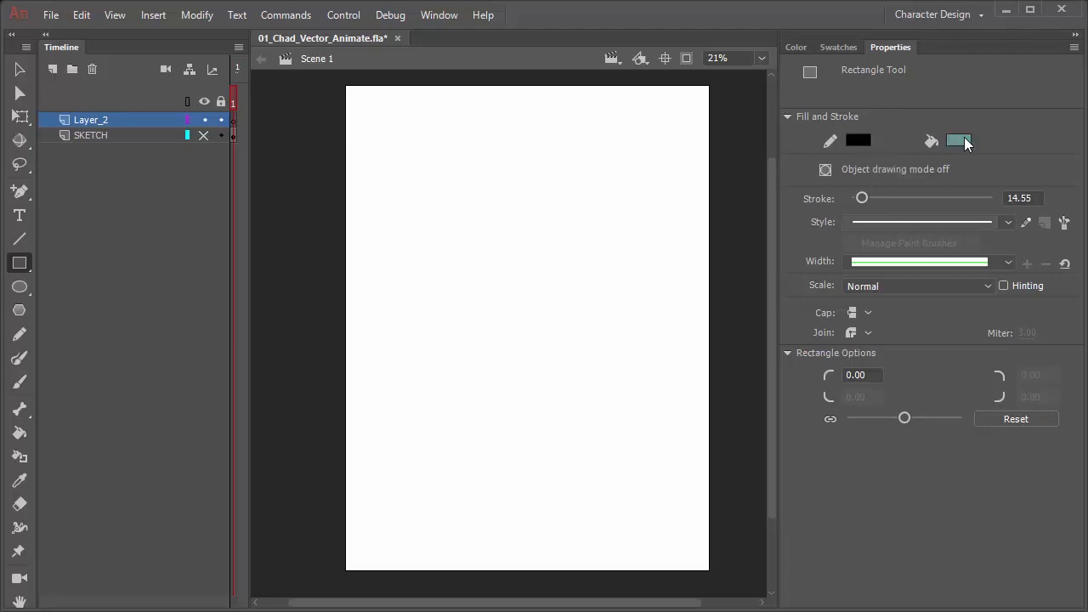
{"action": "mouse_move", "coordinate": [867, 199]}
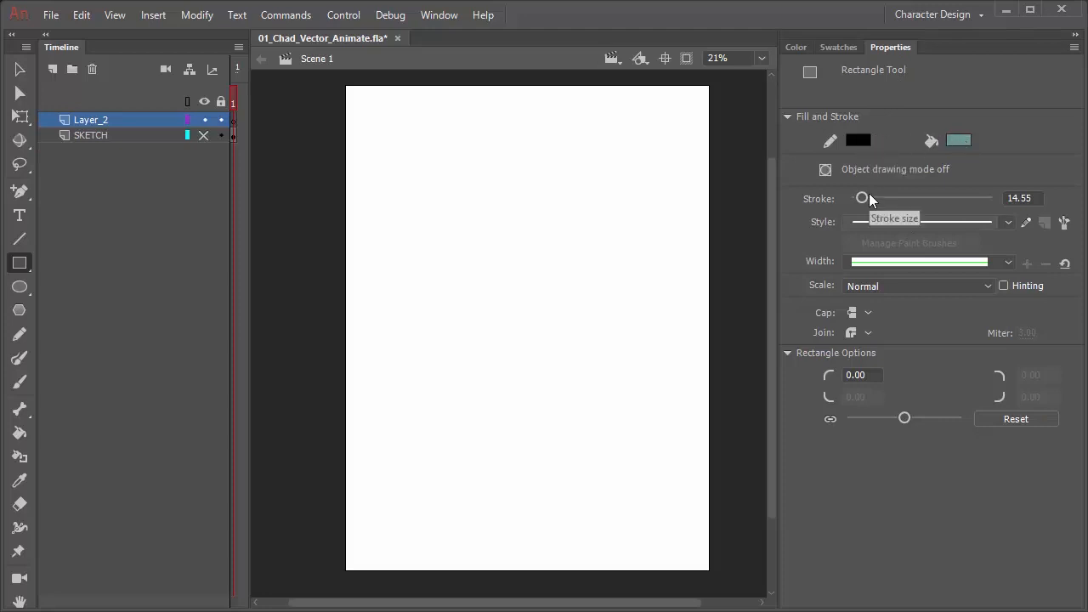
{"action": "left_click", "coordinate": [1009, 222]}
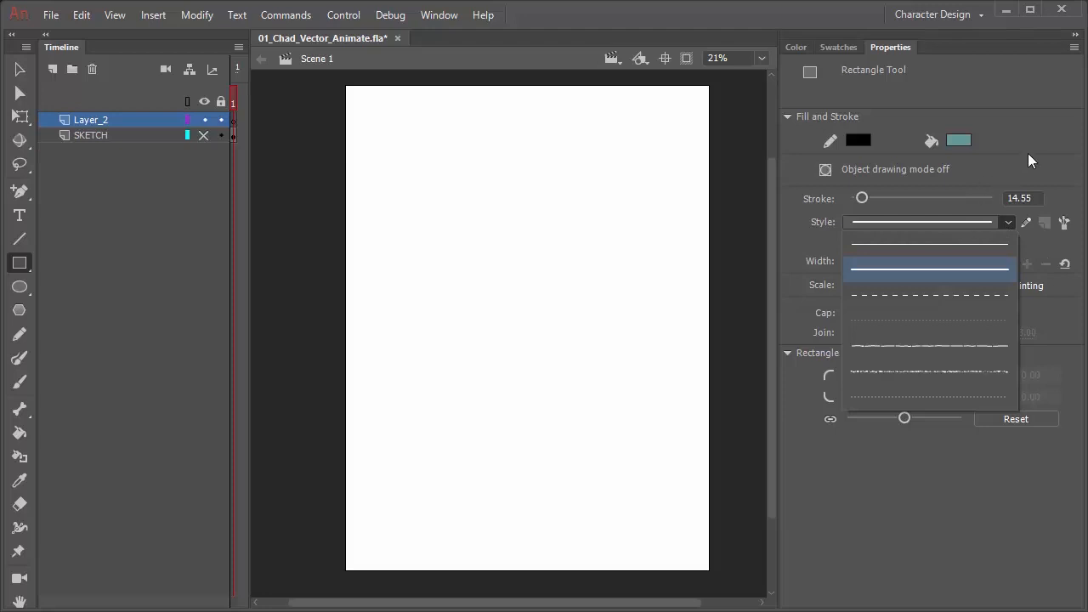
{"action": "left_click", "coordinate": [1009, 261]}
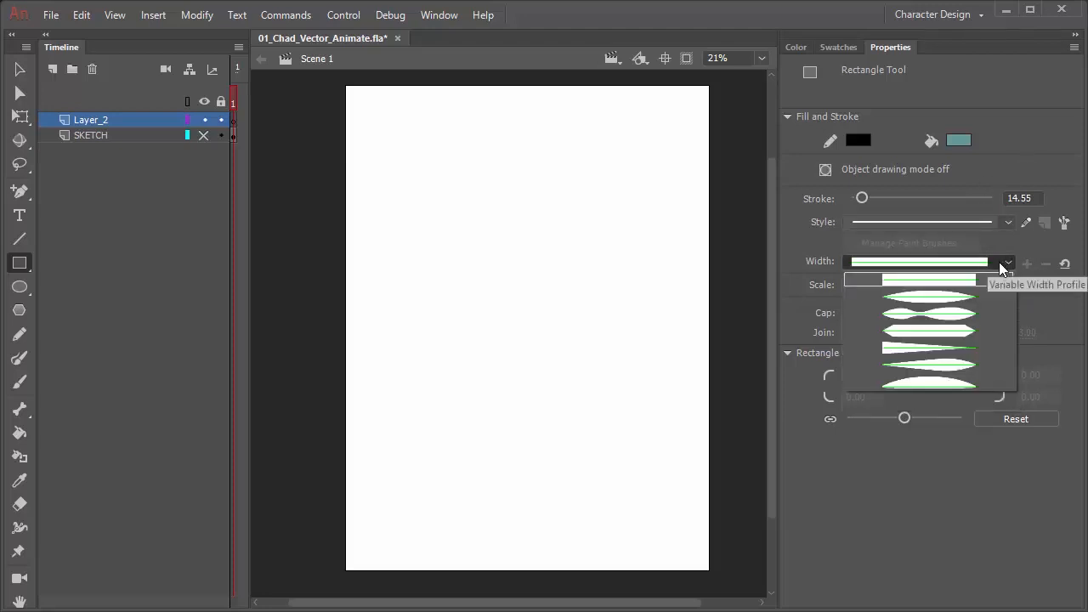
{"action": "mouse_move", "coordinate": [1007, 262]}
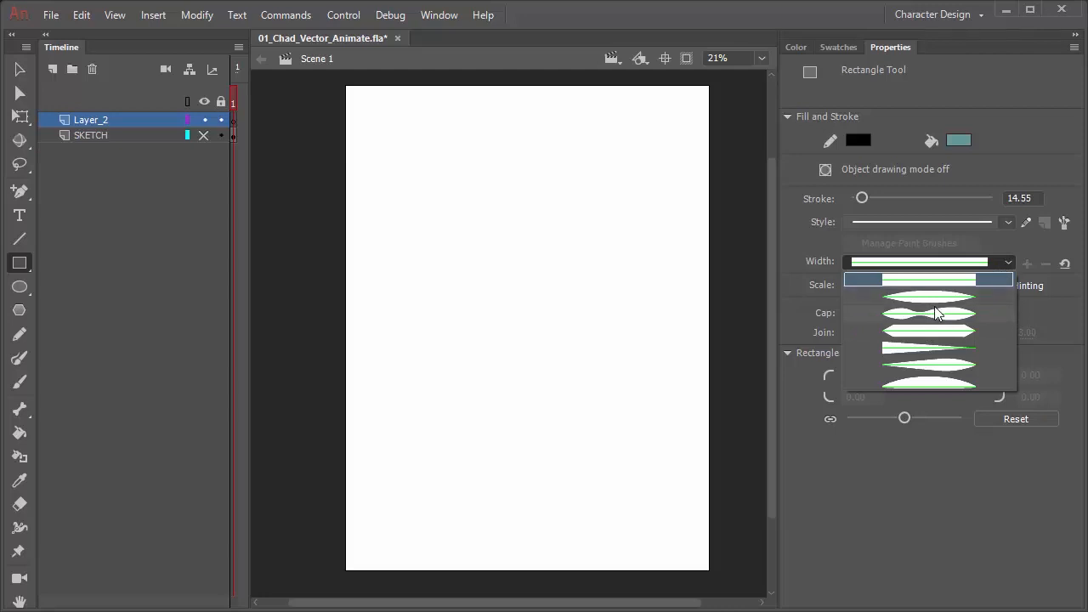
{"action": "left_click", "coordinate": [929, 313]}
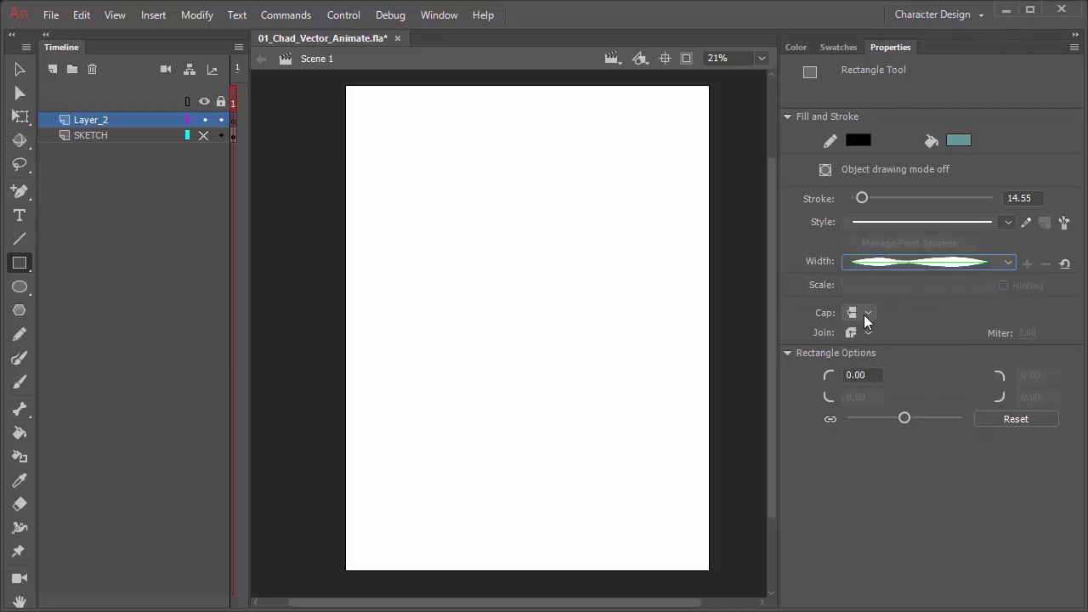
{"action": "mouse_move", "coordinate": [867, 315]}
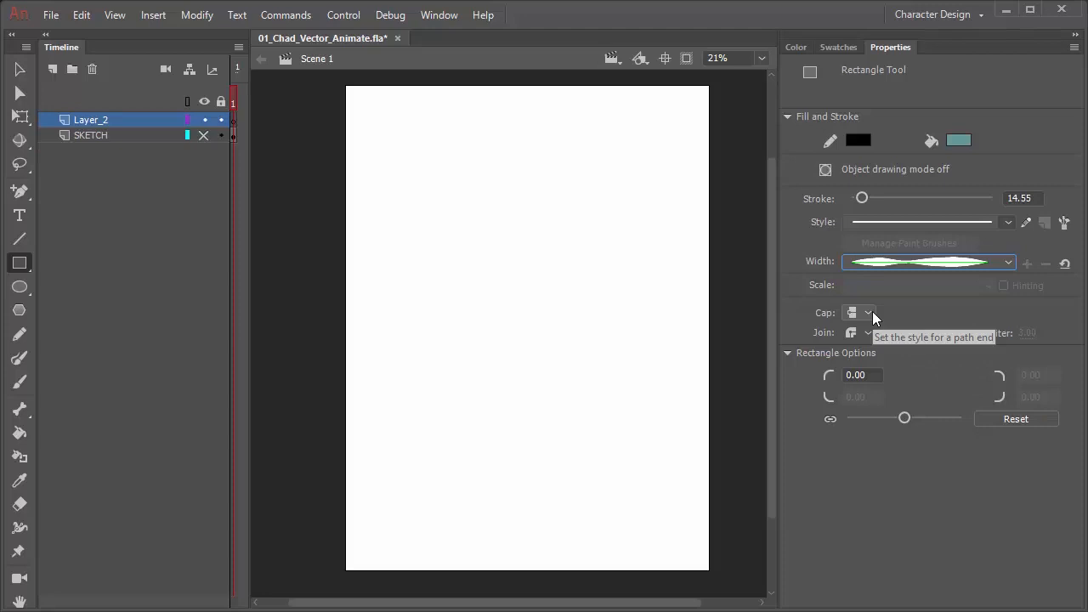
{"action": "mouse_move", "coordinate": [842, 330]}
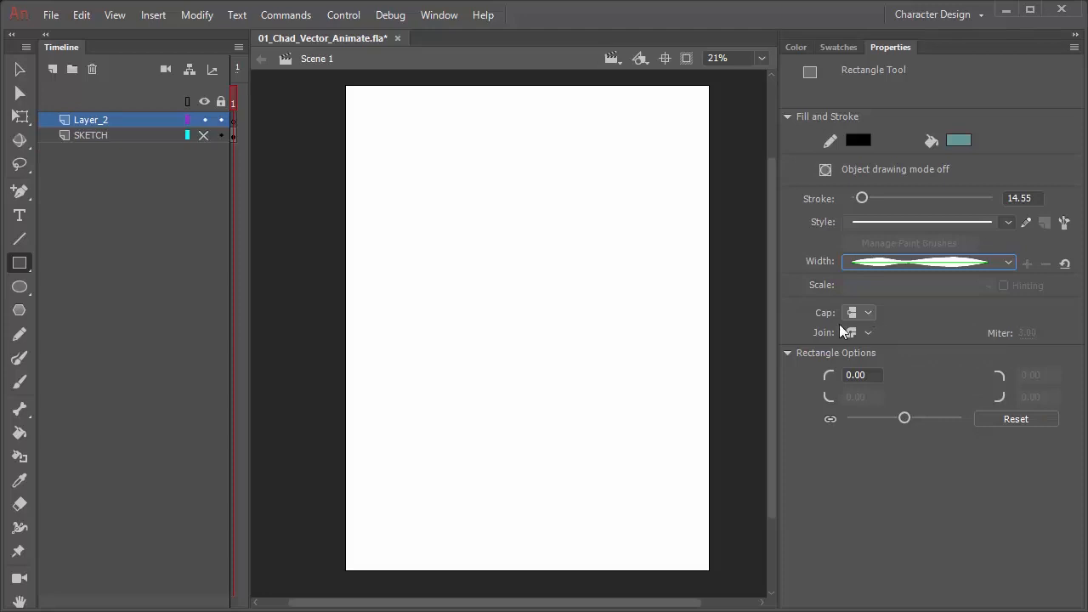
{"action": "left_click", "coordinate": [19, 239]}
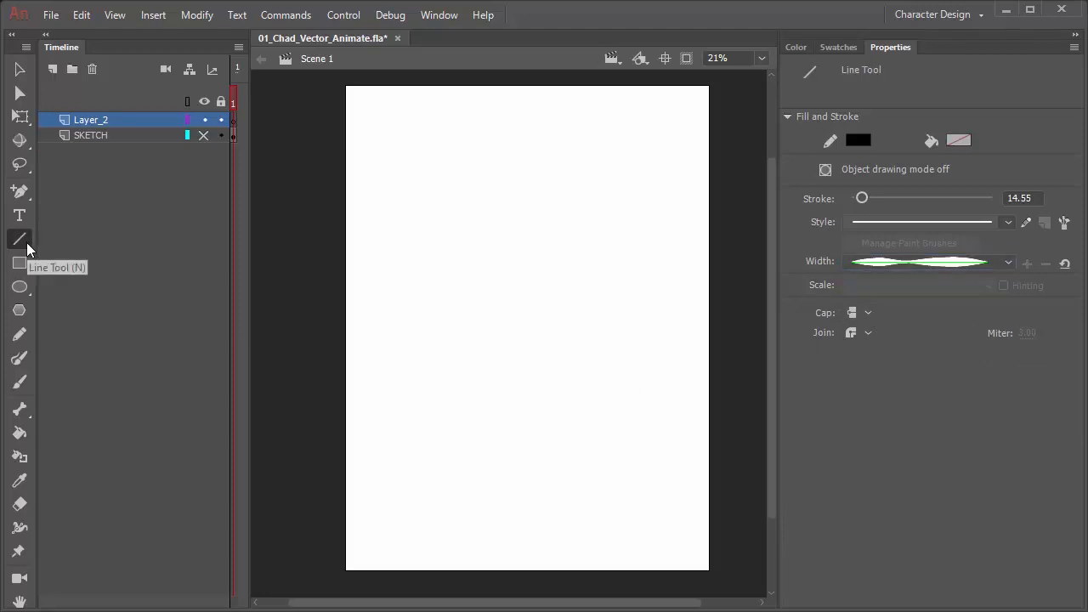
{"action": "mouse_move", "coordinate": [872, 281]}
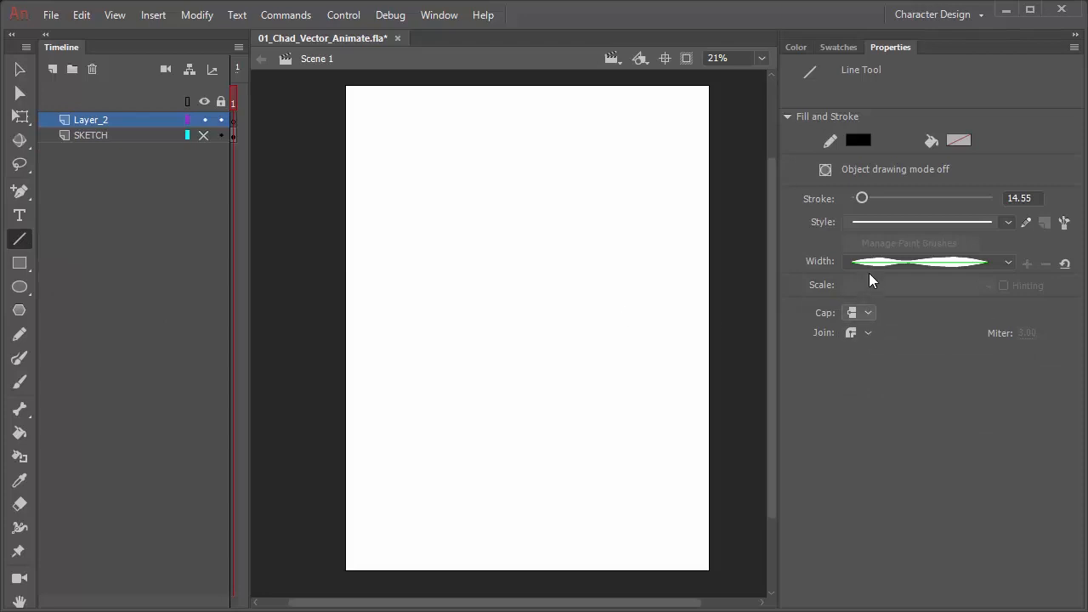
{"action": "mouse_move", "coordinate": [902, 229]}
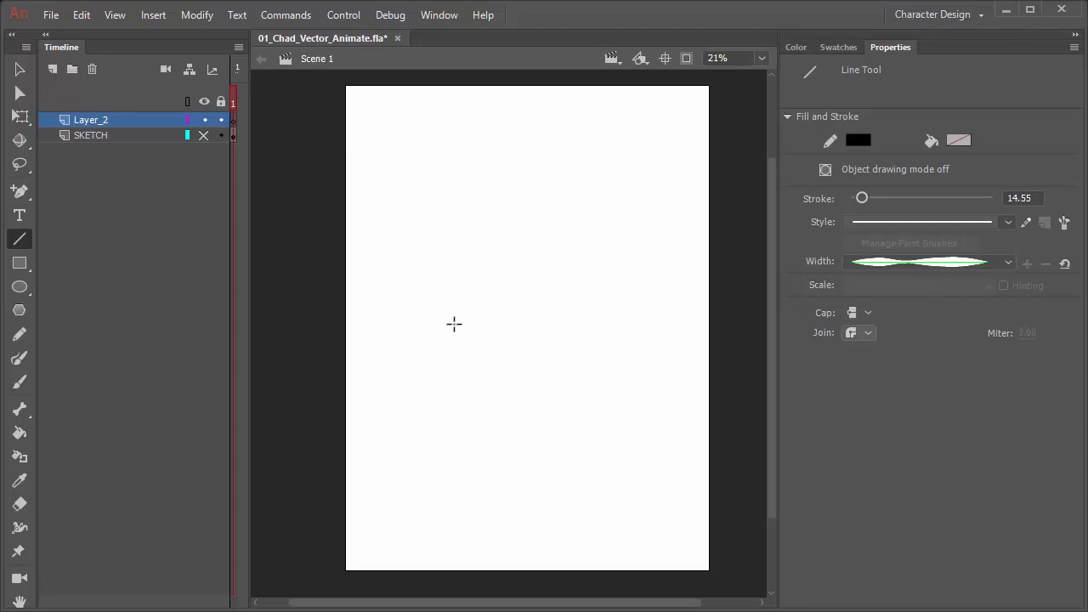
{"action": "left_click", "coordinate": [19, 263]}
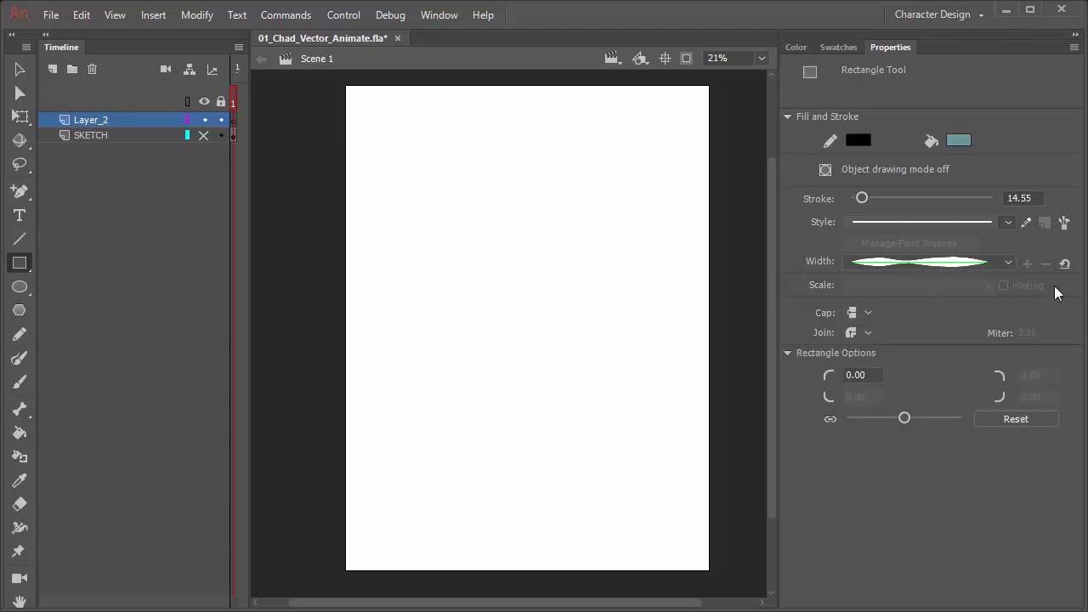
{"action": "mouse_move", "coordinate": [832, 240]}
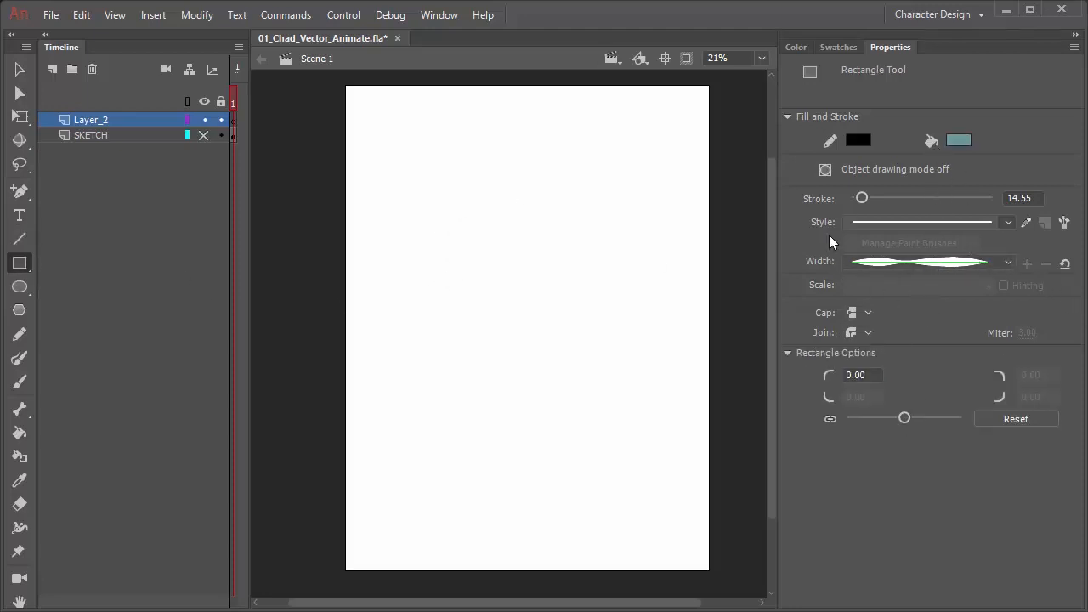
Draw a teal square and two teal circles, changing the stroke width profile between shapes.
{"action": "left_click_drag", "start_coordinate": [394, 155], "coordinate": [486, 247]}
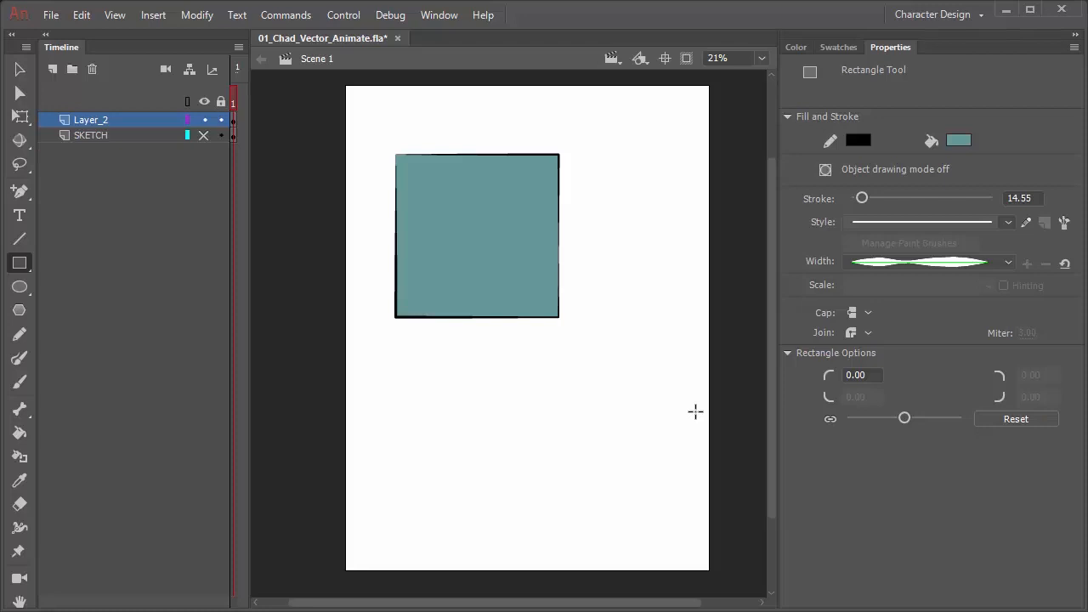
{"action": "mouse_move", "coordinate": [1024, 265]}
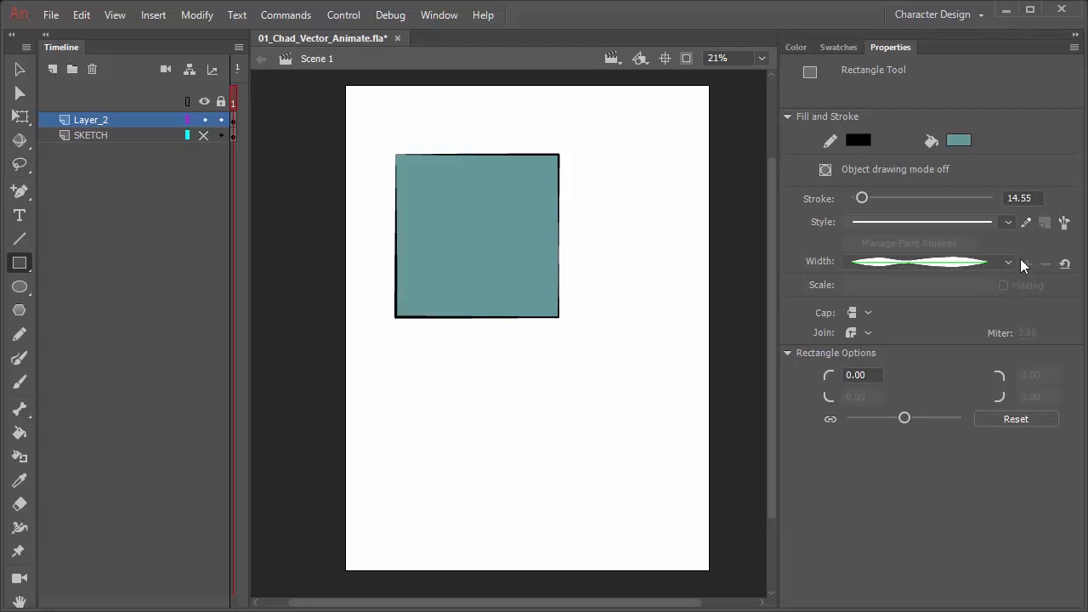
{"action": "left_click", "coordinate": [1008, 261]}
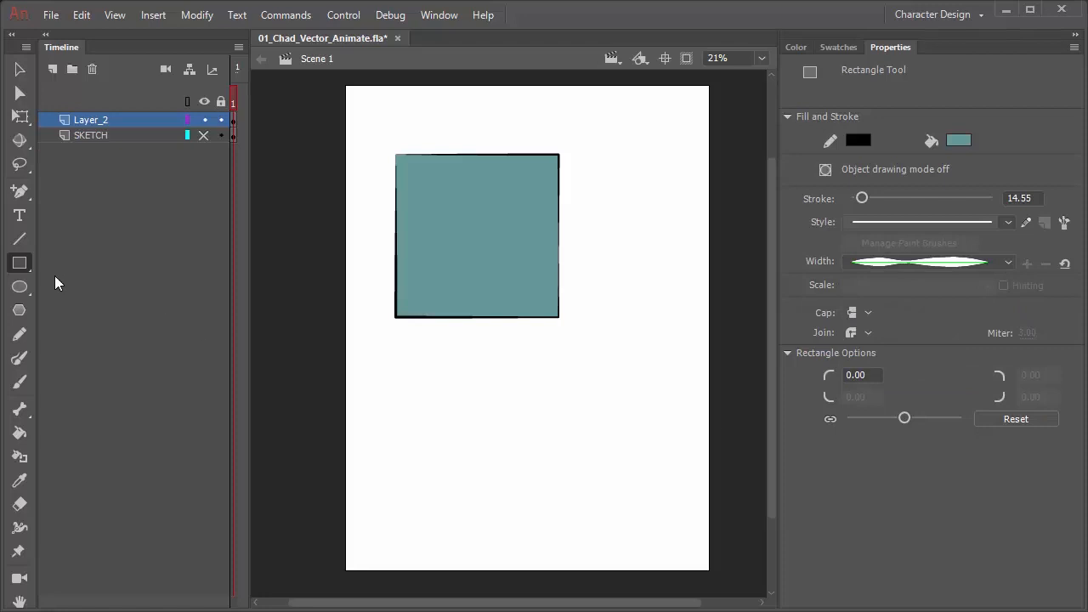
{"action": "left_click", "coordinate": [19, 287]}
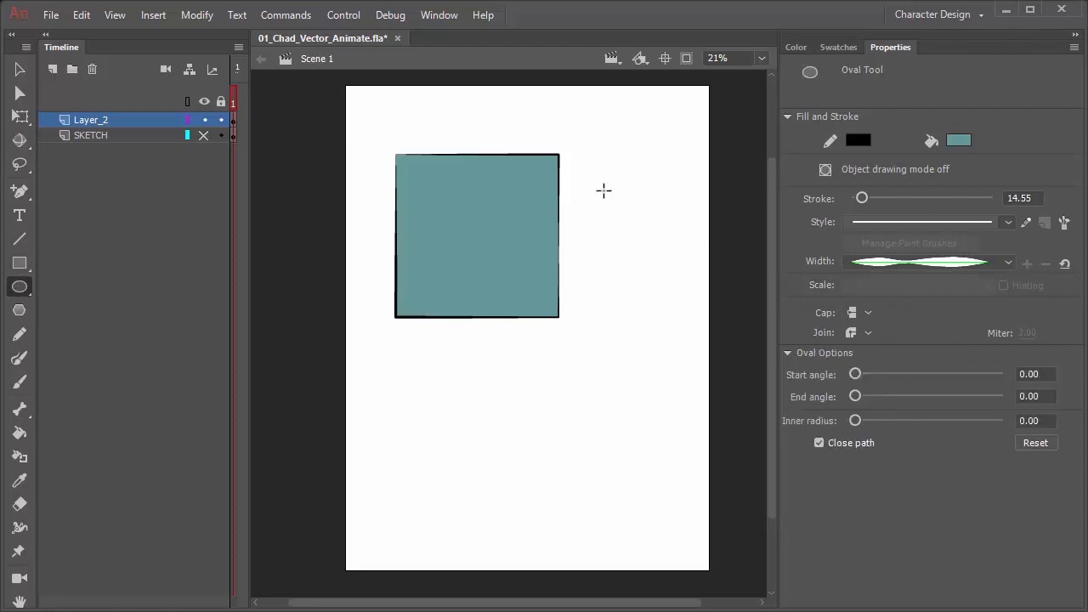
{"action": "left_click_drag", "start_coordinate": [606, 194], "coordinate": [689, 272]}
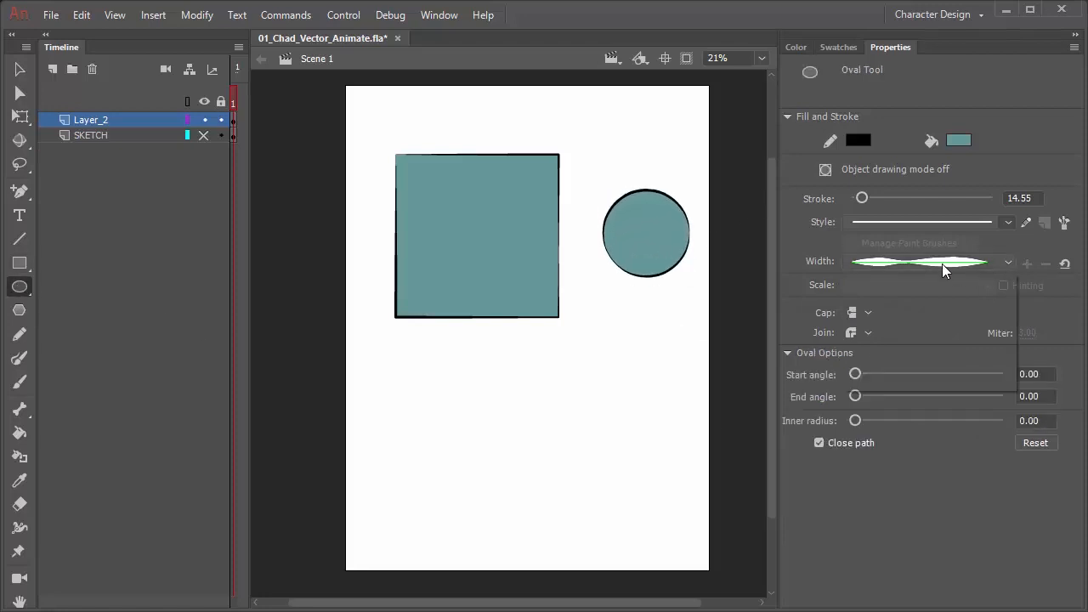
{"action": "left_click_drag", "start_coordinate": [578, 374], "coordinate": [680, 472]}
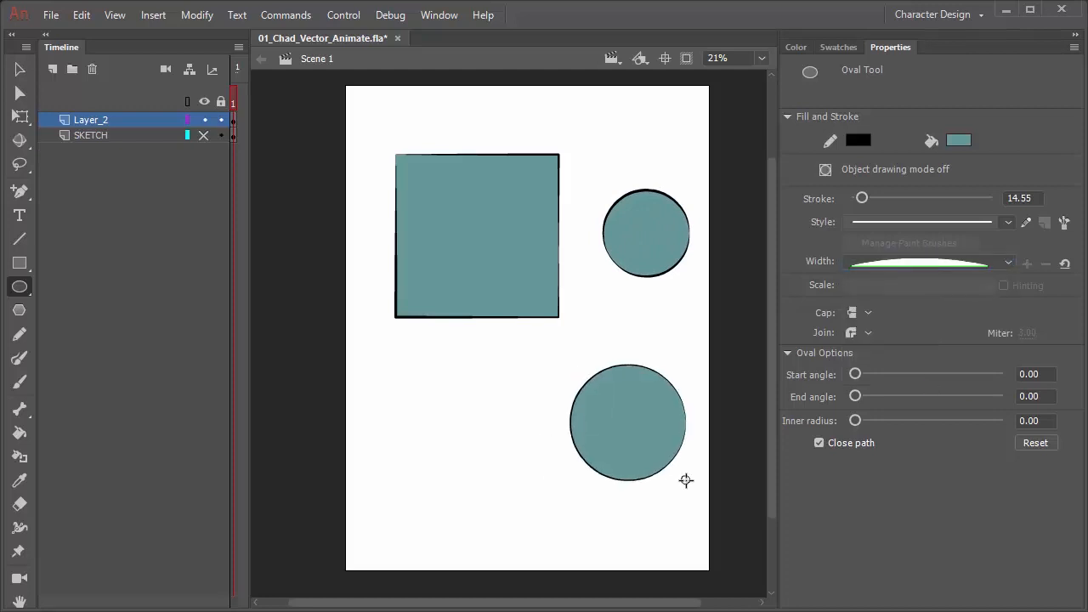
{"action": "left_click", "coordinate": [1008, 261]}
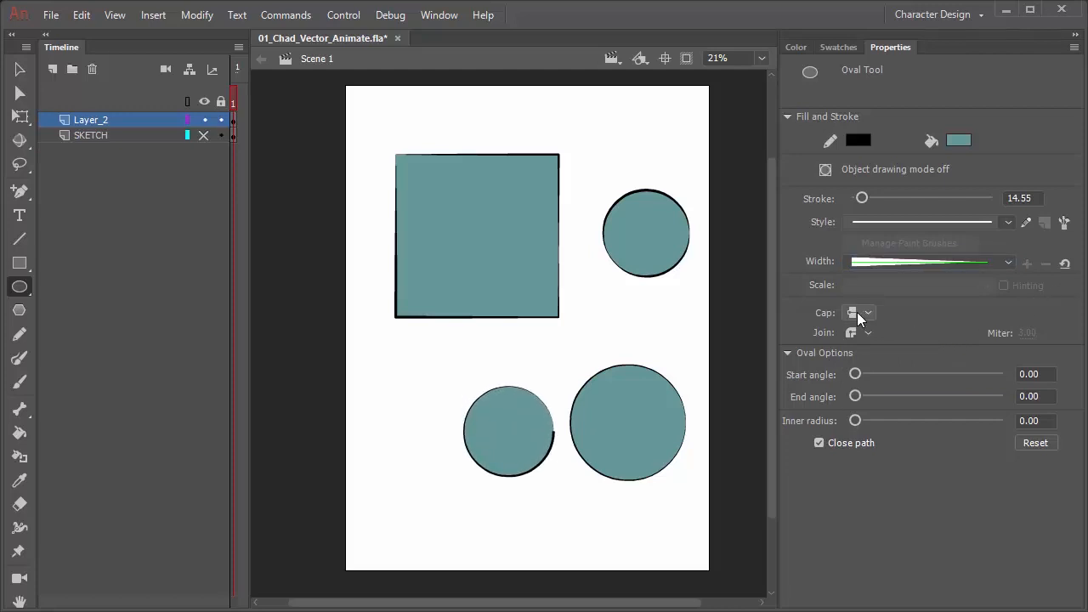
{"action": "mouse_move", "coordinate": [856, 375]}
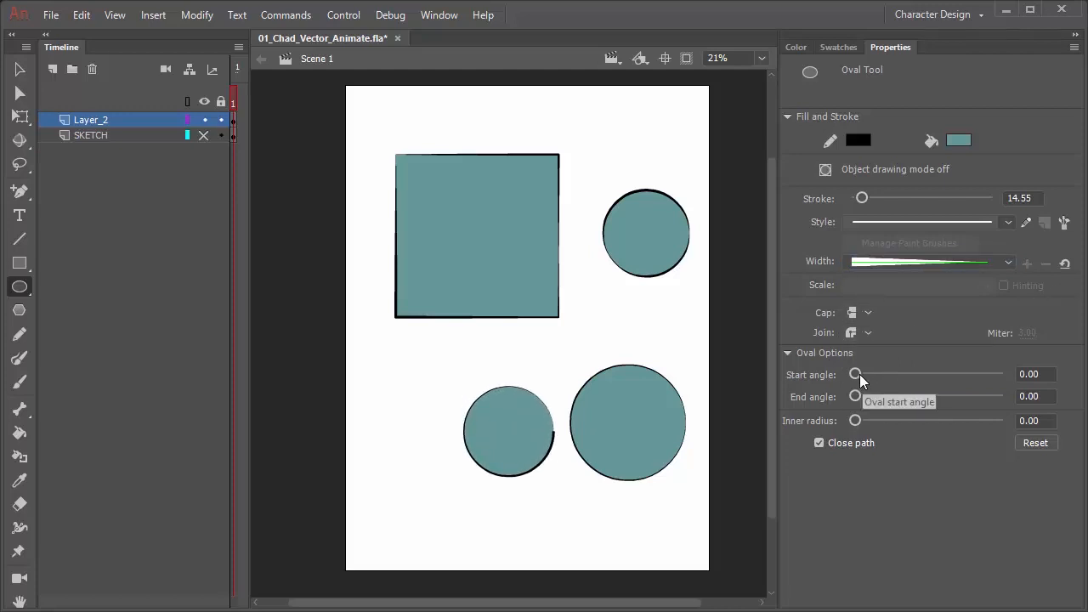
Set the oval start angle to about 103.45 and the end angle to 109.66.
{"action": "left_click_drag", "start_coordinate": [856, 374], "coordinate": [897, 374]}
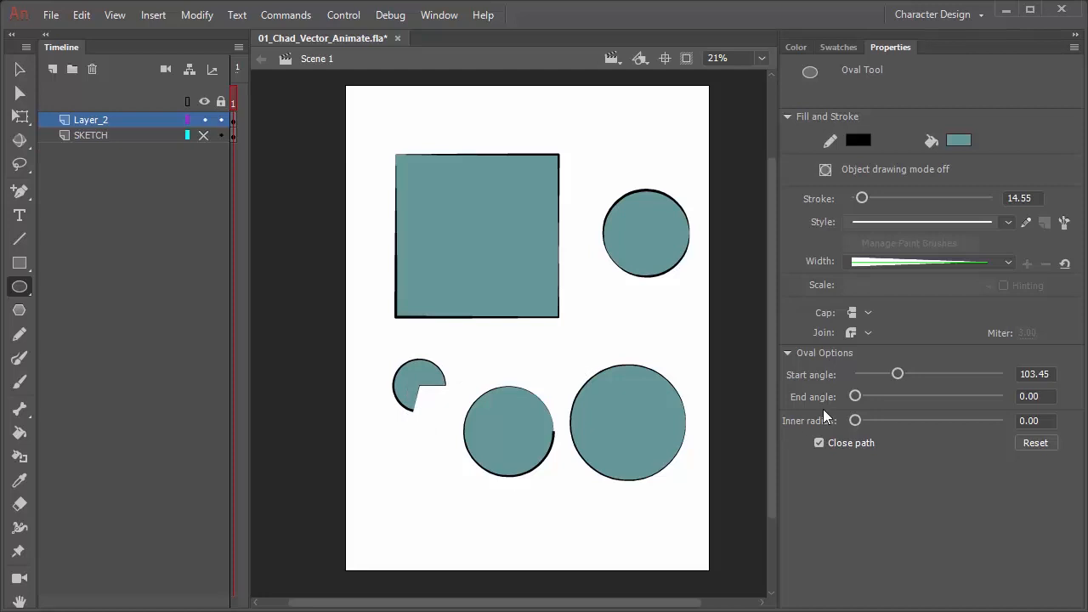
{"action": "mouse_move", "coordinate": [500, 370]}
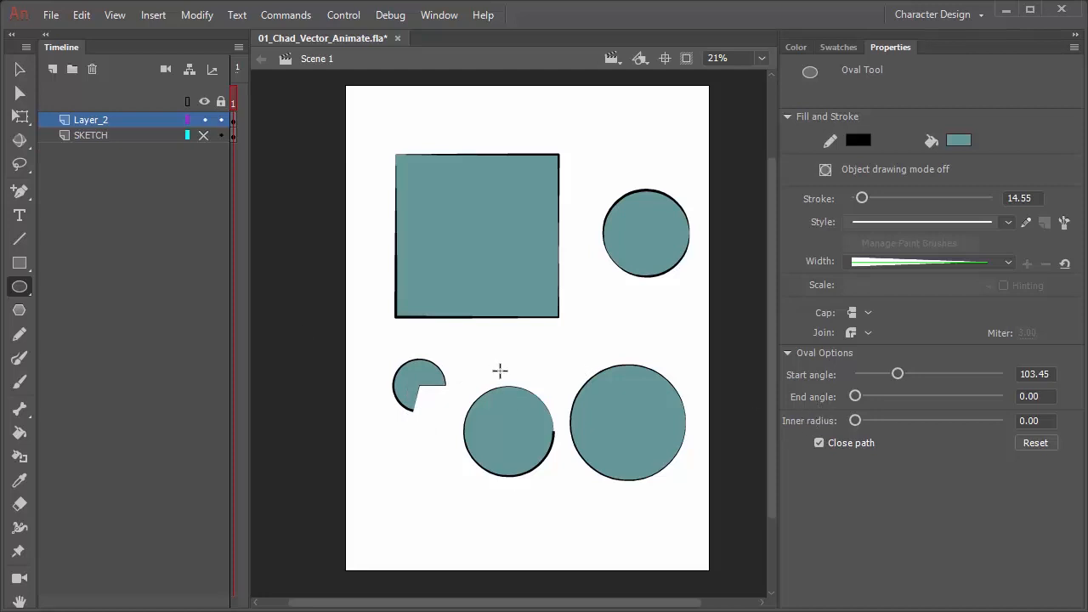
{"action": "left_click_drag", "start_coordinate": [855, 397], "coordinate": [901, 396]}
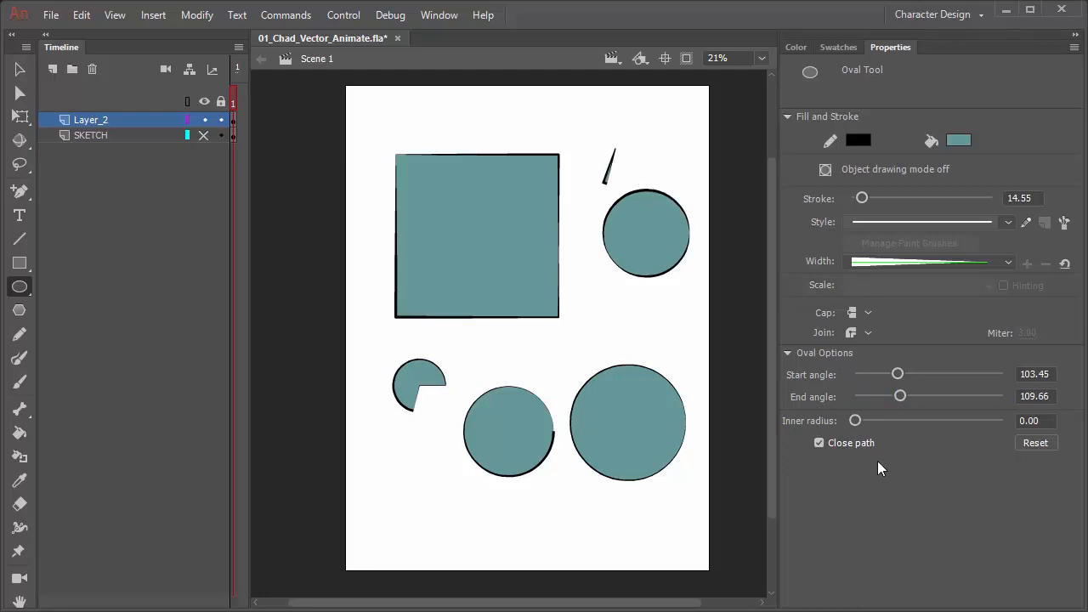
{"action": "mouse_move", "coordinate": [877, 474]}
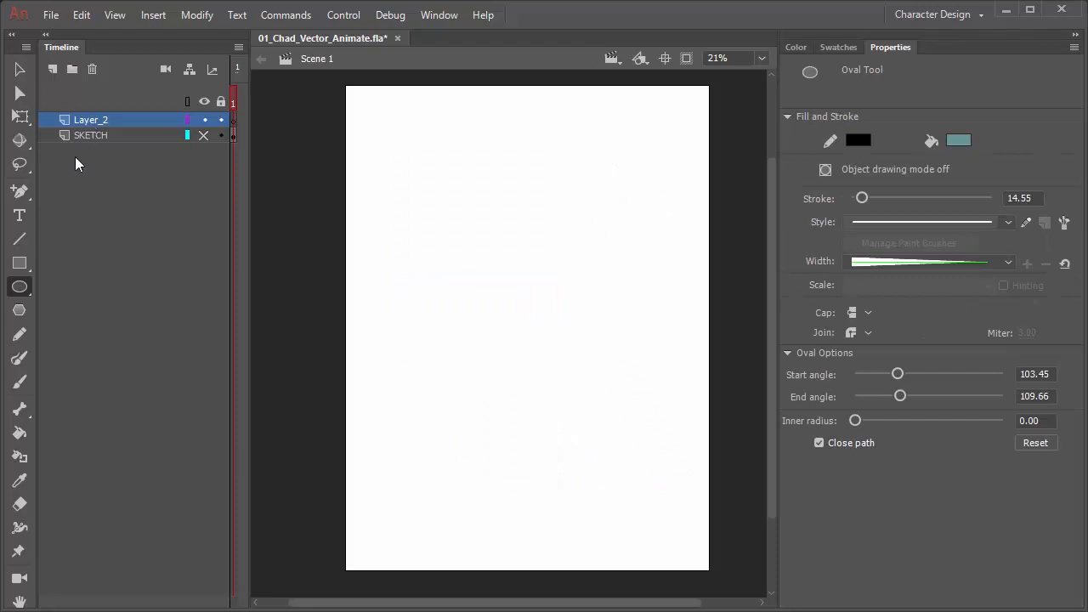
{"action": "mouse_move", "coordinate": [20, 334]}
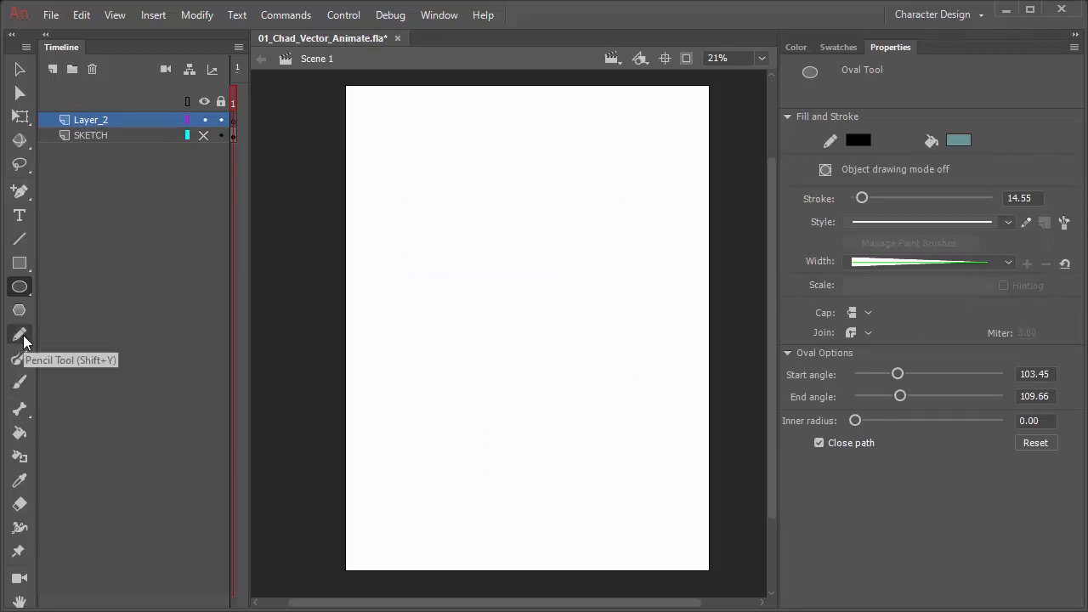
Switch to the Pencil Tool for freehand drawing.
{"action": "left_click", "coordinate": [18, 334]}
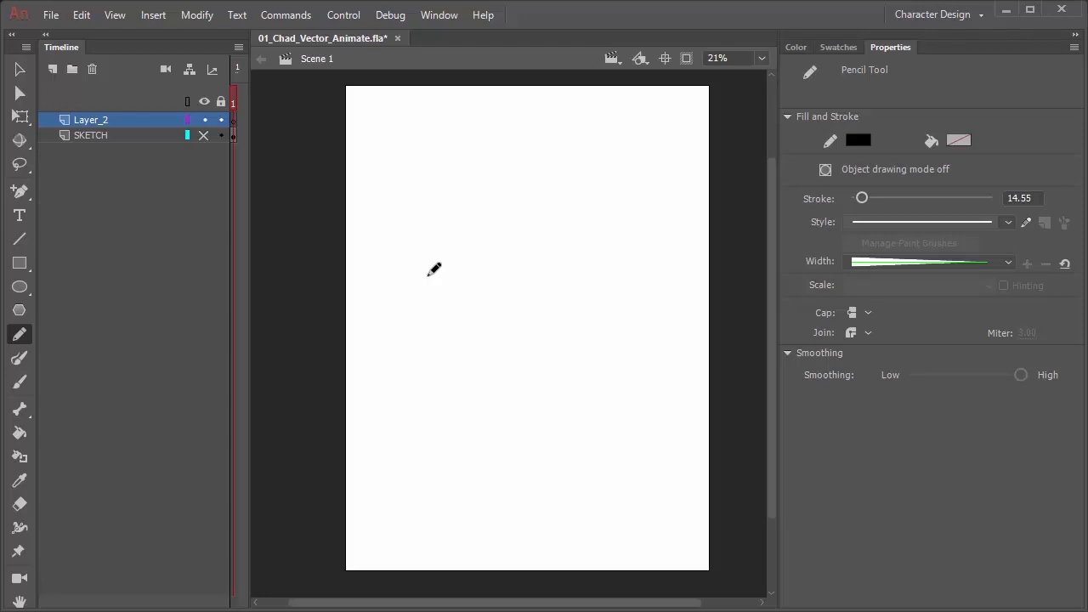
{"action": "mouse_move", "coordinate": [21, 334]}
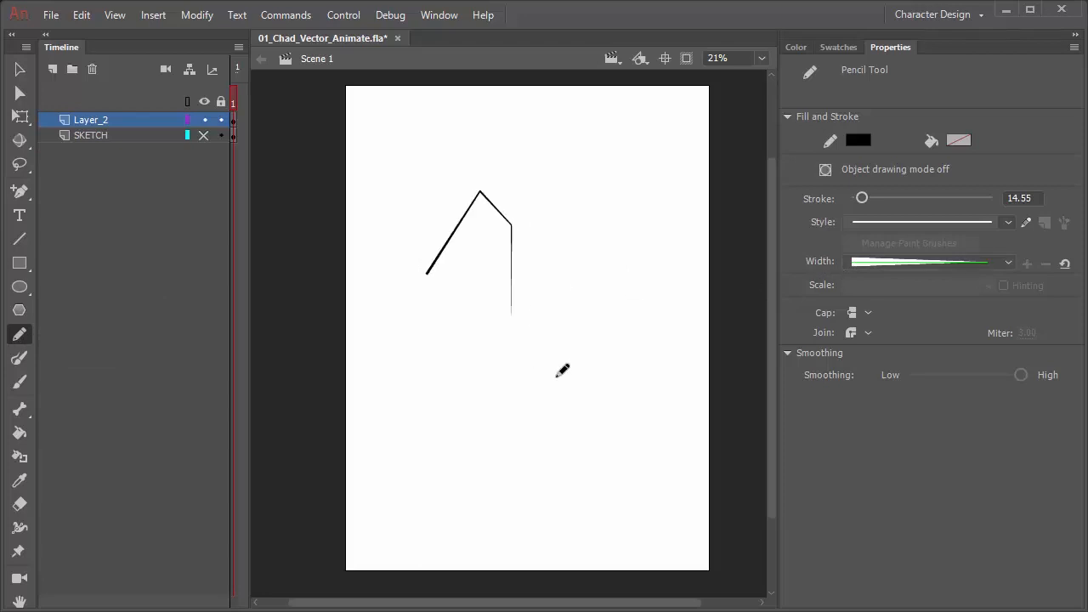
Draw freehand pencil curves, then a uniform-width angular stroke at the top.
{"action": "left_click_drag", "start_coordinate": [591, 149], "coordinate": [591, 425]}
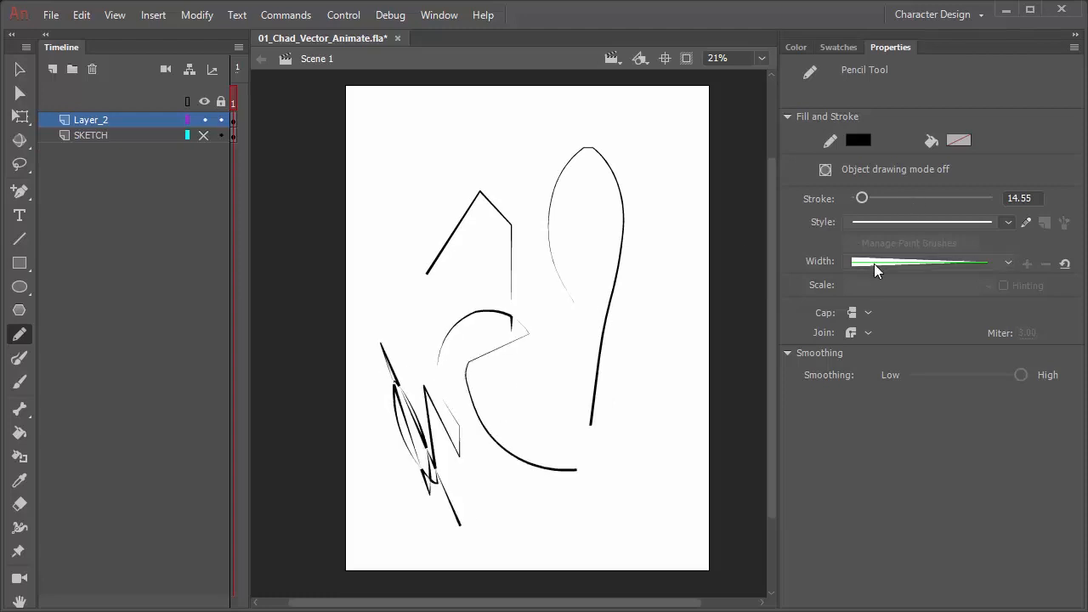
{"action": "mouse_move", "coordinate": [880, 265]}
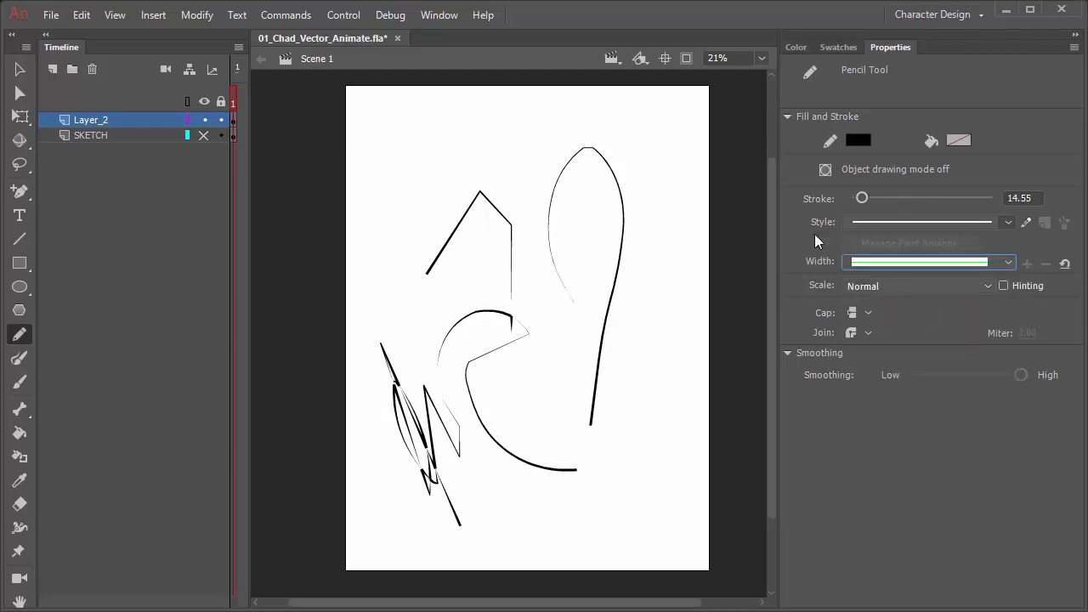
{"action": "left_click_drag", "start_coordinate": [659, 140], "coordinate": [672, 251]}
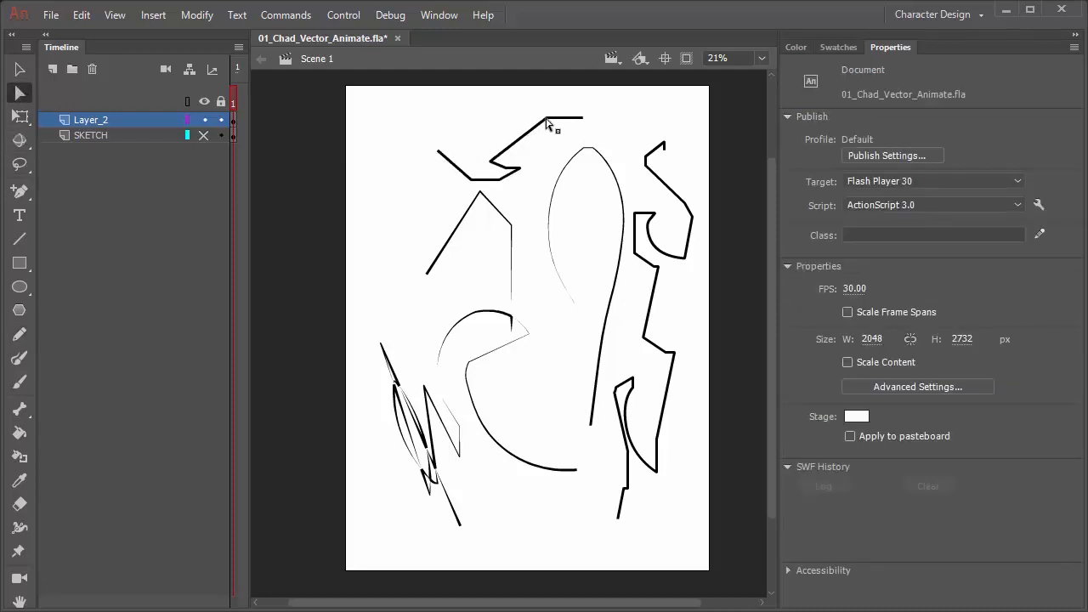
Select the frame's contents in the Timeline to clear the pencil strokes.
{"action": "left_click", "coordinate": [508, 161]}
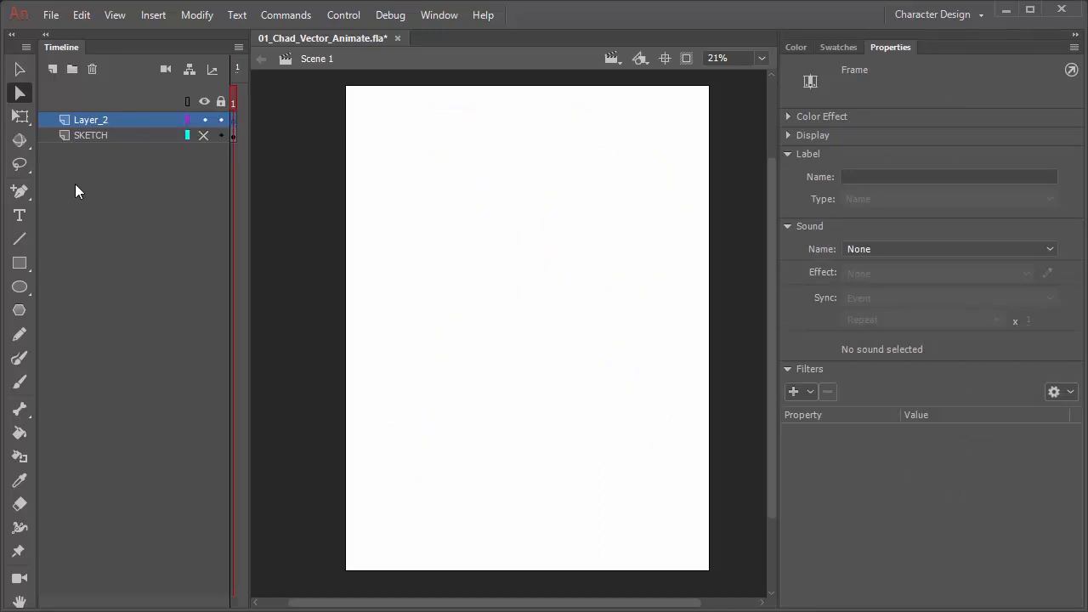
Select the Pencil Tool, then move on to the Paint Brush Tool.
{"action": "left_click", "coordinate": [18, 334]}
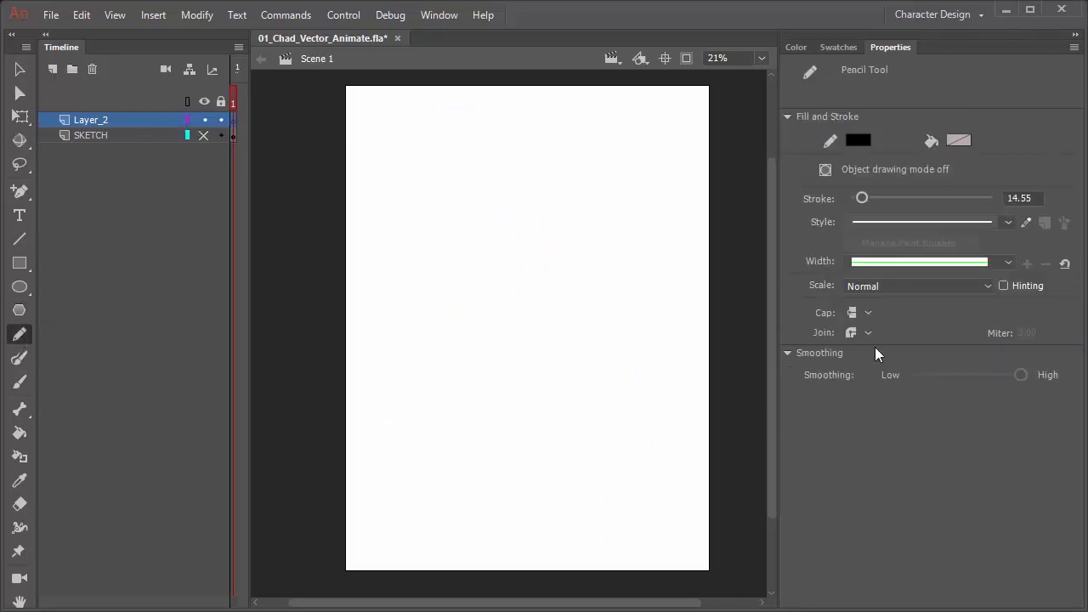
{"action": "mouse_move", "coordinate": [939, 230]}
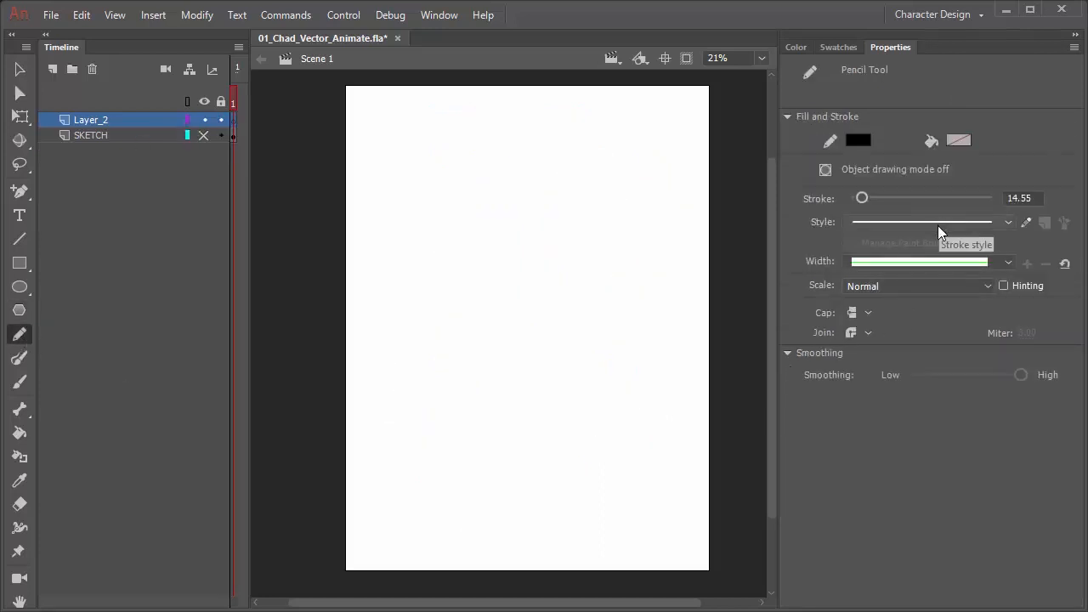
{"action": "mouse_move", "coordinate": [891, 253]}
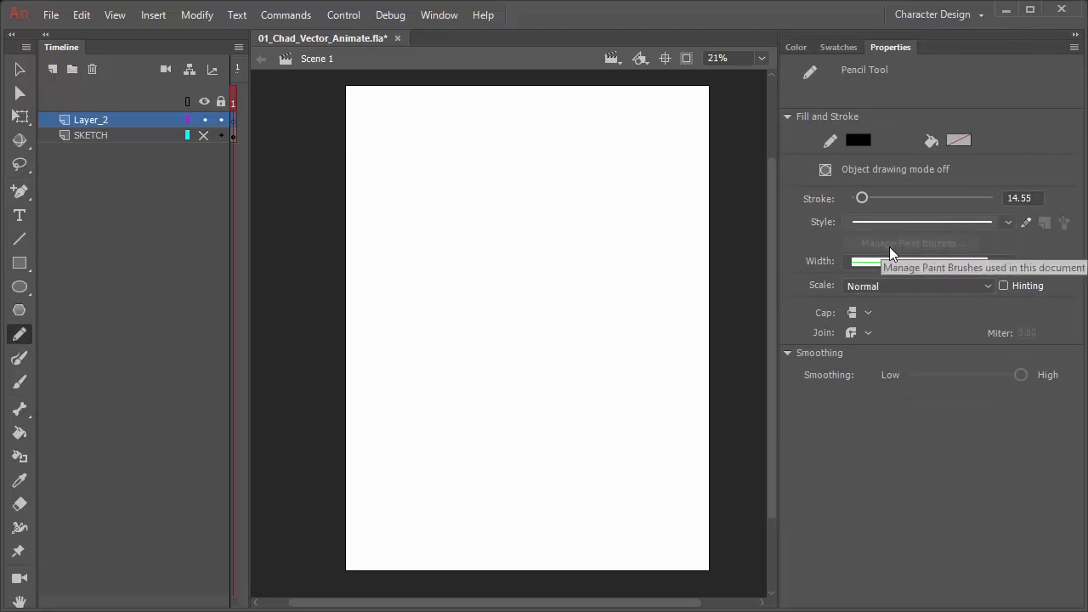
{"action": "mouse_move", "coordinate": [882, 217]}
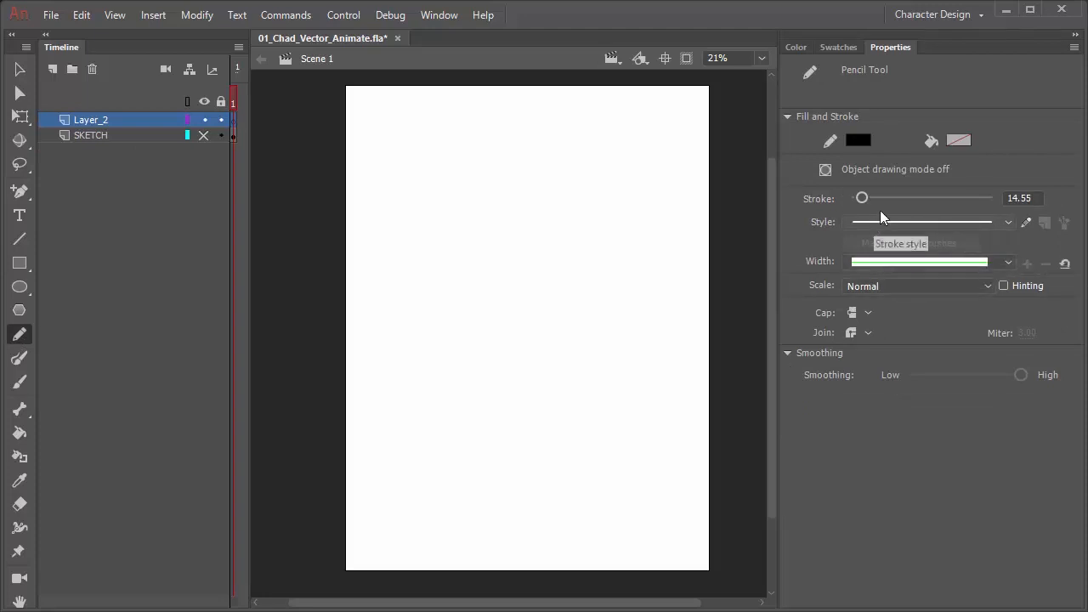
{"action": "mouse_move", "coordinate": [152, 372]}
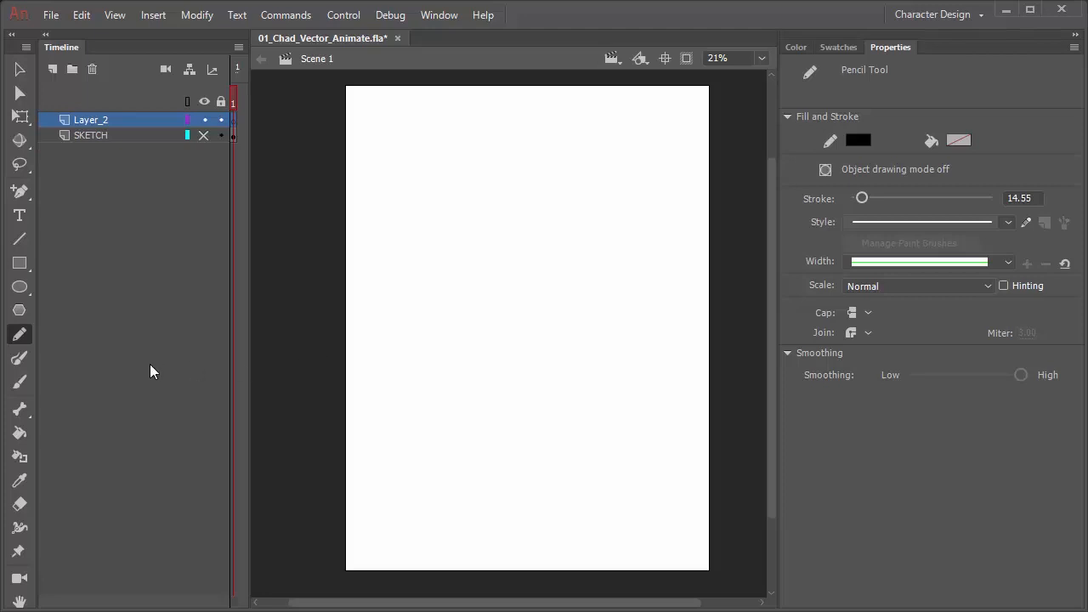
{"action": "left_click", "coordinate": [19, 358]}
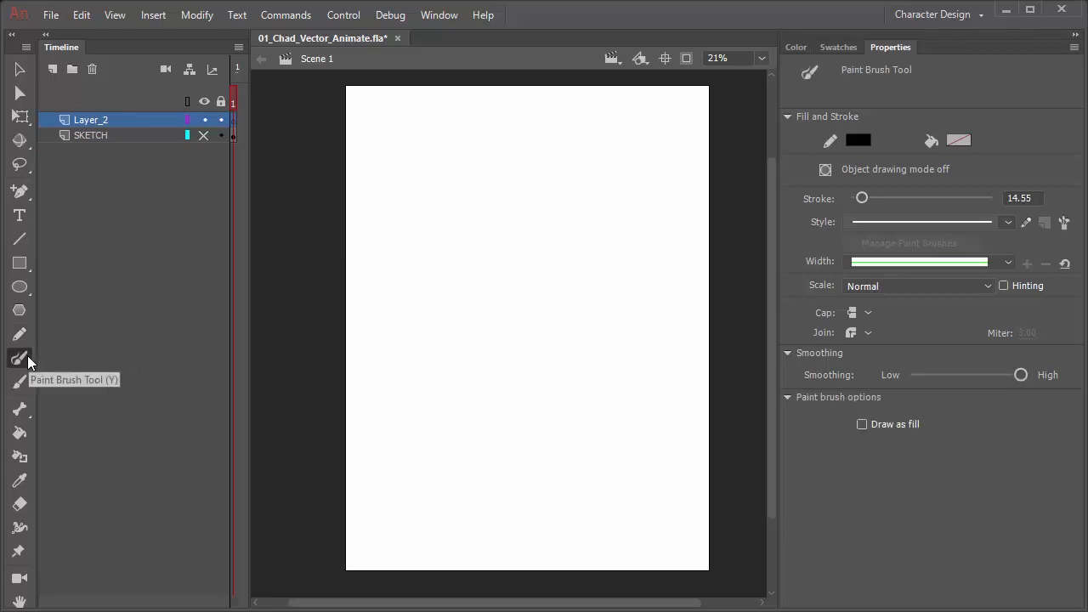
{"action": "mouse_move", "coordinate": [999, 383]}
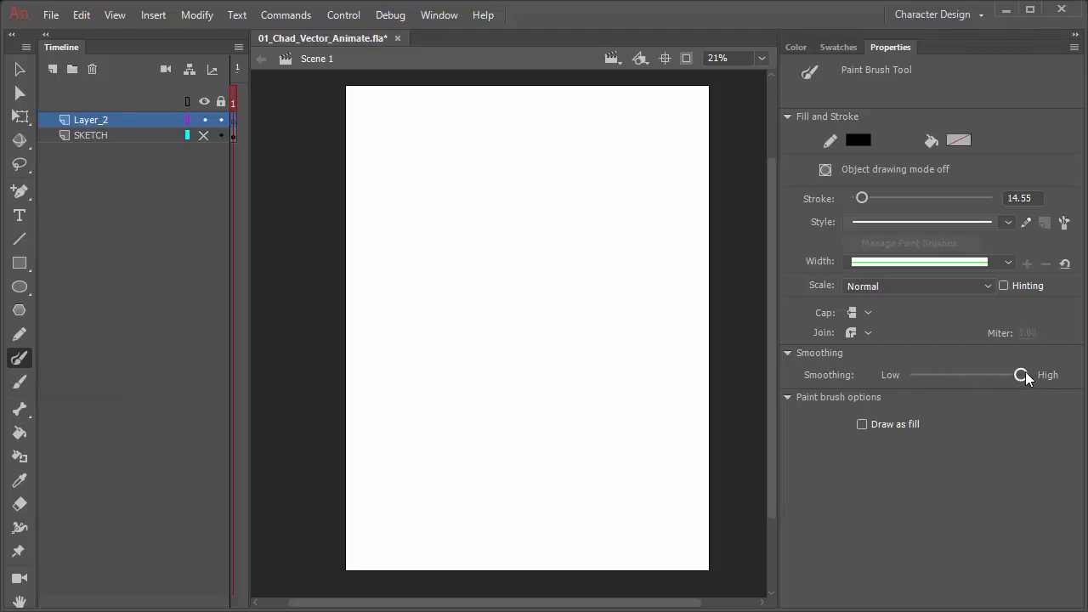
Drop brush Smoothing to minimum and back to maximum, then paint a vertical stroke drawn as fill.
{"action": "left_click_drag", "start_coordinate": [1023, 375], "coordinate": [910, 375]}
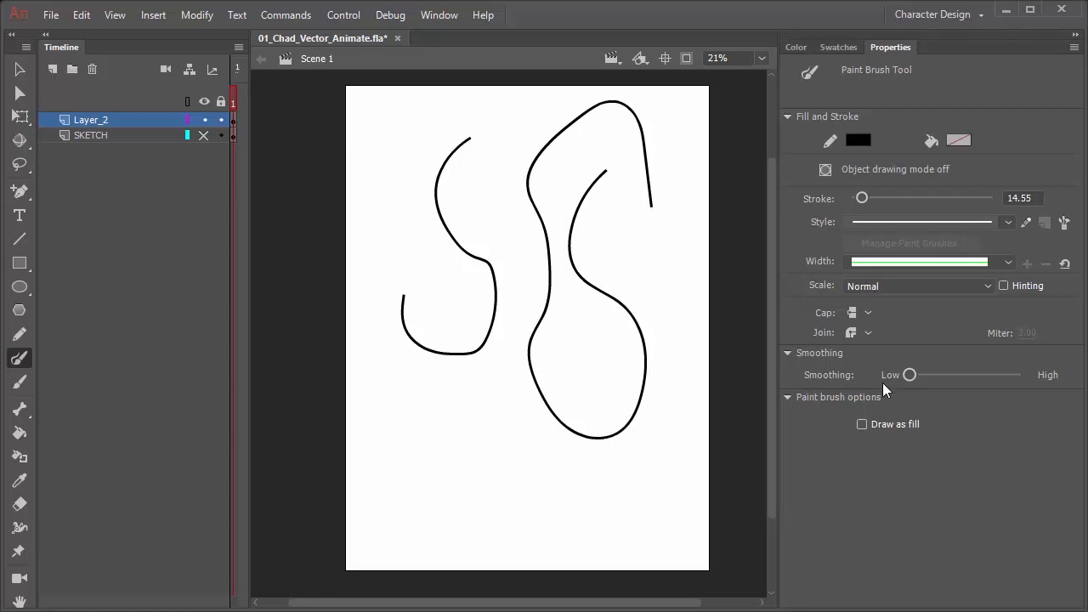
{"action": "left_click_drag", "start_coordinate": [910, 375], "coordinate": [1021, 375]}
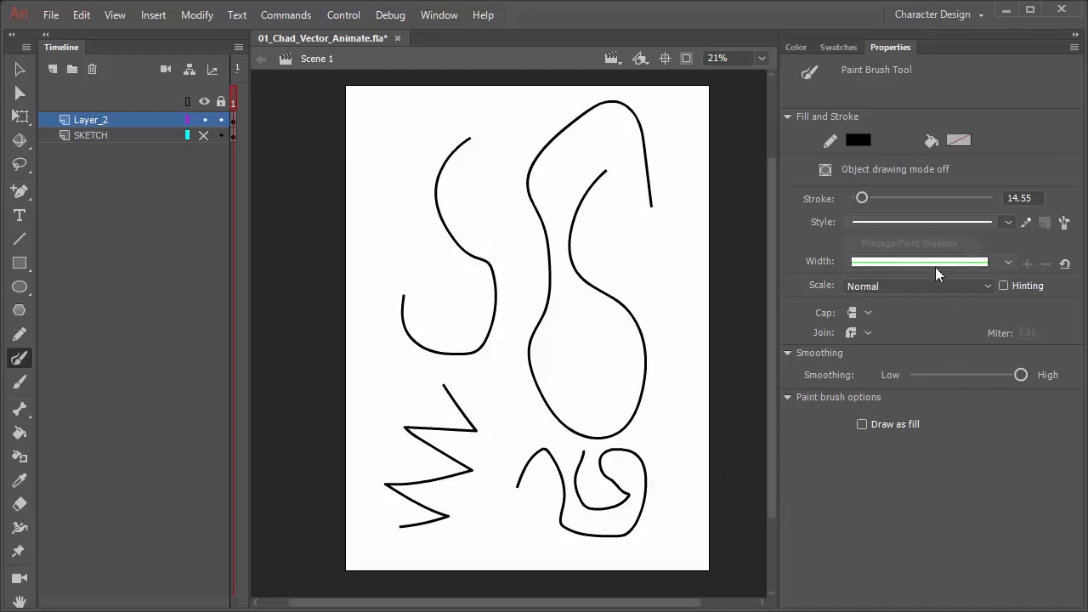
{"action": "mouse_move", "coordinate": [943, 347]}
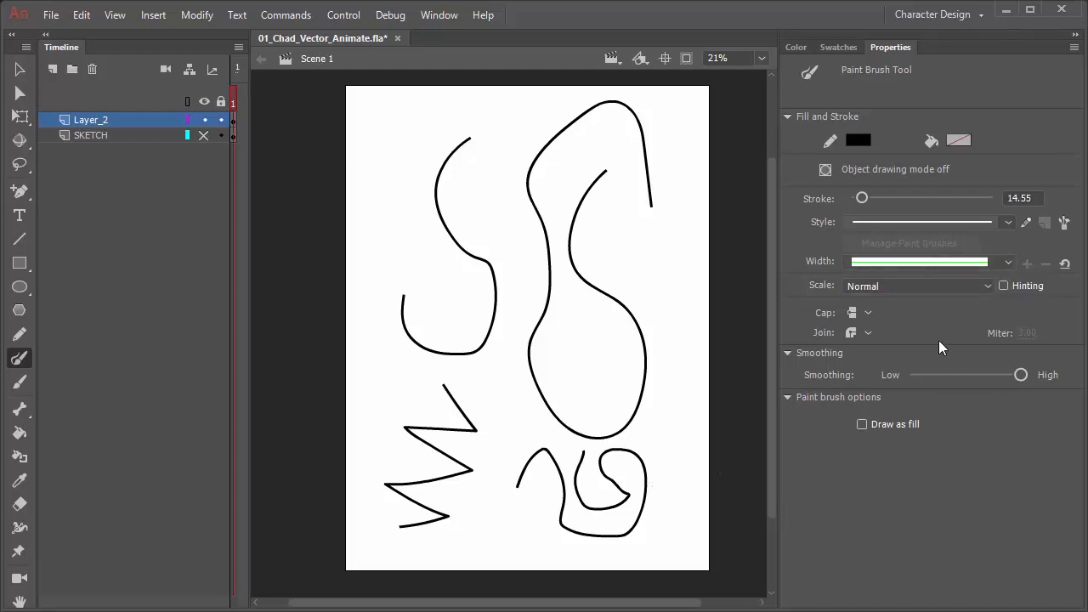
{"action": "left_click", "coordinate": [862, 424]}
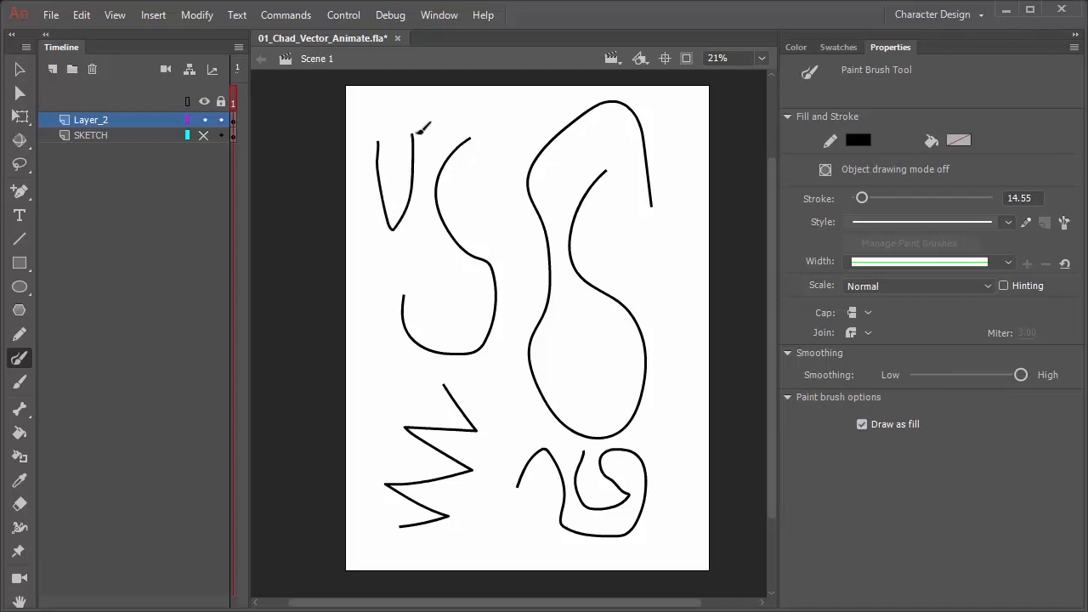
{"action": "left_click_drag", "start_coordinate": [515, 123], "coordinate": [514, 400]}
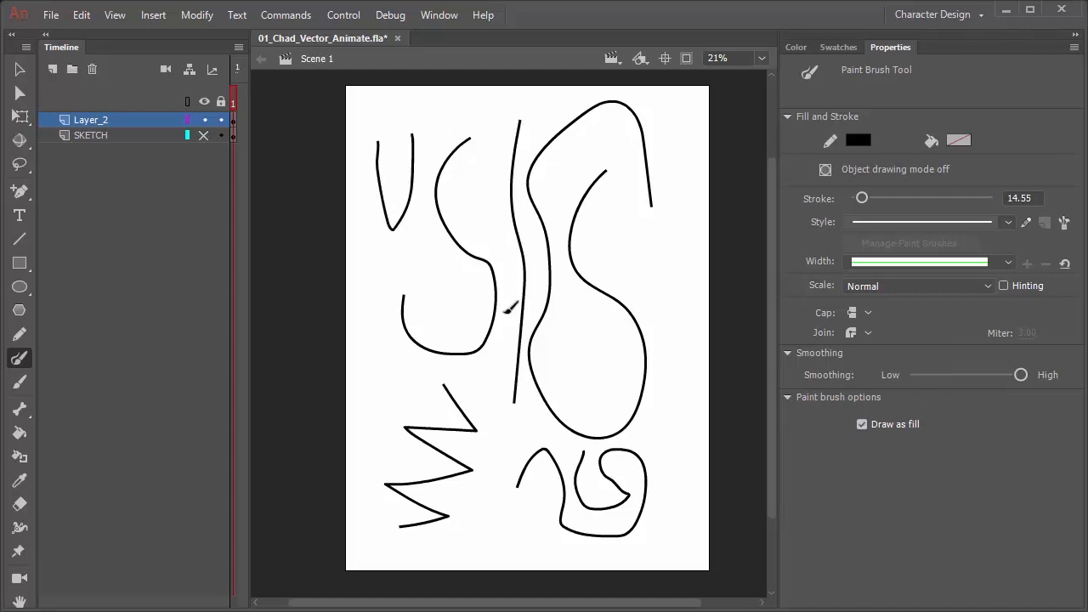
{"action": "left_click", "coordinate": [862, 424]}
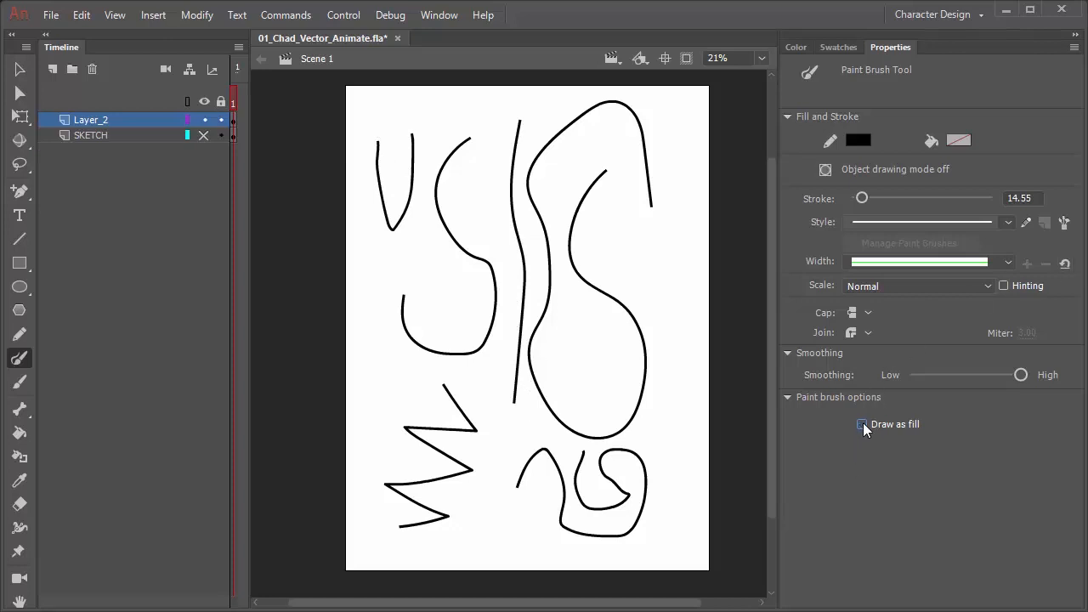
{"action": "mouse_move", "coordinate": [1009, 261]}
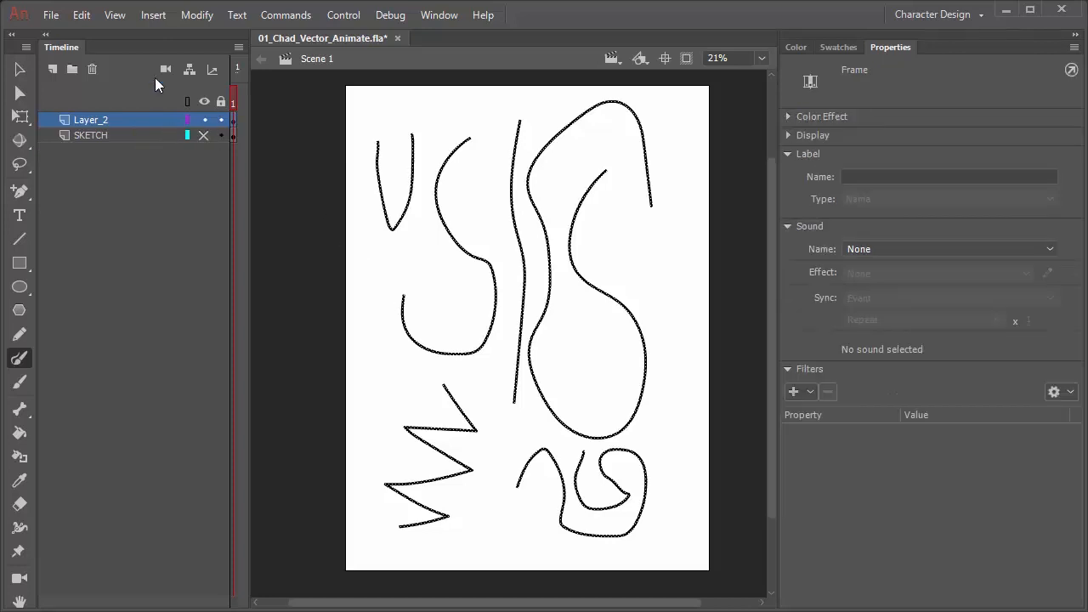
Pick the Brush Tool and paint a thin teal scribble on the right.
{"action": "left_click", "coordinate": [19, 382]}
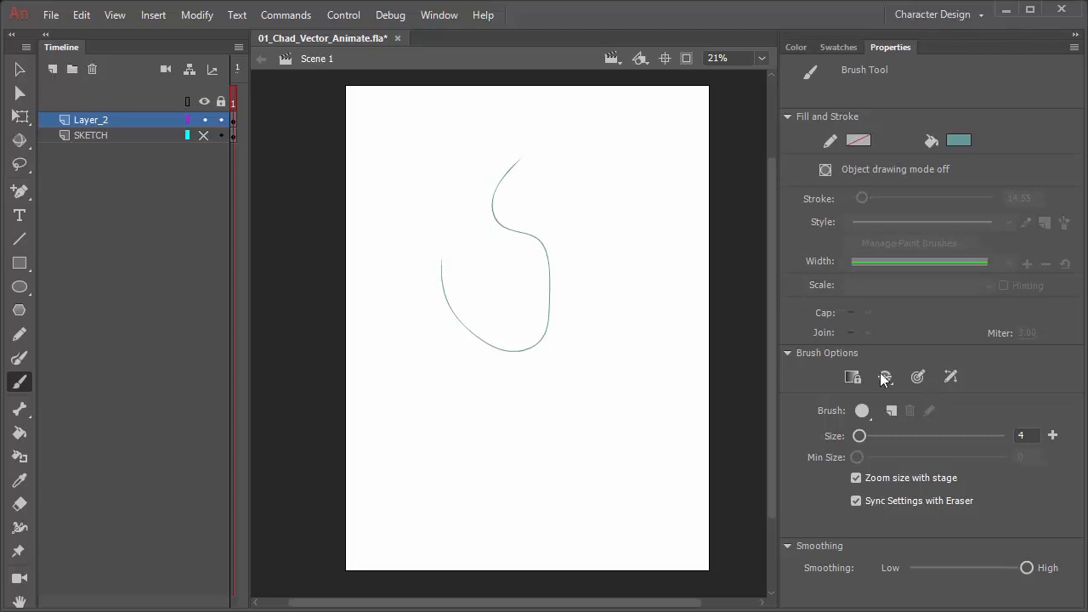
{"action": "left_click_drag", "start_coordinate": [642, 153], "coordinate": [646, 365]}
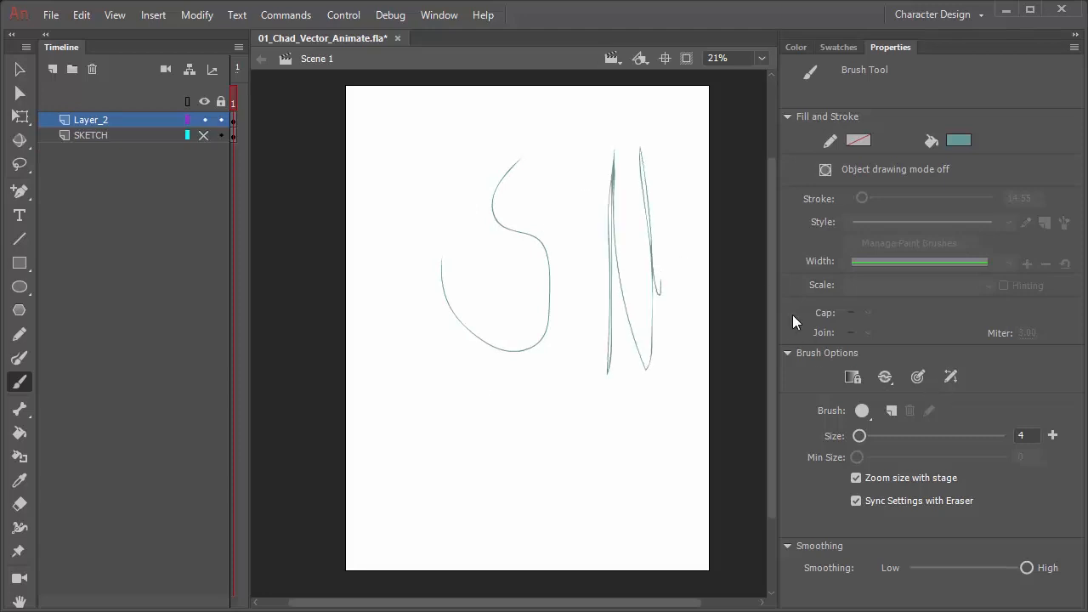
{"action": "mouse_move", "coordinate": [972, 484]}
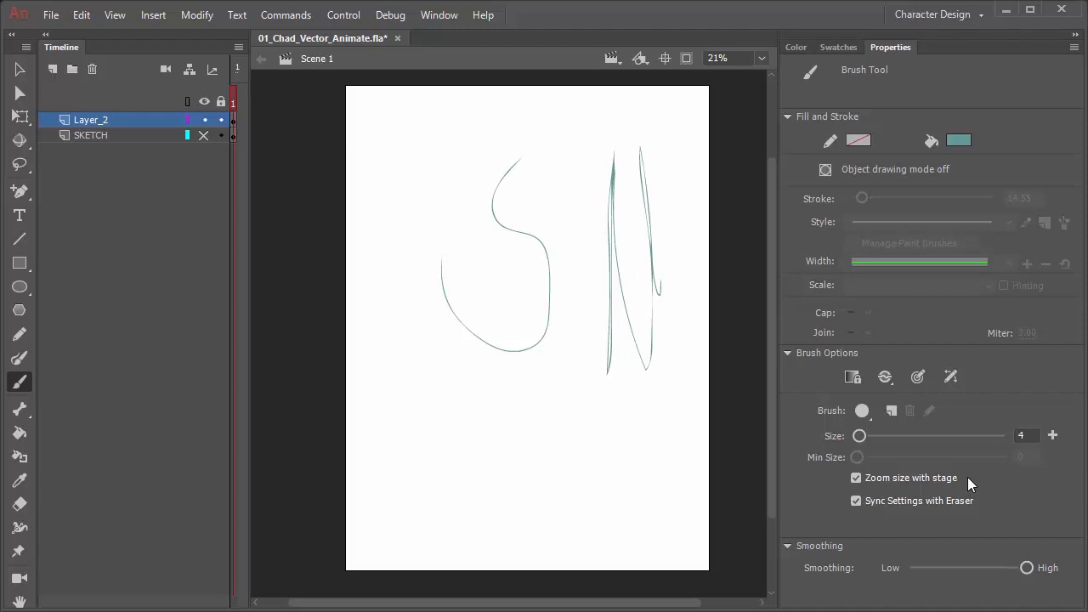
{"action": "mouse_move", "coordinate": [899, 208]}
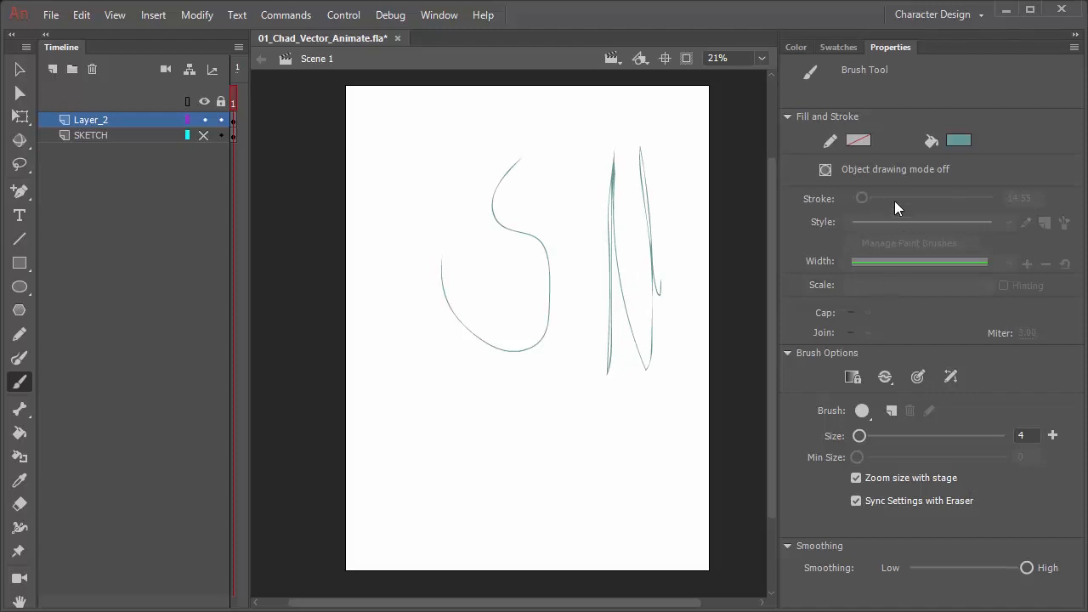
{"action": "mouse_move", "coordinate": [914, 241]}
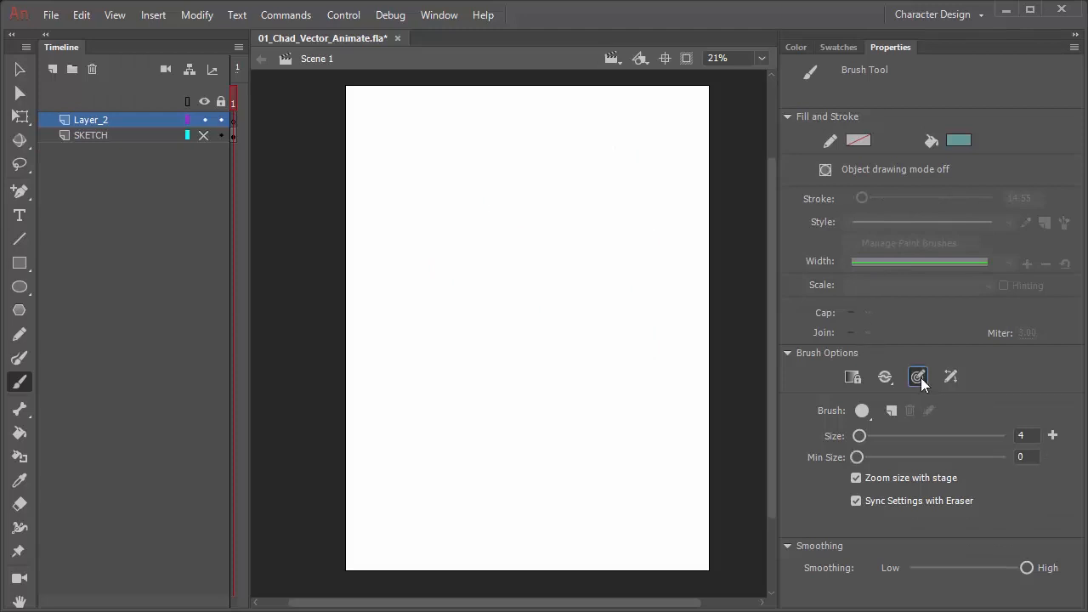
{"action": "mouse_move", "coordinate": [890, 442]}
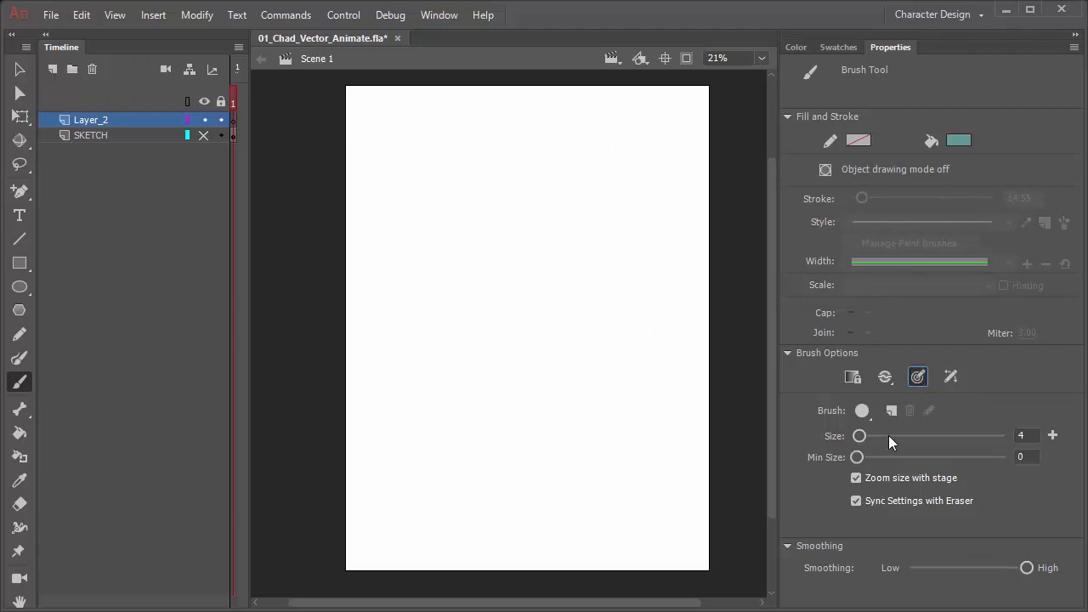
Enlarge the brush size and paint two thick teal curves near the centre and right.
{"action": "left_click_drag", "start_coordinate": [860, 436], "coordinate": [896, 436]}
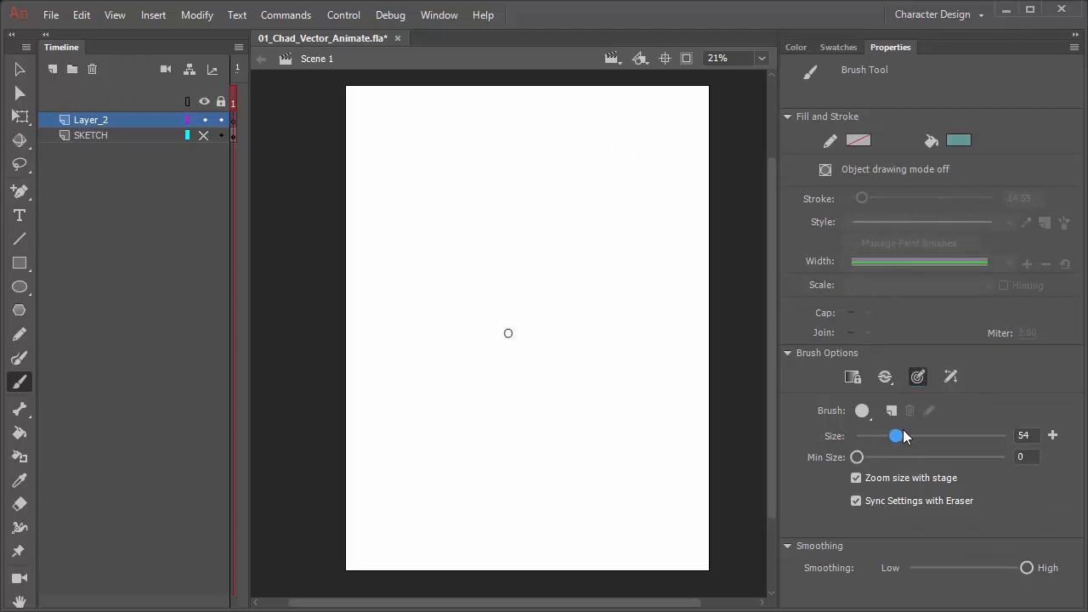
{"action": "left_click_drag", "start_coordinate": [527, 175], "coordinate": [553, 348]}
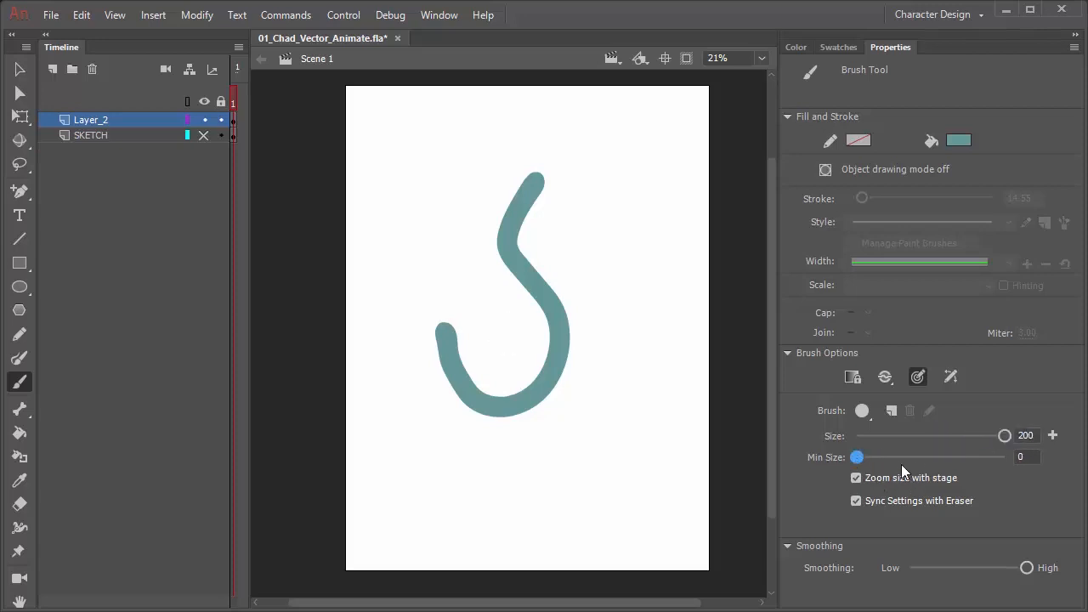
{"action": "left_click_drag", "start_coordinate": [616, 166], "coordinate": [646, 480]}
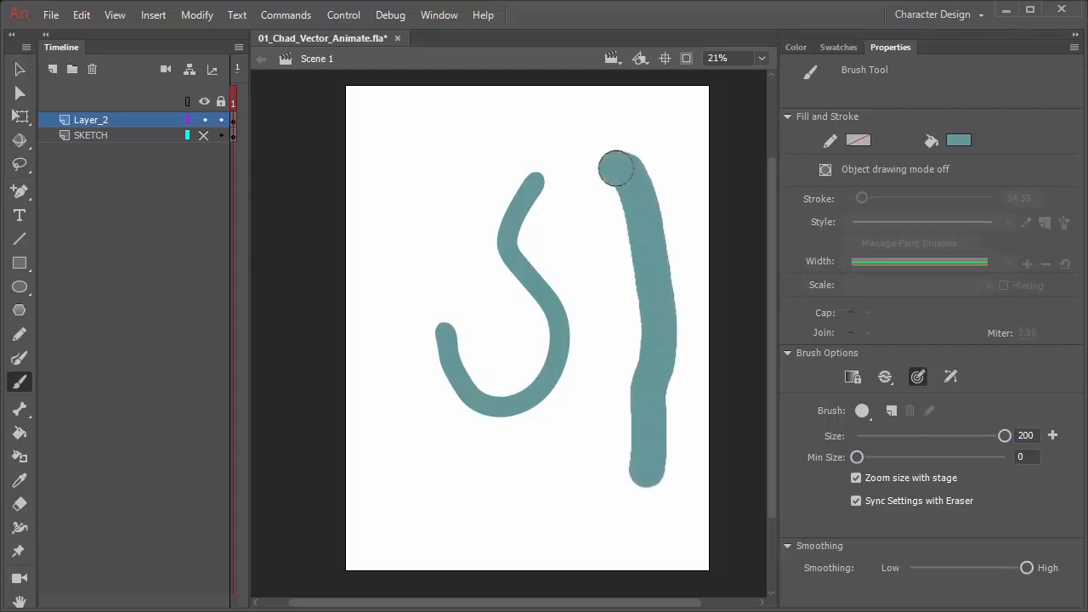
Set the minimum brush size to about half and paint another thick teal stroke.
{"action": "left_click_drag", "start_coordinate": [858, 456], "coordinate": [882, 457]}
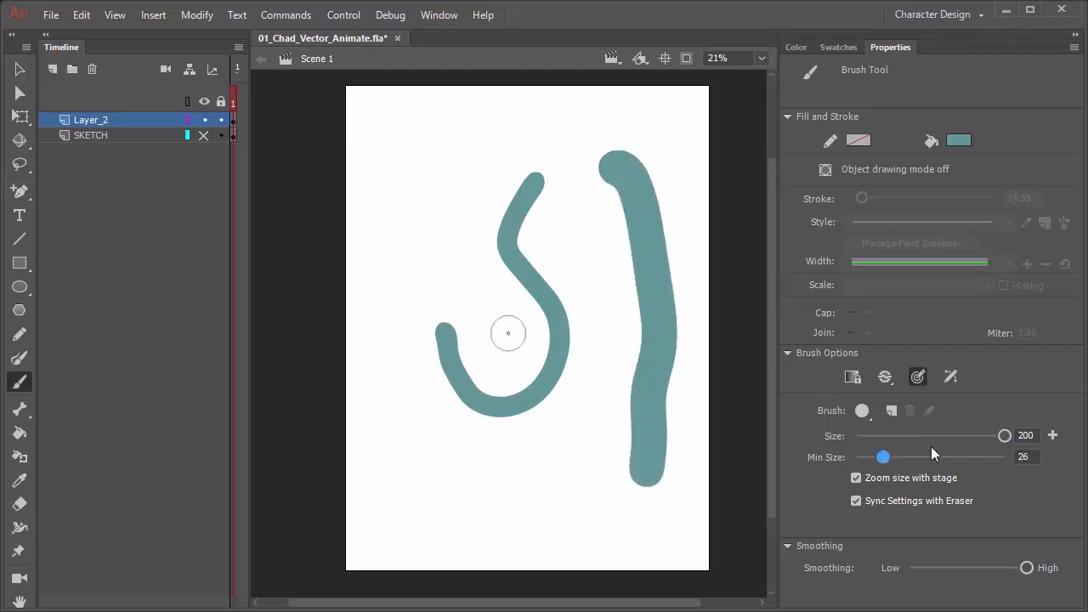
{"action": "left_click_drag", "start_coordinate": [882, 457], "coordinate": [1006, 457]}
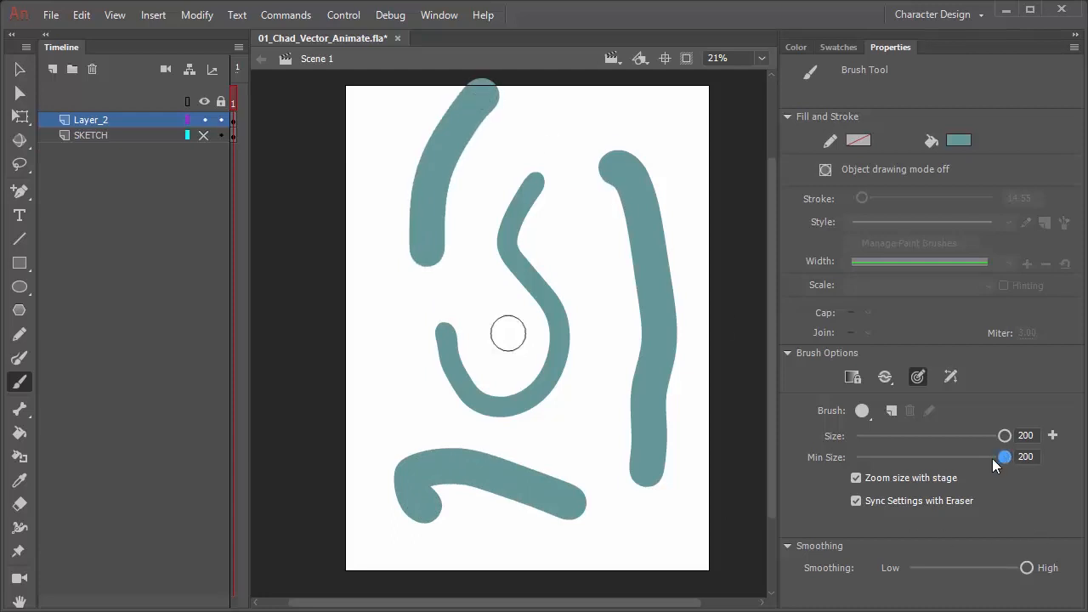
{"action": "left_click_drag", "start_coordinate": [1006, 457], "coordinate": [930, 458]}
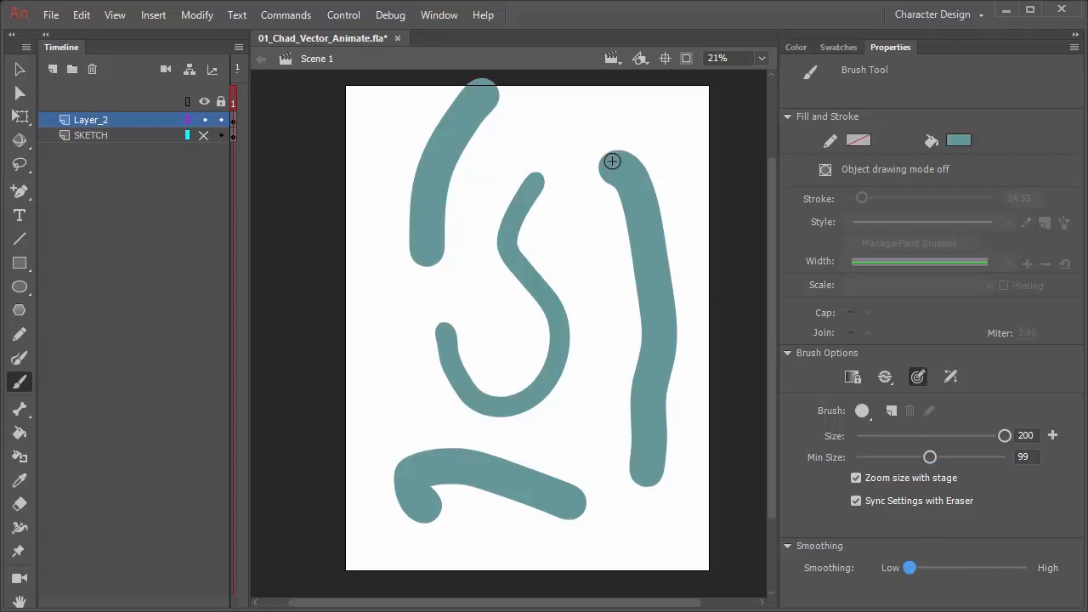
{"action": "left_click_drag", "start_coordinate": [613, 161], "coordinate": [627, 330]}
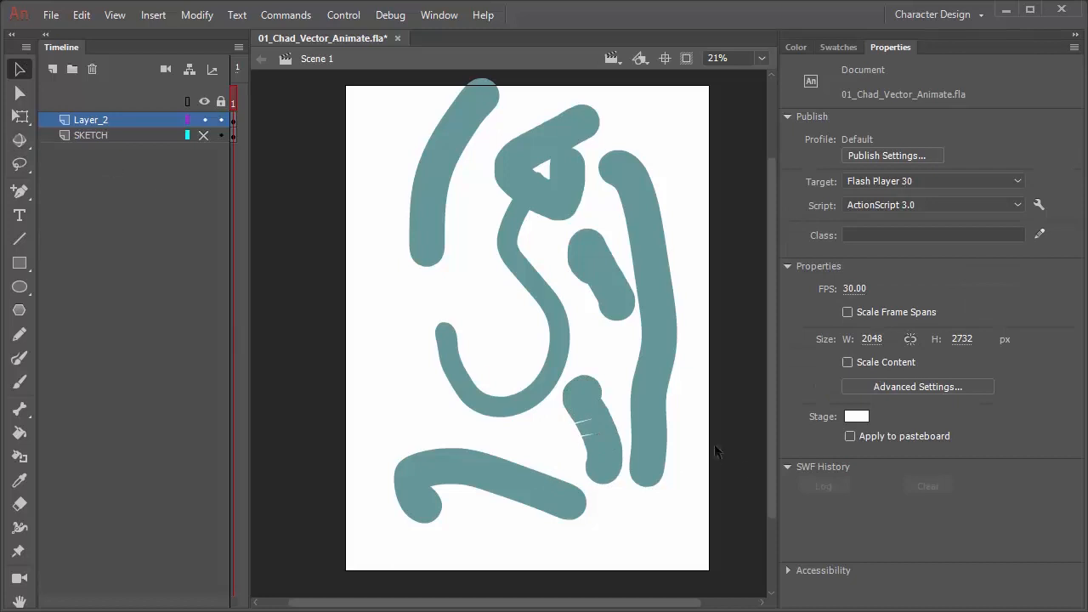
{"action": "mouse_move", "coordinate": [21, 102]}
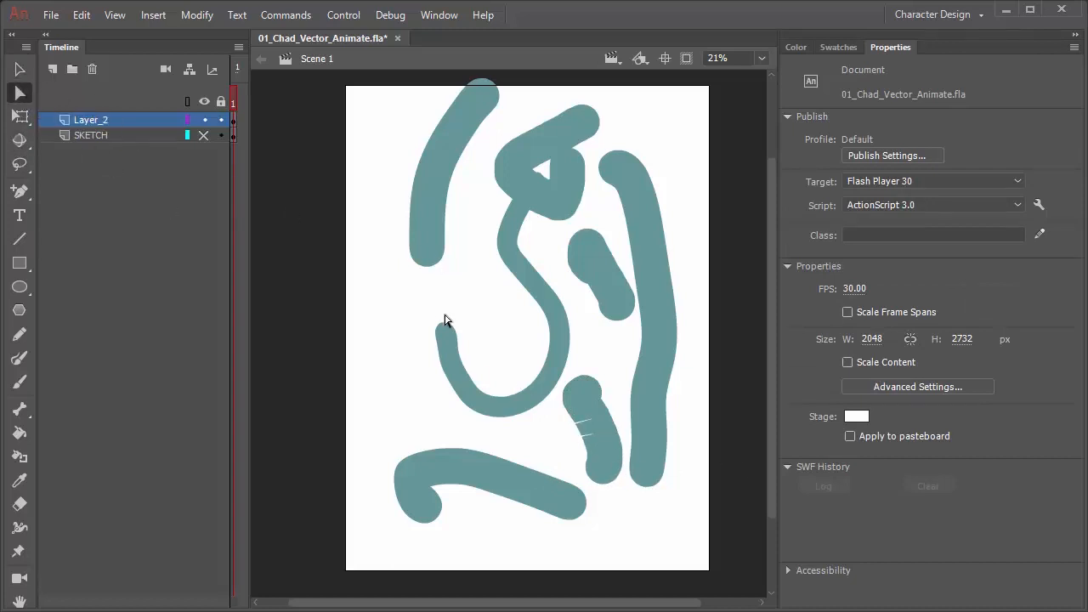
Click the central teal hook stroke with the Subselection Tool to reveal its anchor points.
{"action": "left_click", "coordinate": [464, 327]}
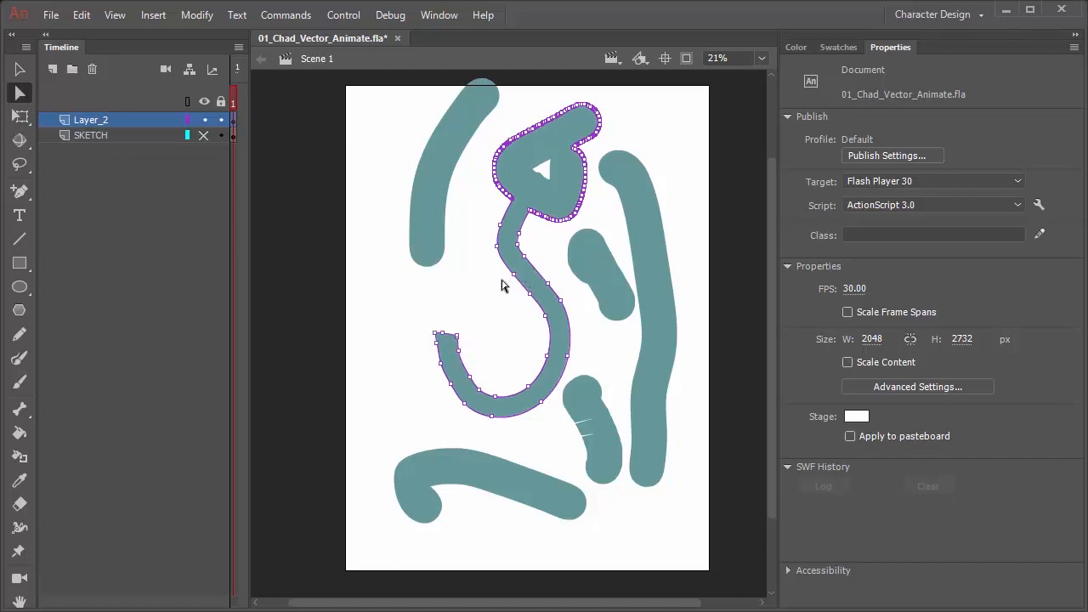
{"action": "mouse_move", "coordinate": [516, 285]}
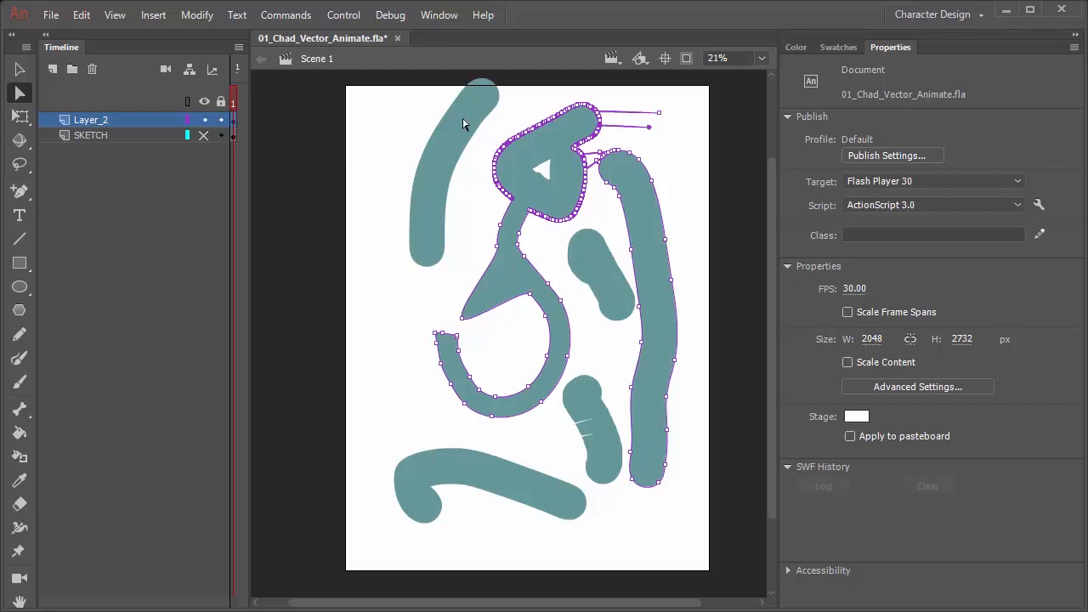
{"action": "mouse_move", "coordinate": [66, 356]}
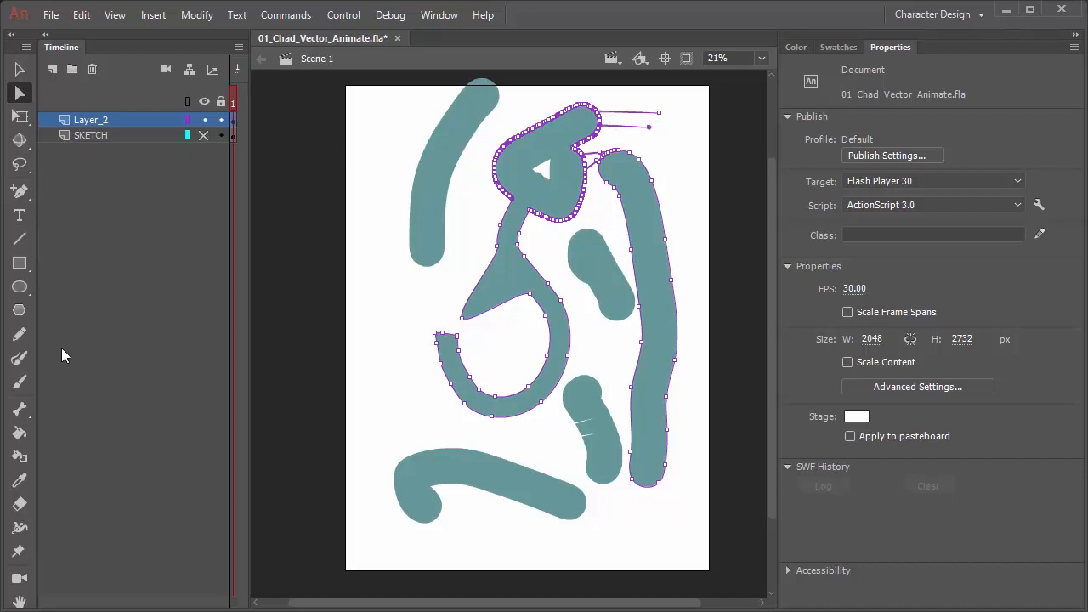
{"action": "mouse_move", "coordinate": [70, 263]}
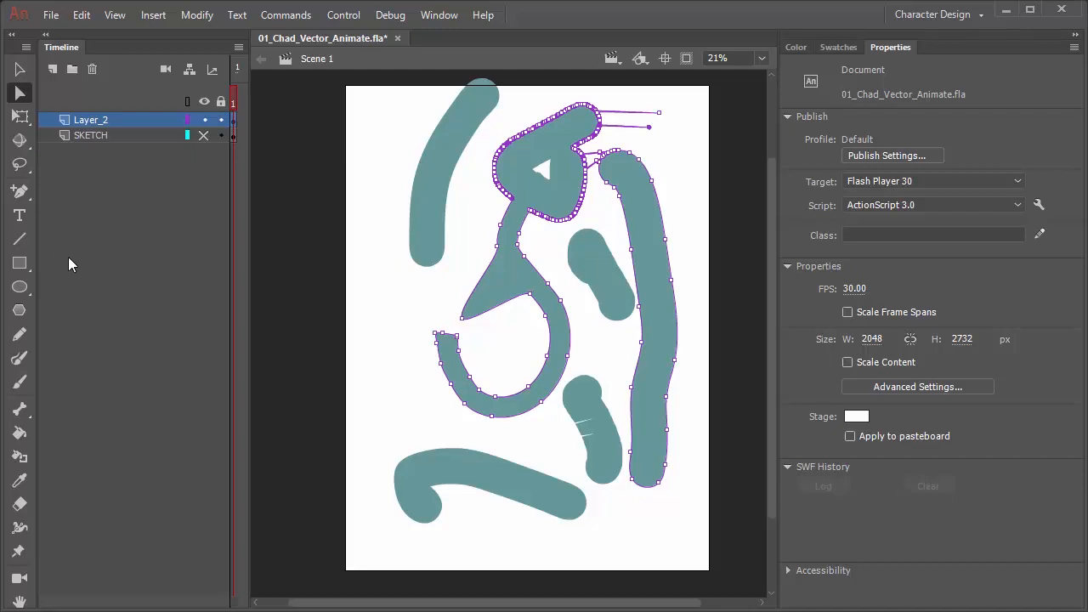
{"action": "mouse_move", "coordinate": [156, 330]}
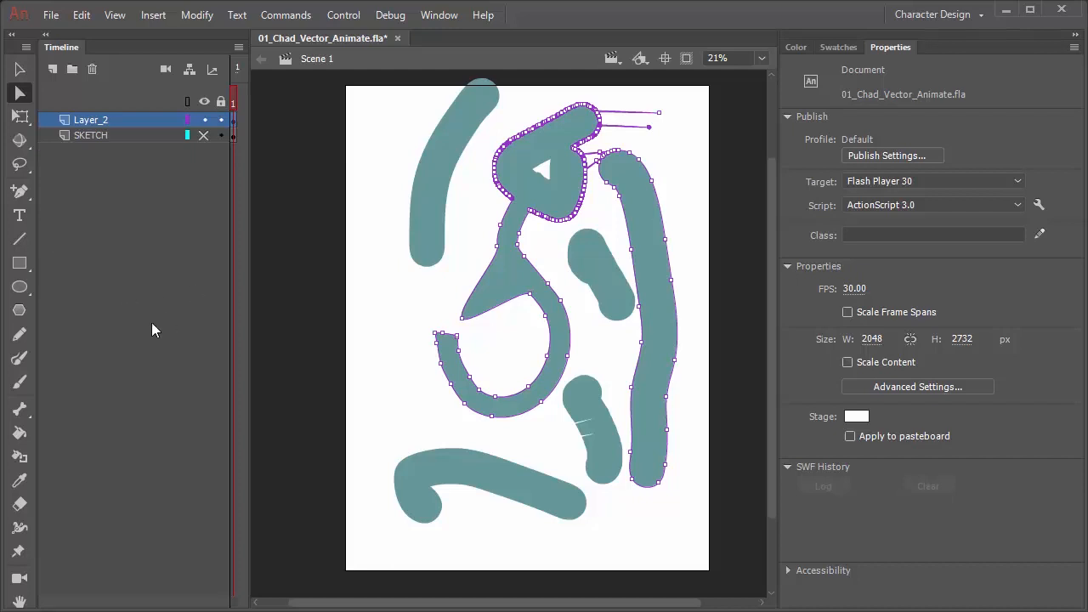
{"action": "mouse_move", "coordinate": [170, 366]}
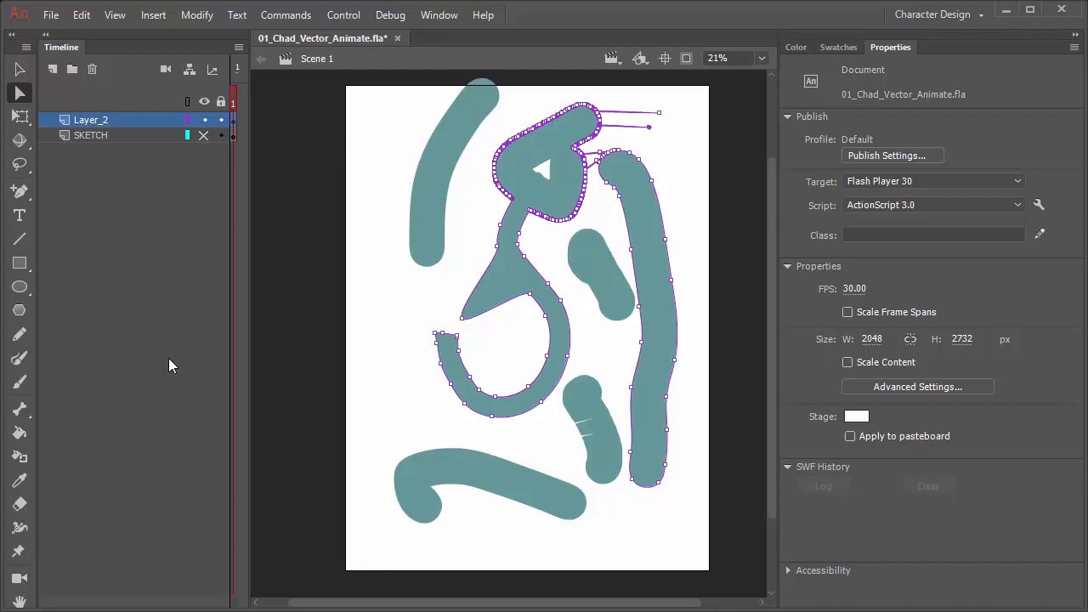